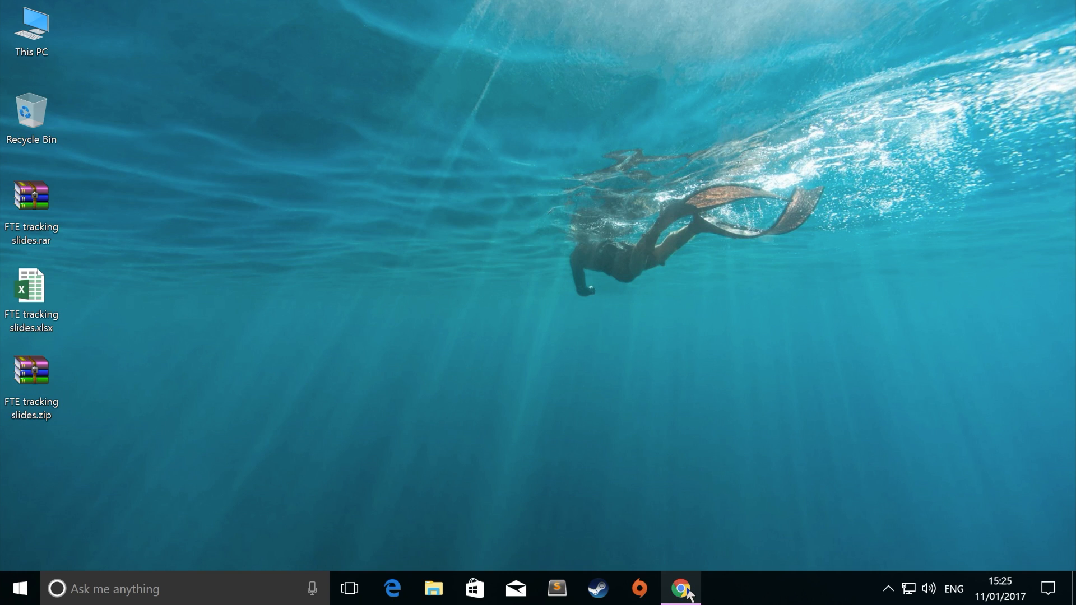
- Browse the official Visual Studio website and its IDE details page in Chrome, then close the browser
{"action": "left_click", "coordinate": [679, 588]}
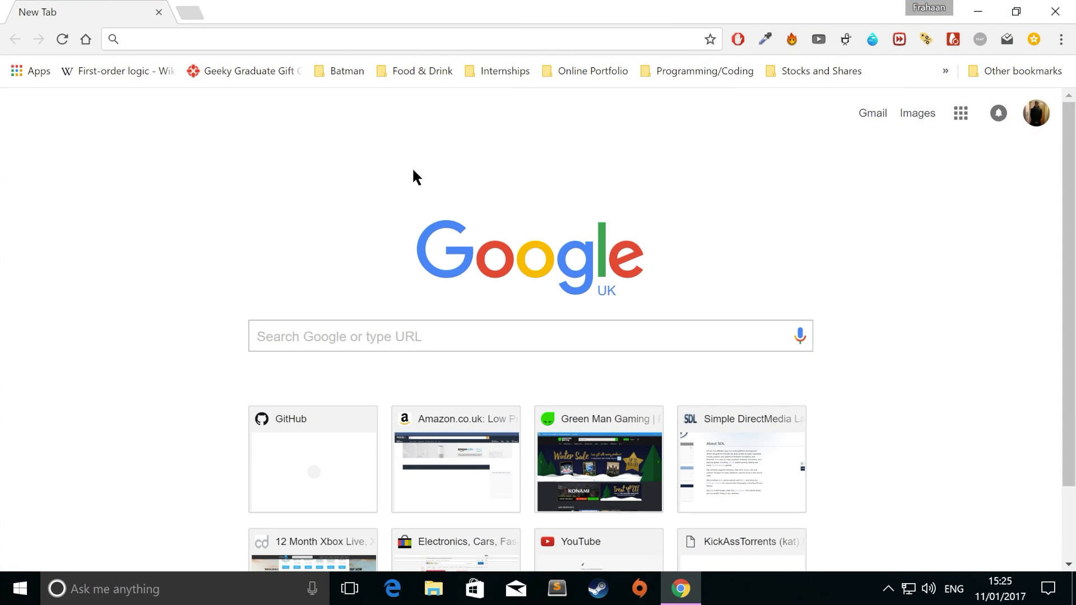
{"action": "type", "text": "visual studio"}
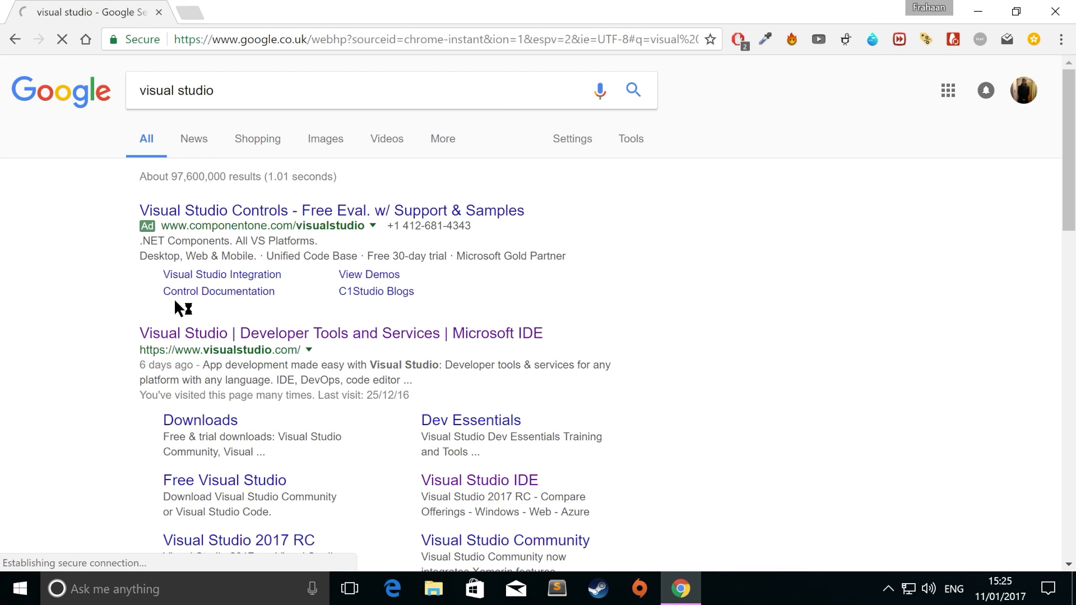
{"action": "left_click", "coordinate": [341, 333]}
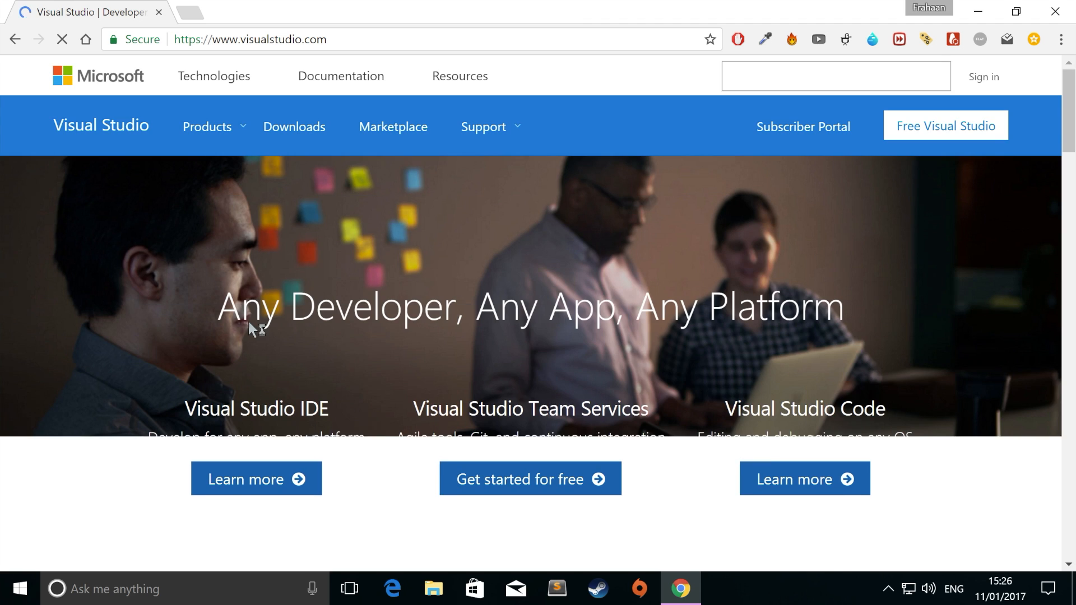
{"action": "scroll", "scroll_direction": "down", "scroll_amount": 3}
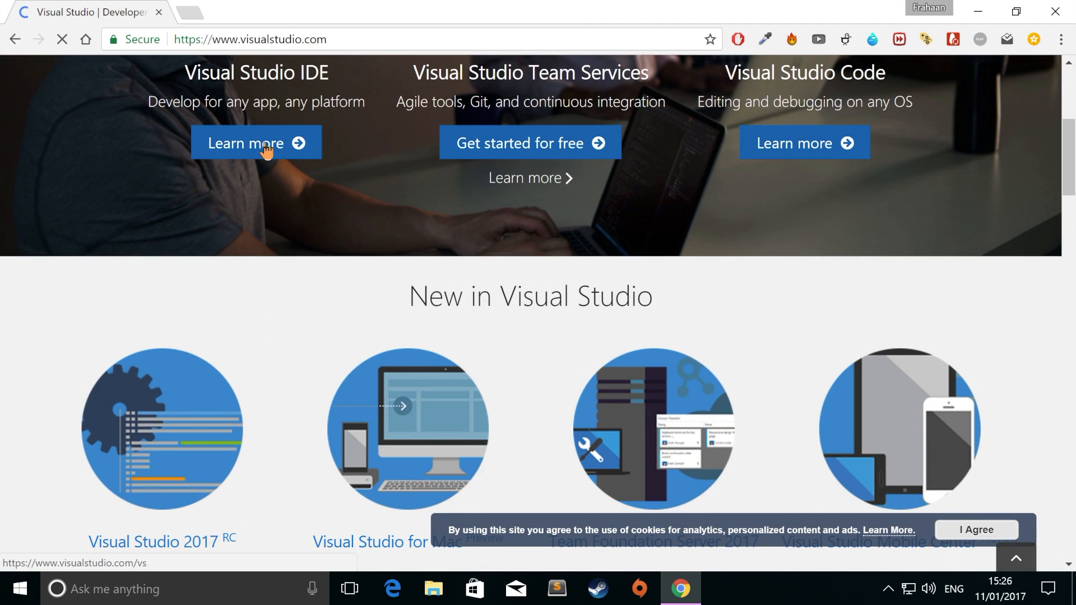
{"action": "left_click", "coordinate": [246, 144]}
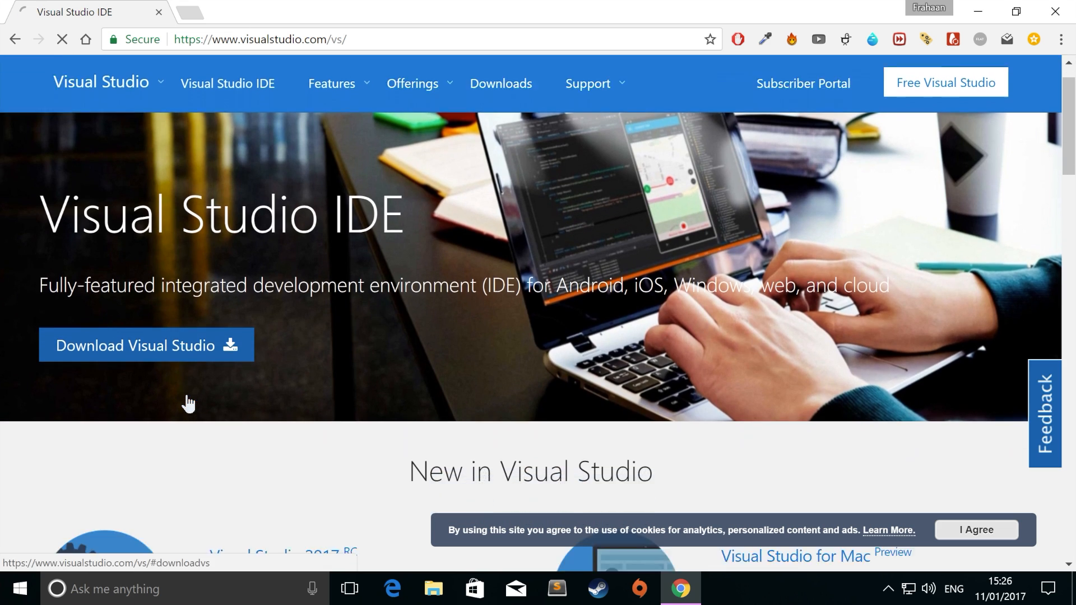
{"action": "scroll", "scroll_direction": "down", "scroll_amount": 3}
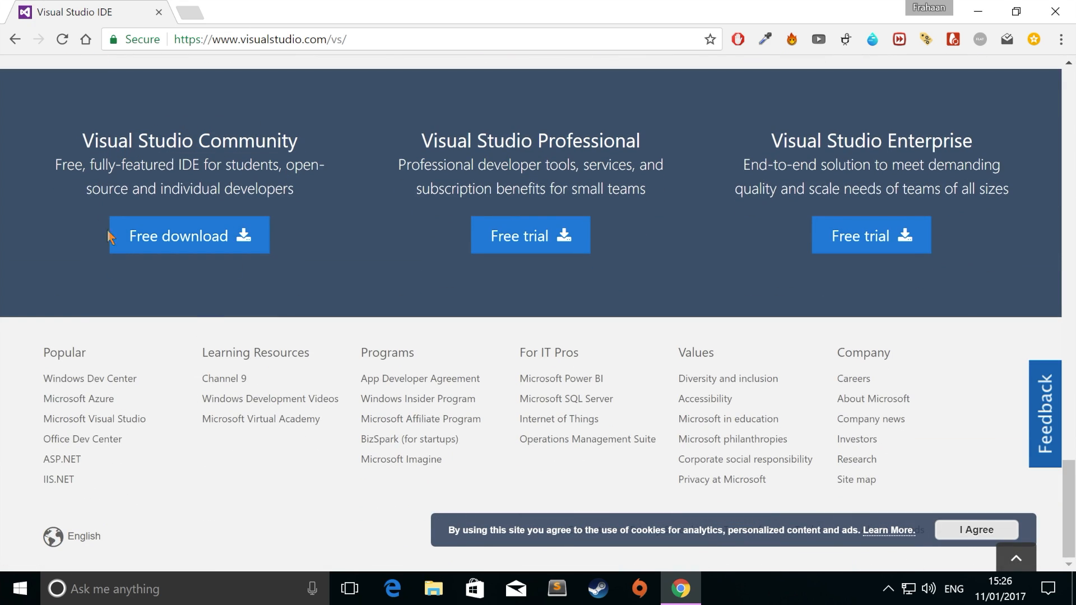
{"action": "mouse_move", "coordinate": [314, 246]}
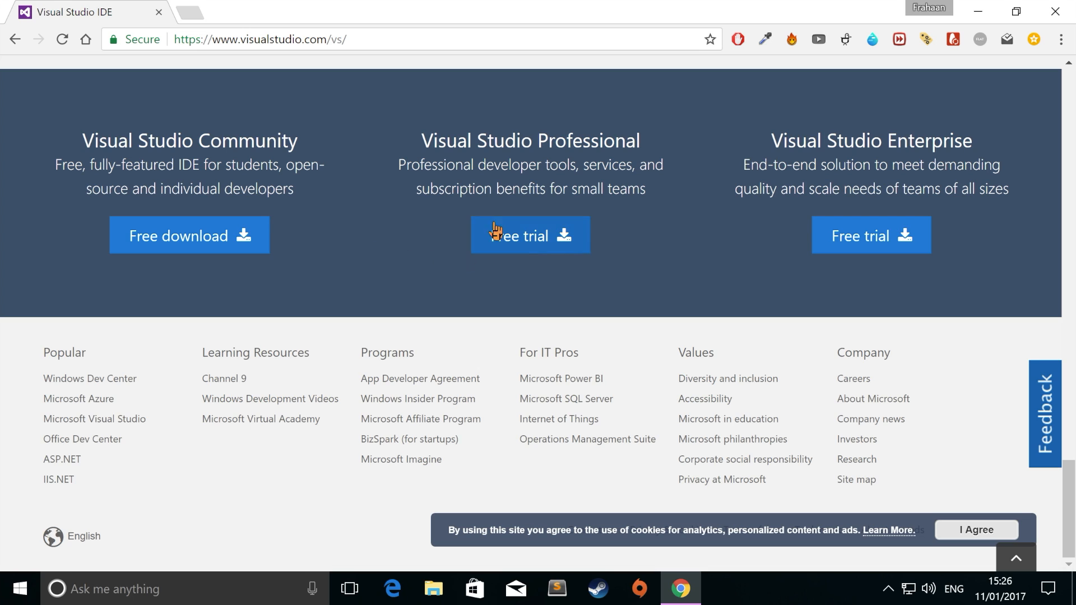
{"action": "mouse_move", "coordinate": [368, 198]}
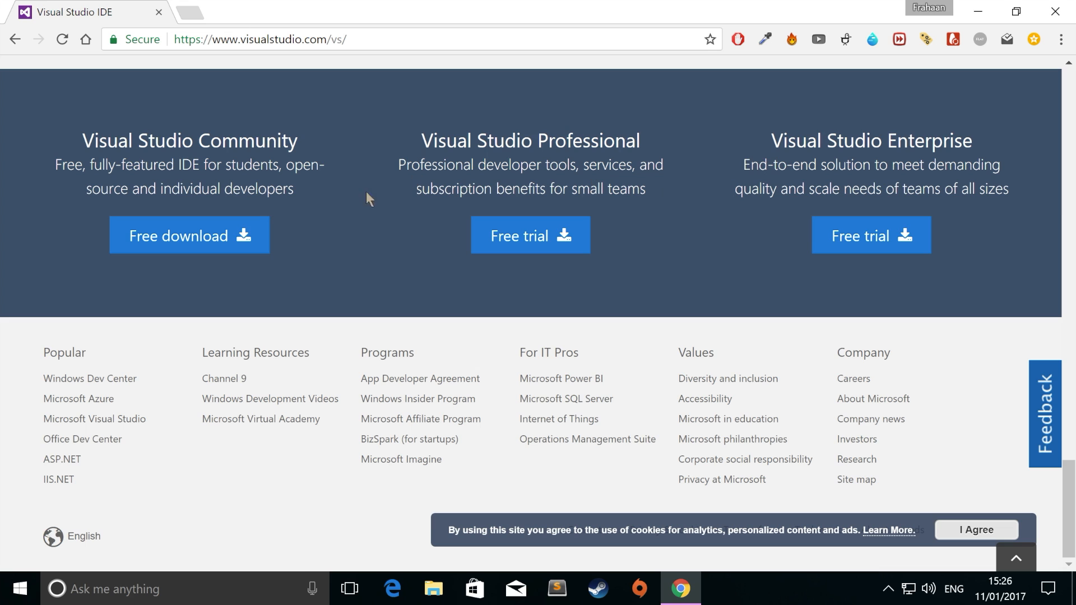
{"action": "left_click", "coordinate": [188, 236]}
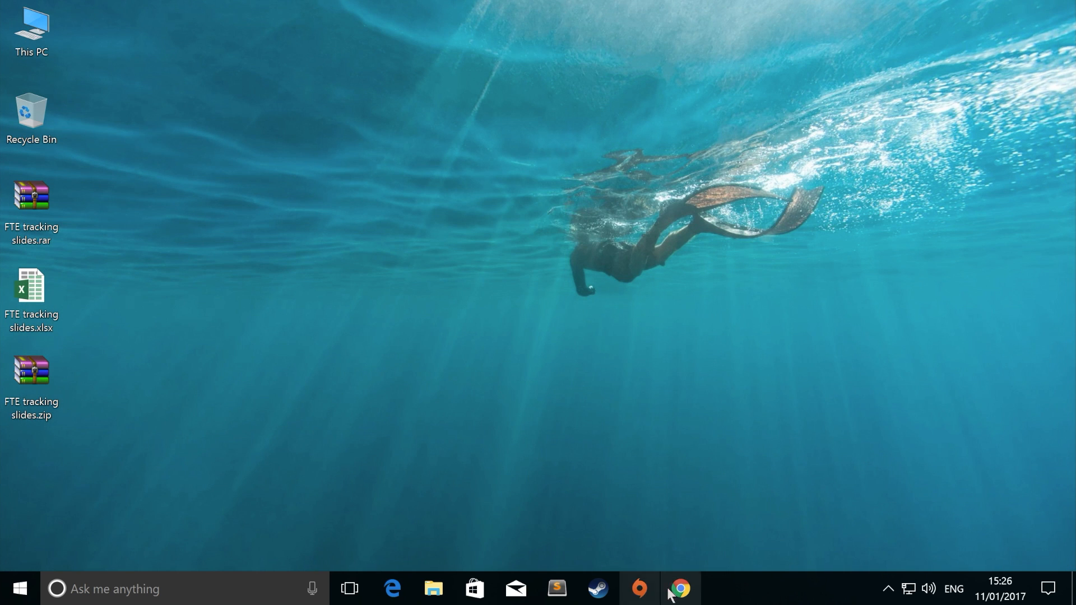
- Reopen Chrome on libsdl.org and scroll the SDL 2.0 download page to the development libraries
{"action": "left_click", "coordinate": [680, 588]}
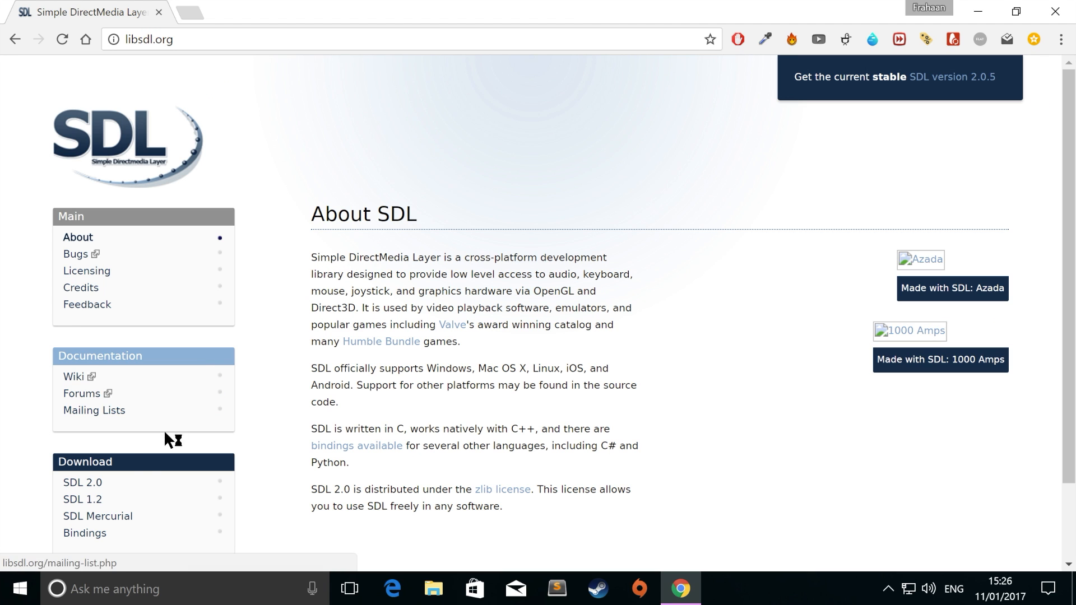
{"action": "left_click", "coordinate": [82, 482]}
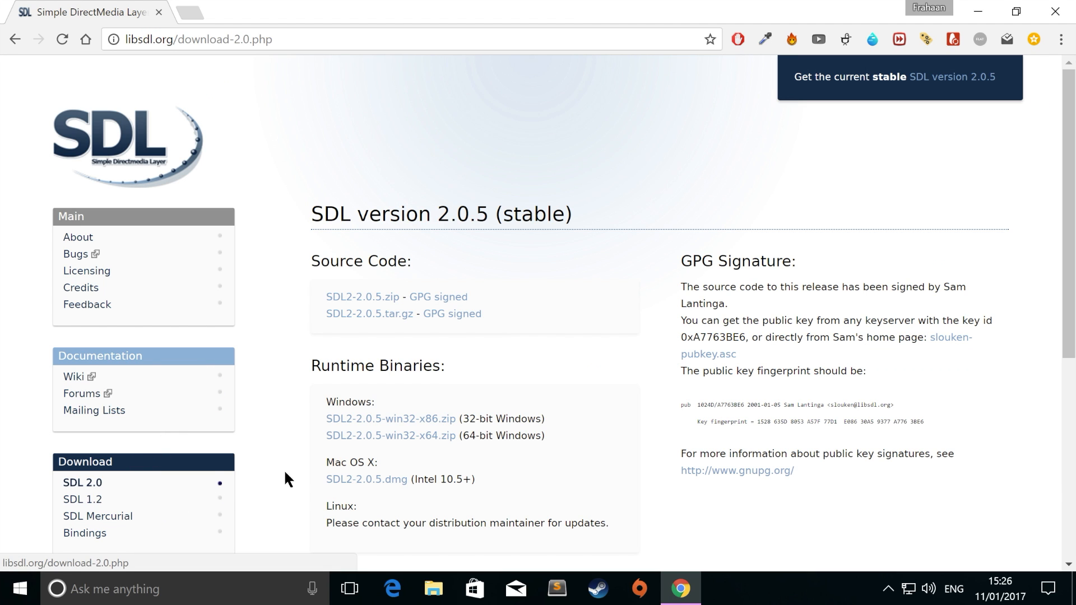
{"action": "scroll", "scroll_direction": "down", "scroll_amount": 3}
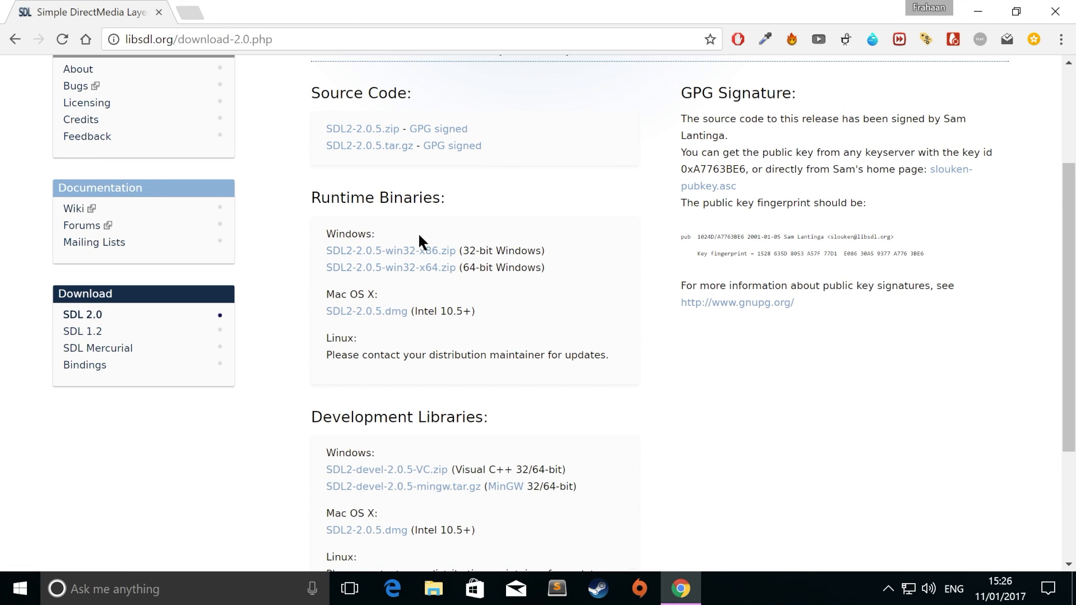
{"action": "mouse_move", "coordinate": [377, 408]}
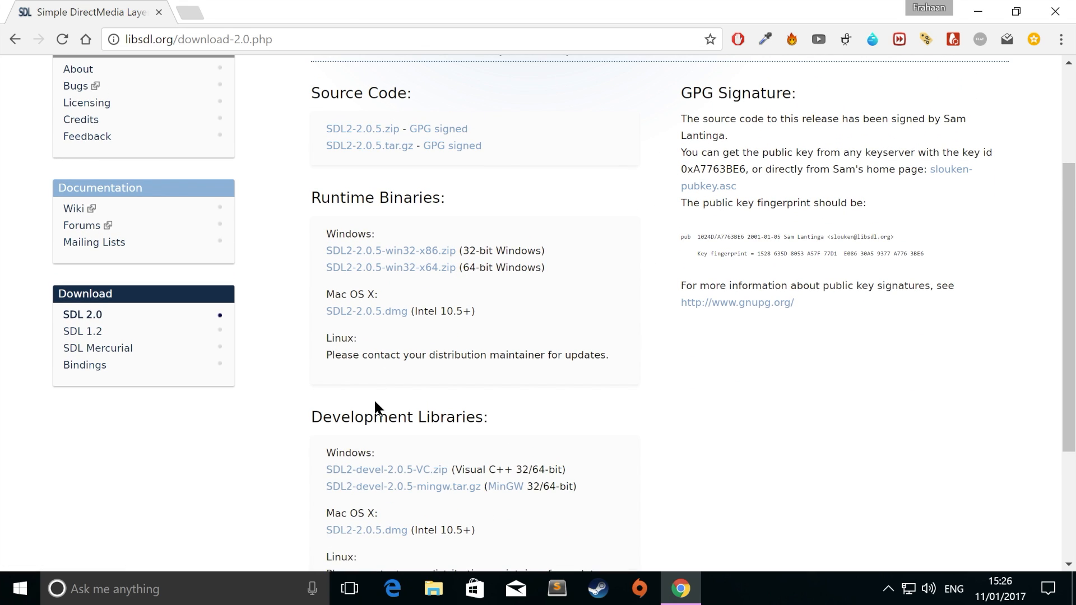
{"action": "mouse_move", "coordinate": [411, 327]}
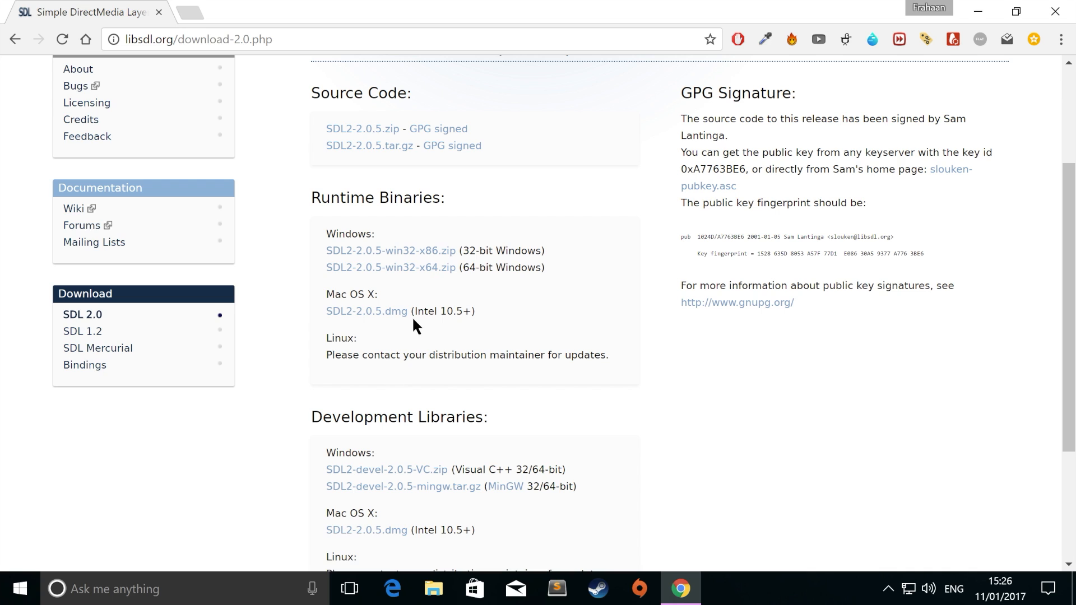
{"action": "scroll", "scroll_direction": "down", "scroll_amount": 3}
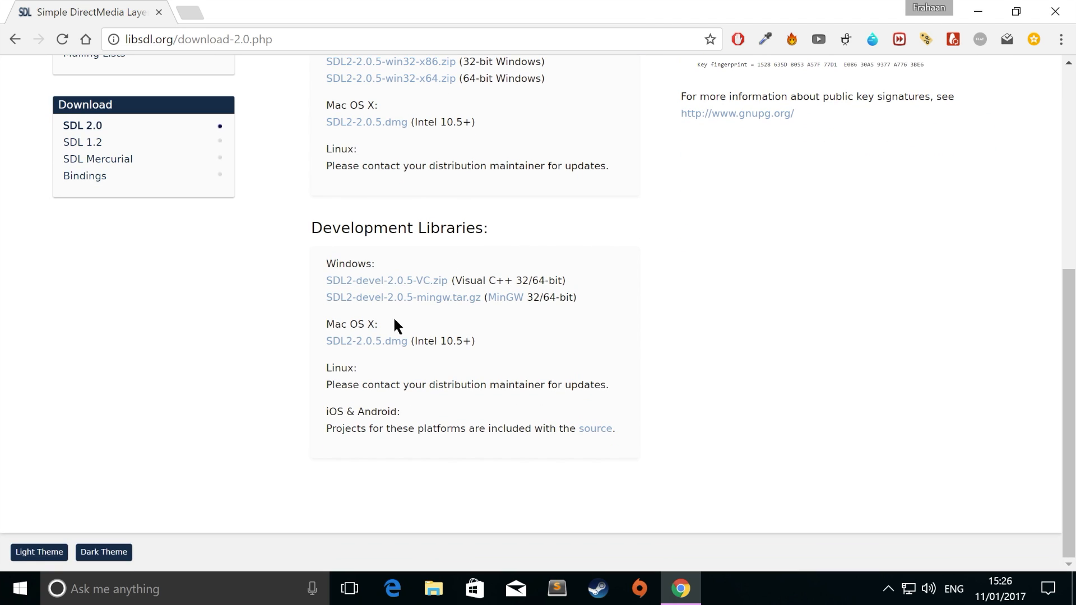
{"action": "mouse_move", "coordinate": [329, 234]}
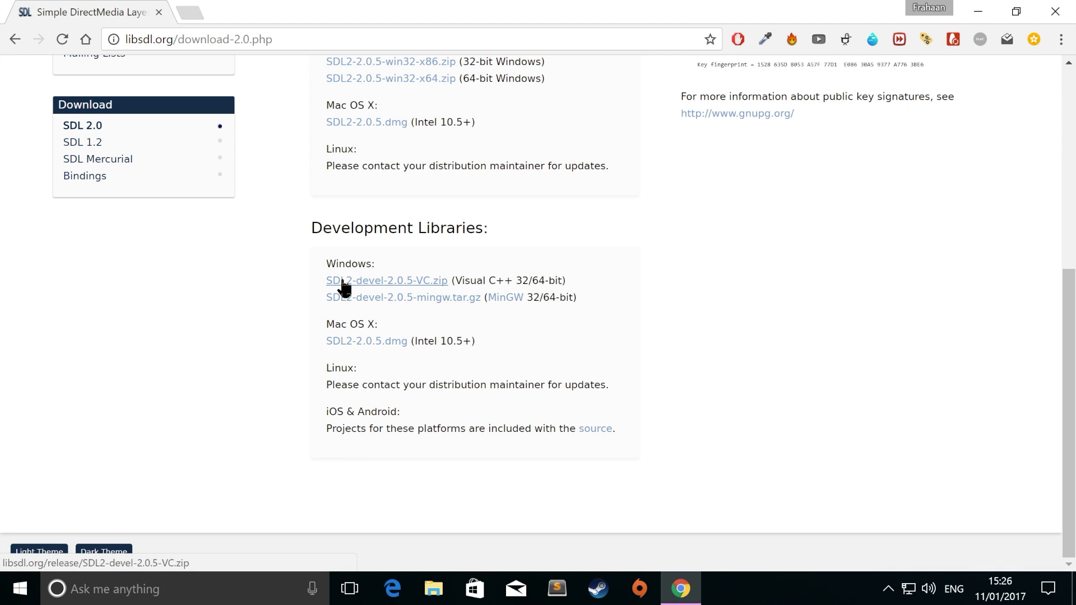
{"action": "mouse_move", "coordinate": [500, 283]}
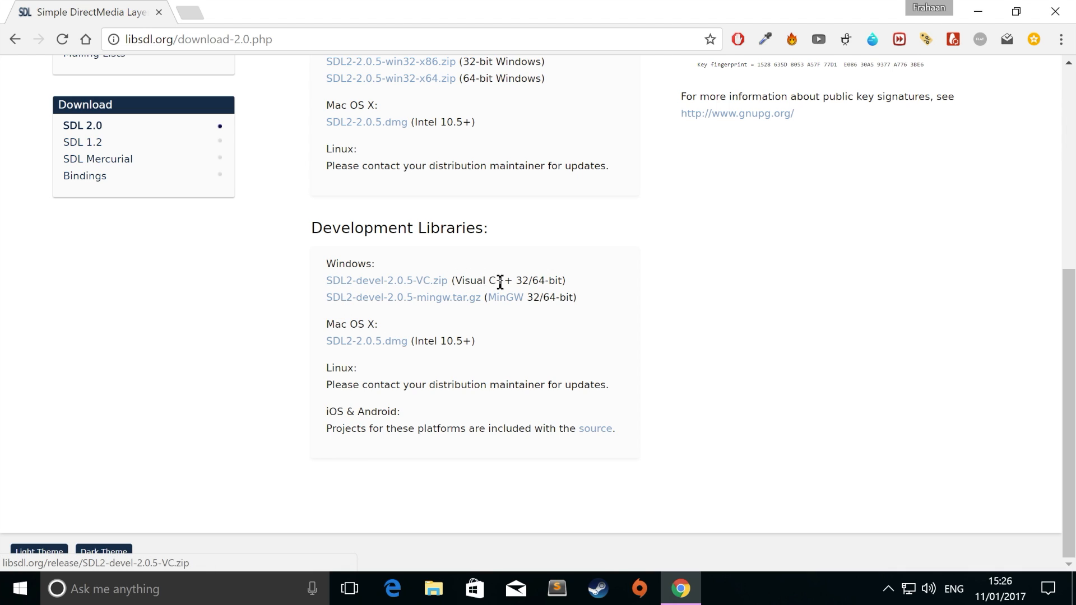
{"action": "mouse_move", "coordinate": [929, 124]}
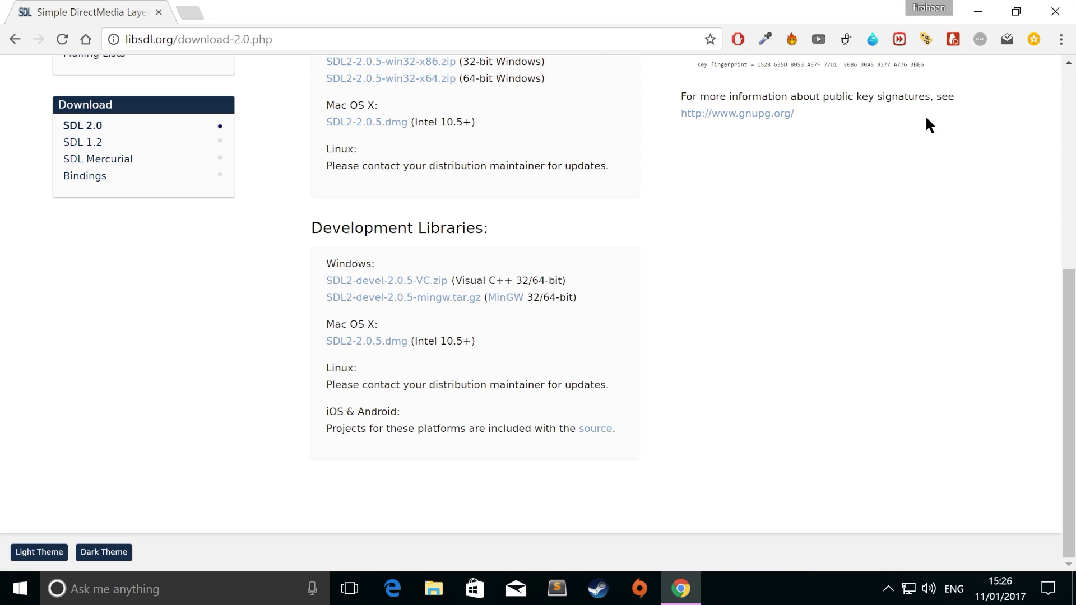
{"action": "mouse_move", "coordinate": [1055, 11]}
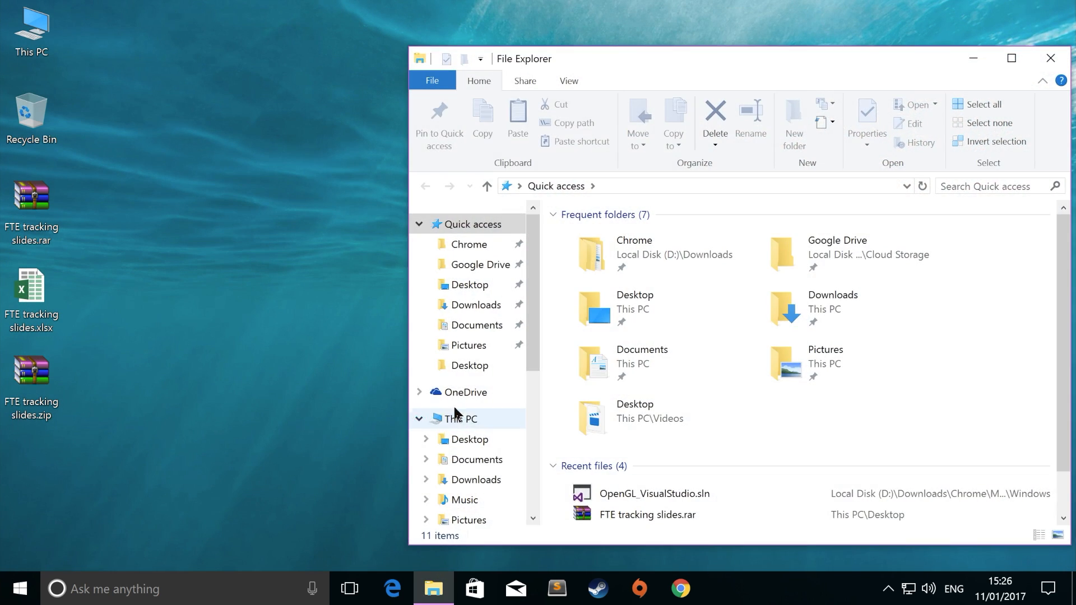
- Check the empty Downloads folder, then download SDL2-devel-2.0.5-VC.zip from the SDL page
{"action": "left_click", "coordinate": [477, 305]}
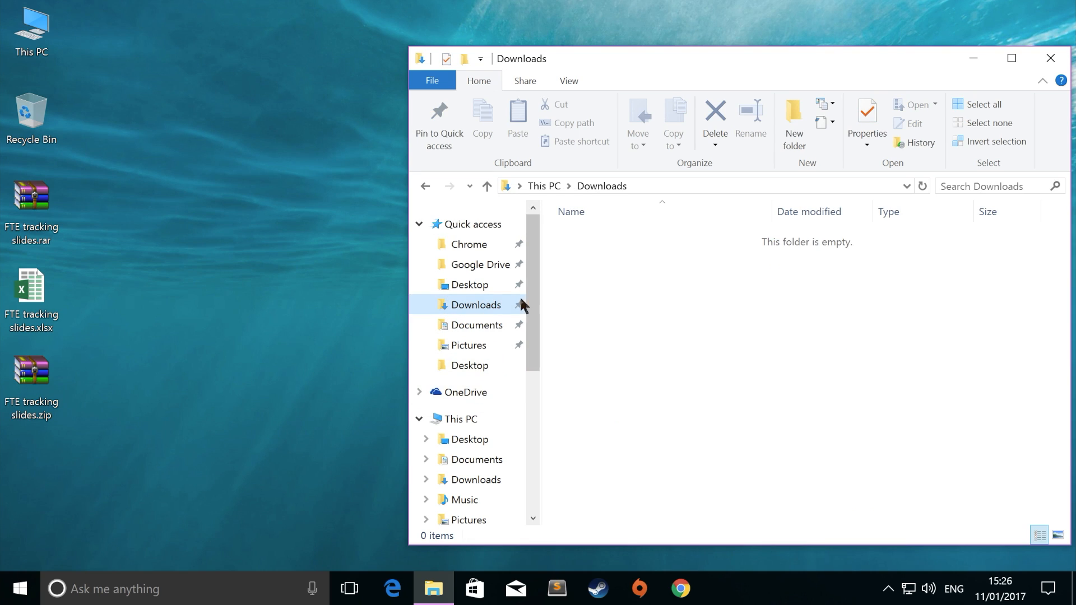
{"action": "mouse_move", "coordinate": [555, 442]}
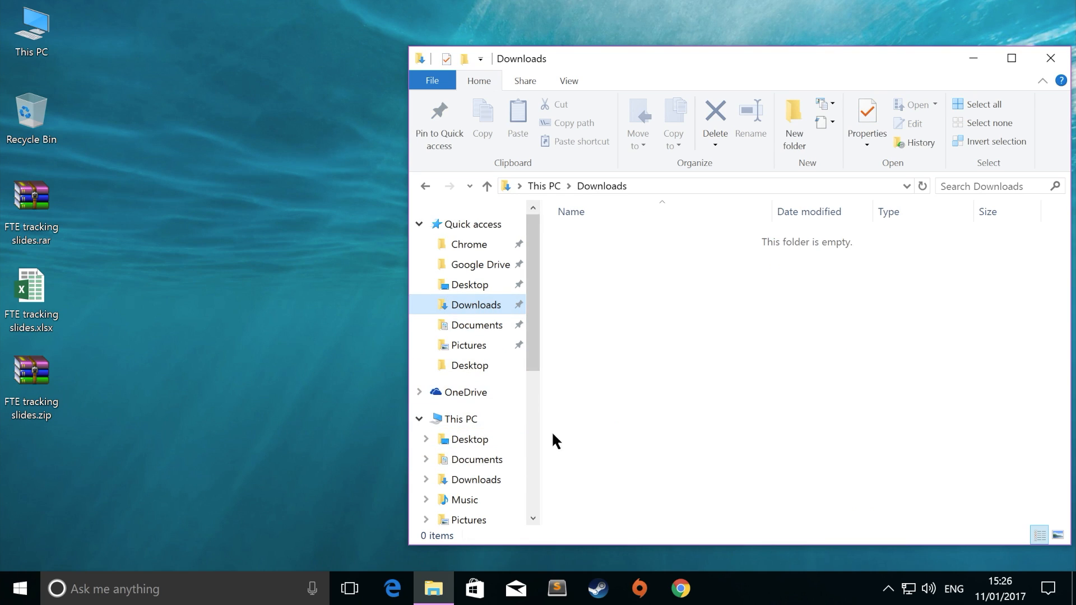
{"action": "left_click", "coordinate": [679, 589]}
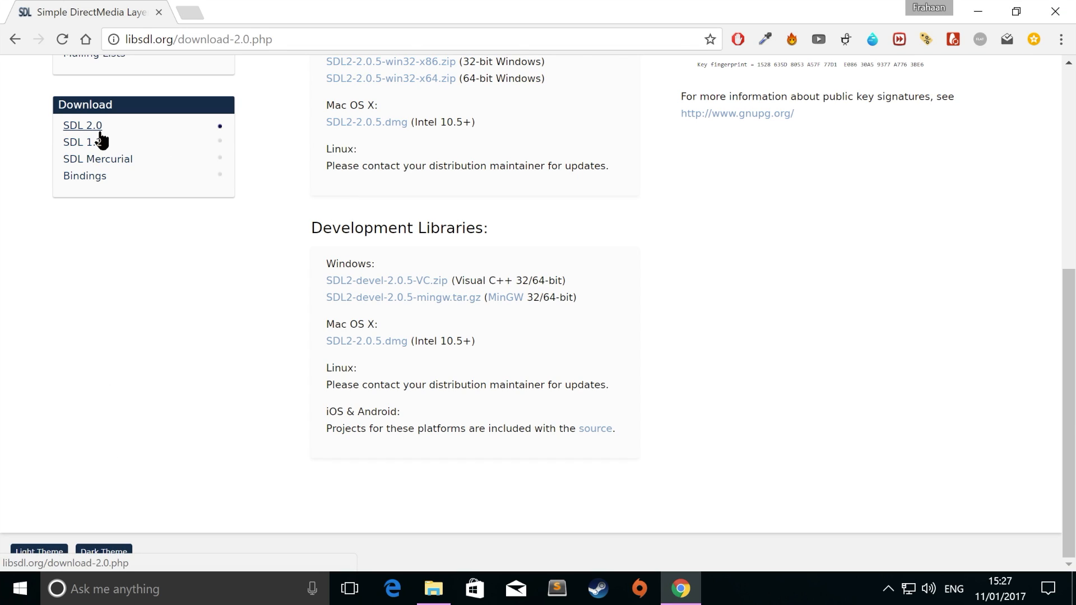
{"action": "mouse_move", "coordinate": [394, 380]}
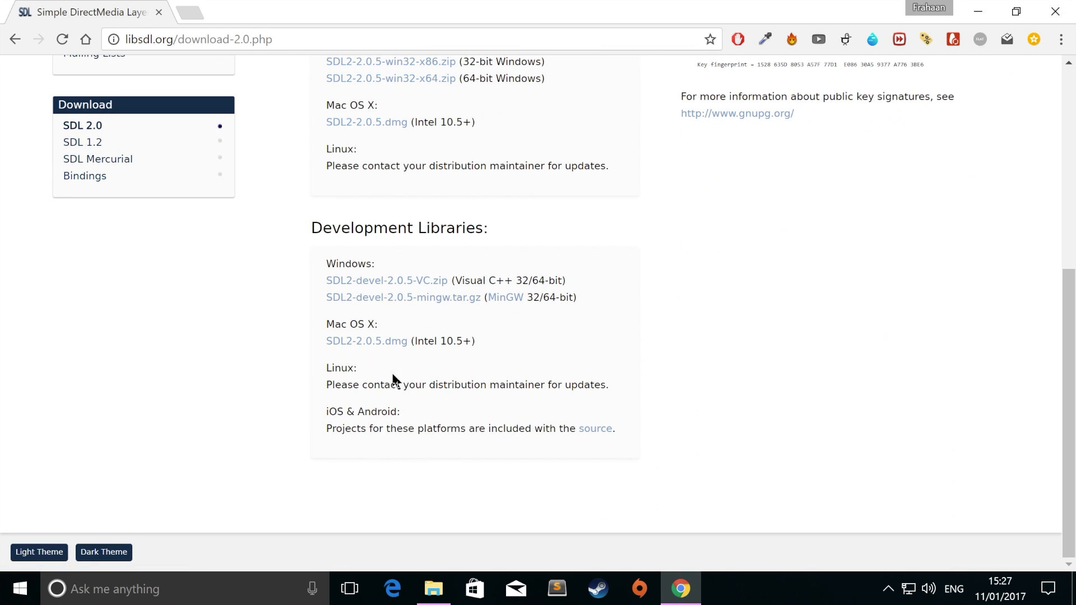
{"action": "left_click", "coordinate": [386, 280]}
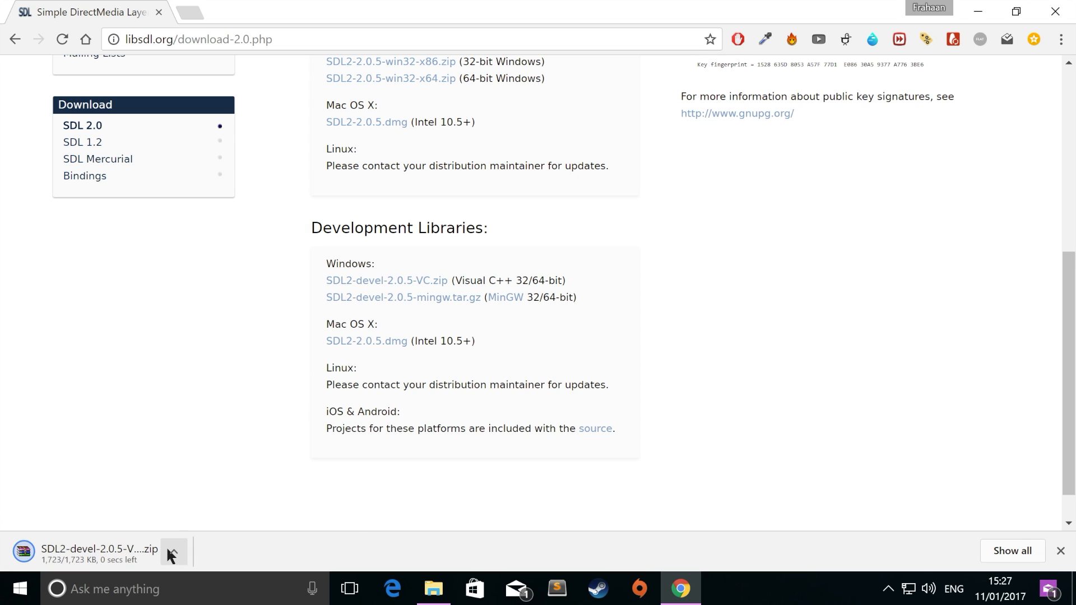
- Remove the duplicate archive, extract SDL2-devel-2.0.5-VC.zip in the downloads folder and check the SDL2-2.0.5 folder
{"action": "left_click", "coordinate": [174, 552]}
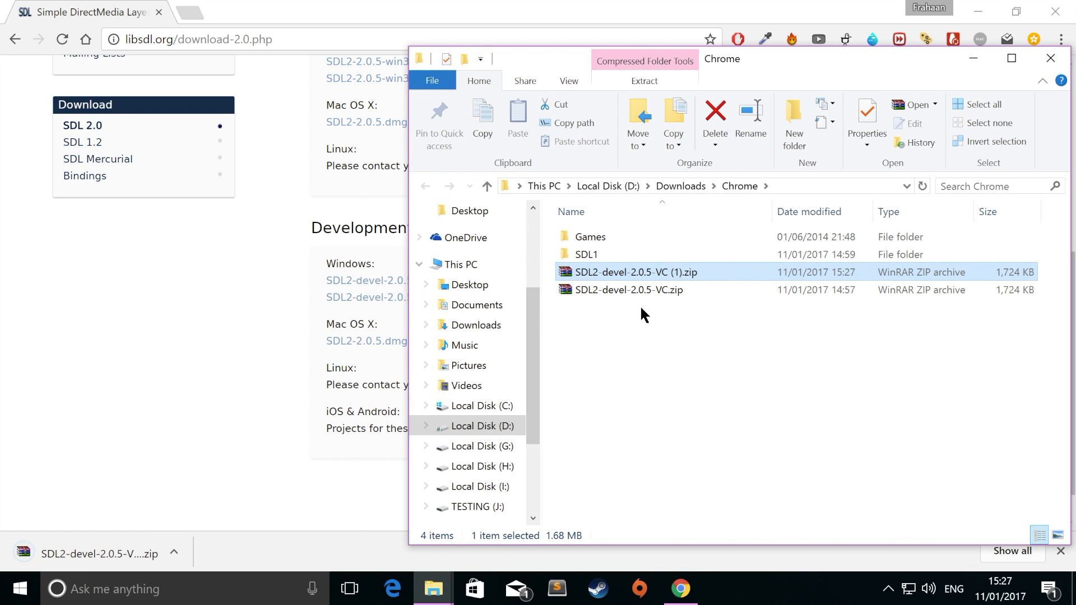
{"action": "left_click", "coordinate": [625, 289]}
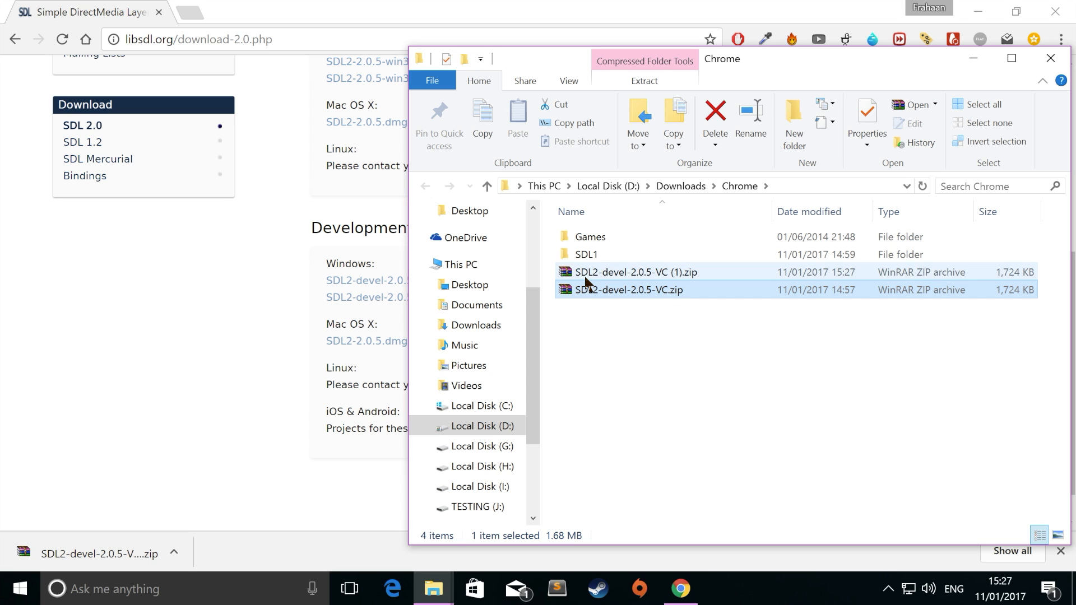
{"action": "left_click", "coordinate": [714, 113]}
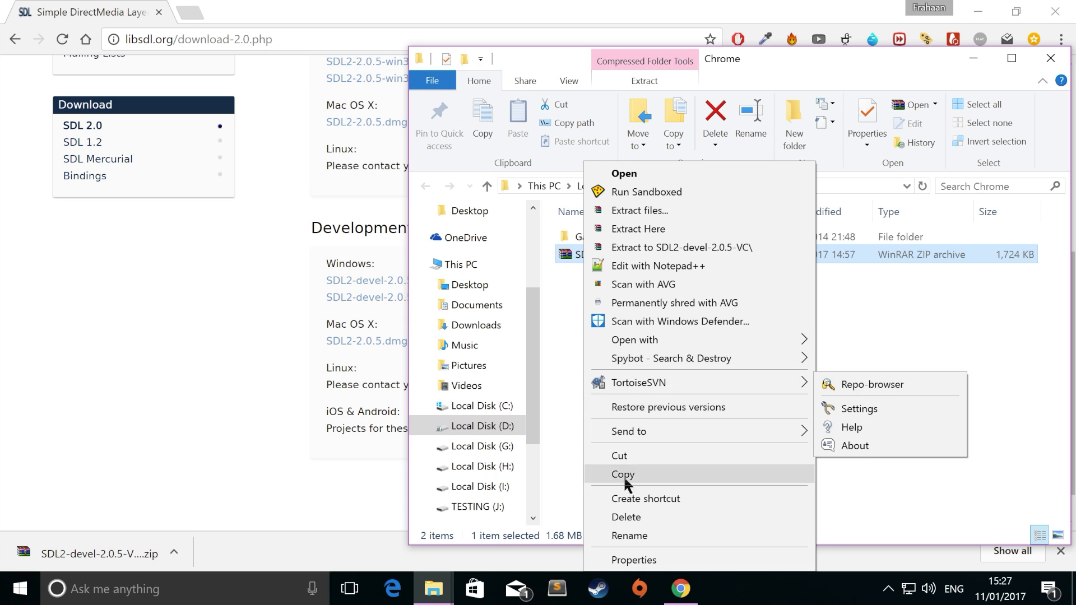
{"action": "mouse_move", "coordinate": [660, 237]}
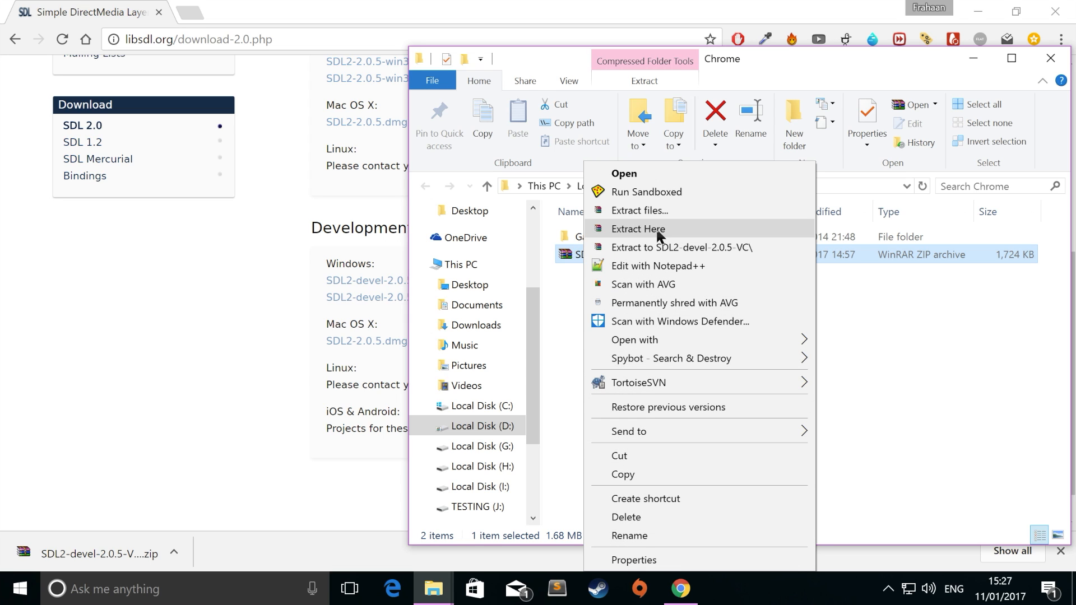
{"action": "left_click", "coordinate": [637, 229]}
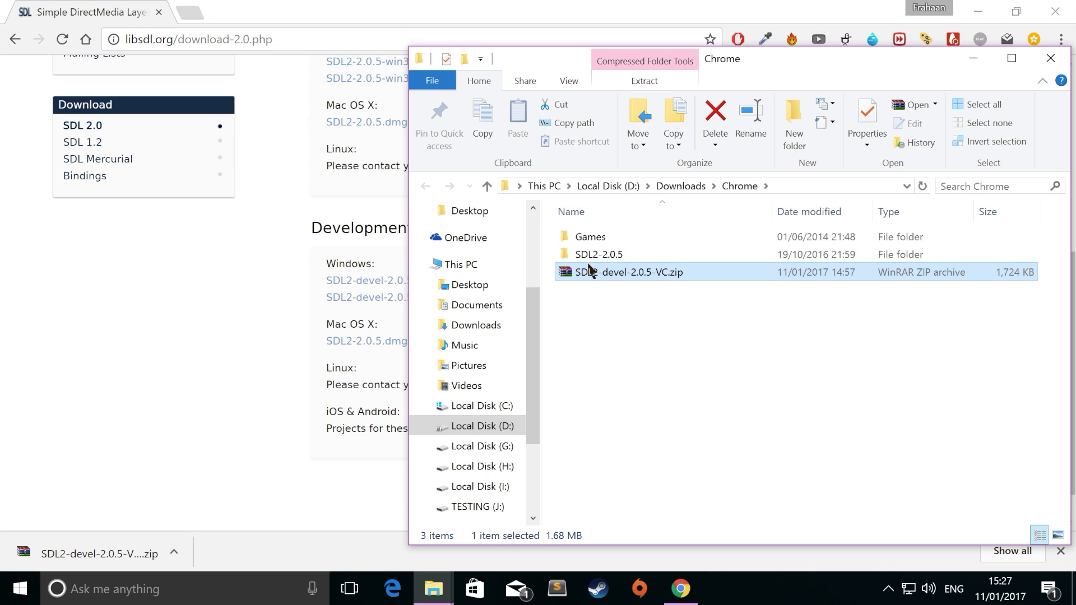
{"action": "double_click", "coordinate": [597, 255]}
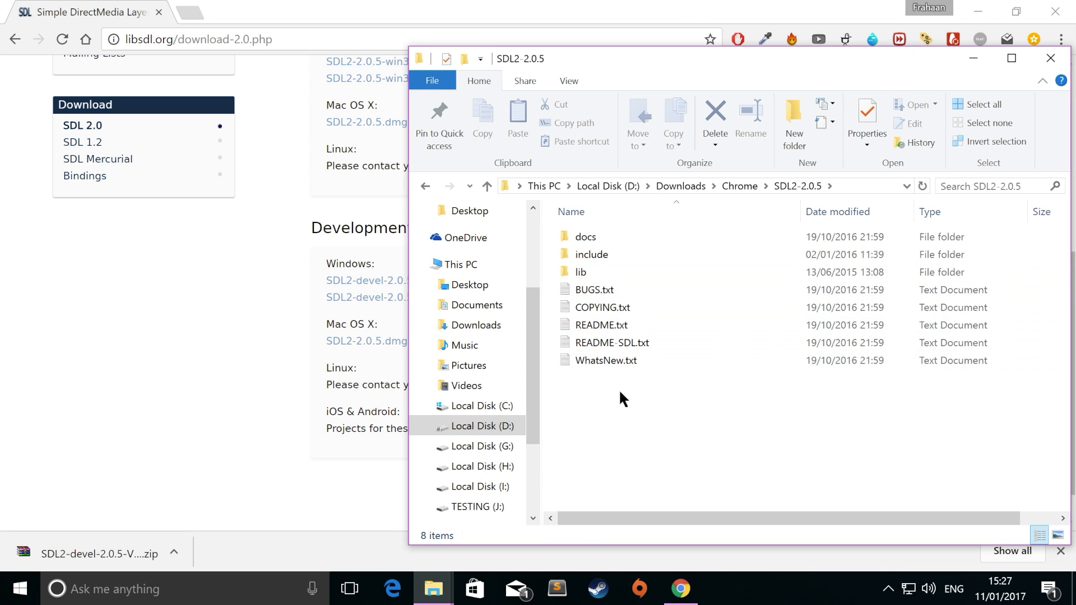
{"action": "left_click", "coordinate": [595, 289]}
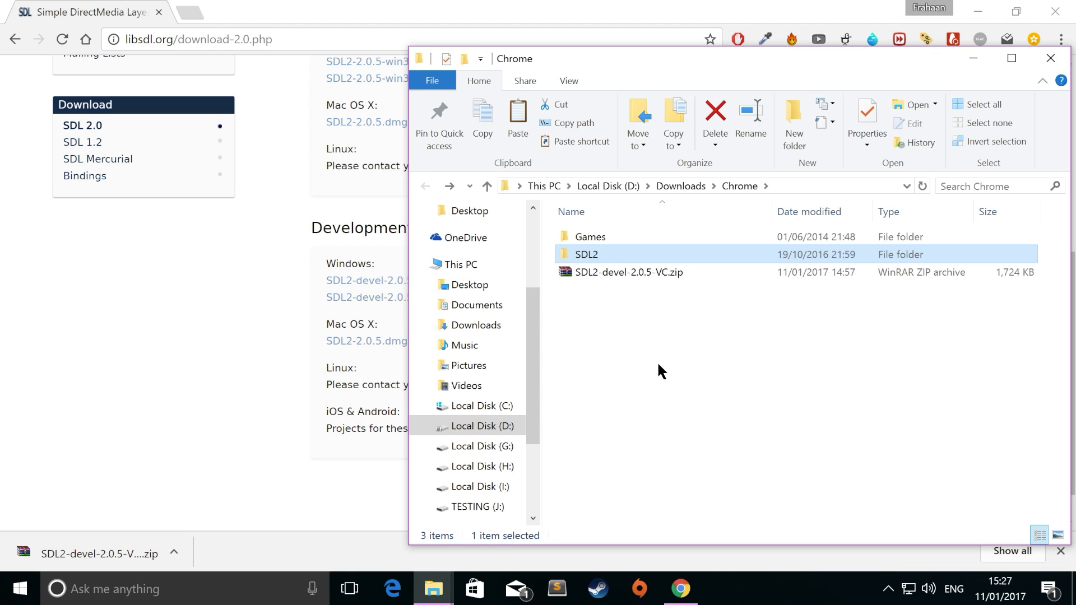
{"action": "mouse_move", "coordinate": [717, 472]}
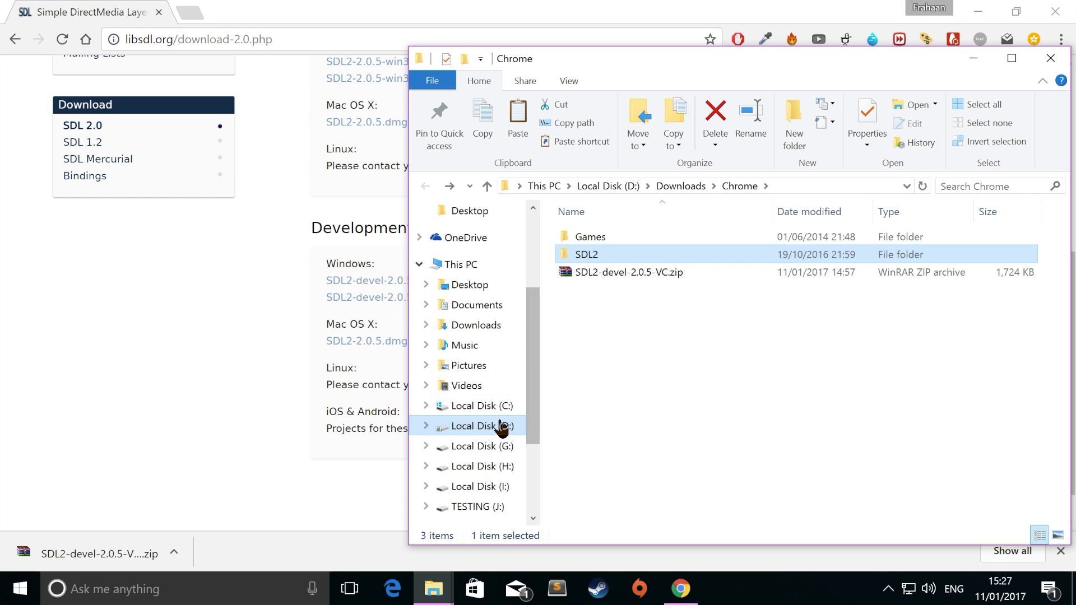
- Create a Development folder on C:, move SDL2 into it and close the window
{"action": "left_click", "coordinate": [481, 406]}
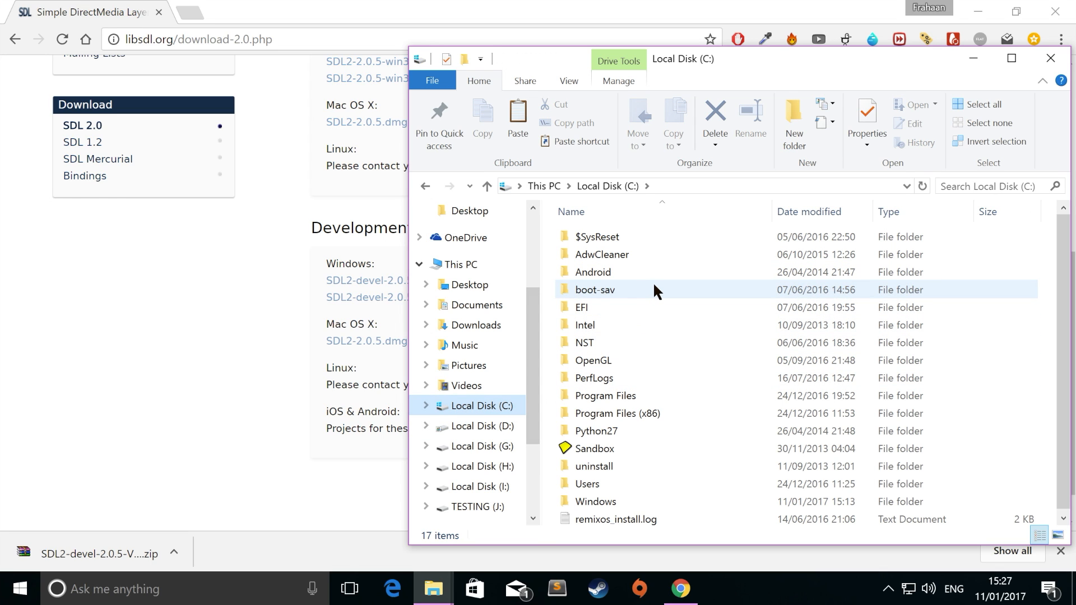
{"action": "mouse_move", "coordinate": [654, 289]}
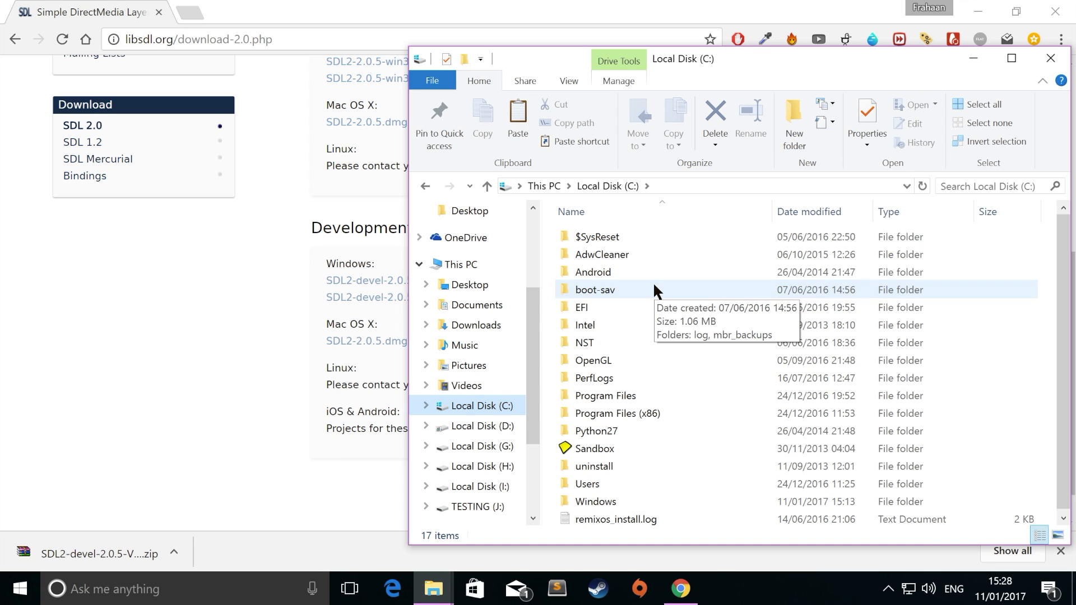
{"action": "mouse_move", "coordinate": [643, 203]}
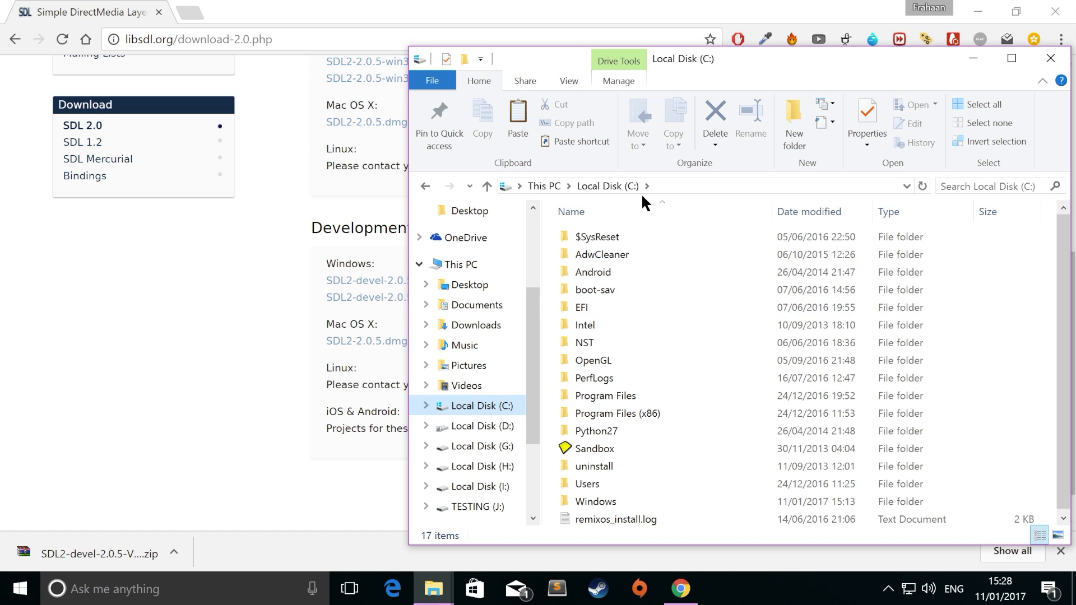
{"action": "left_click", "coordinate": [794, 120]}
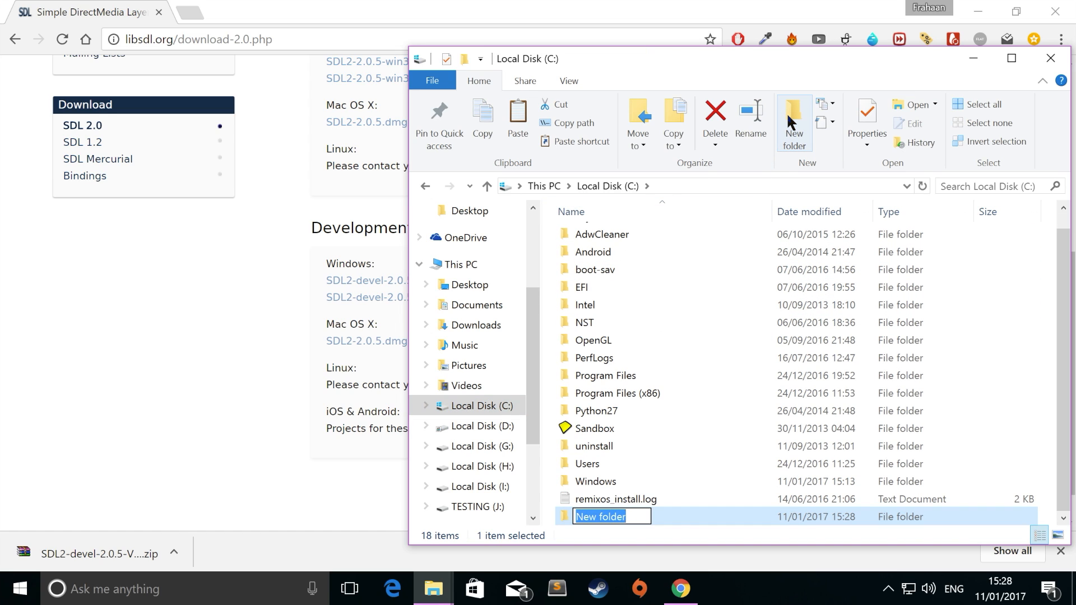
{"action": "type", "text": "Develo"}
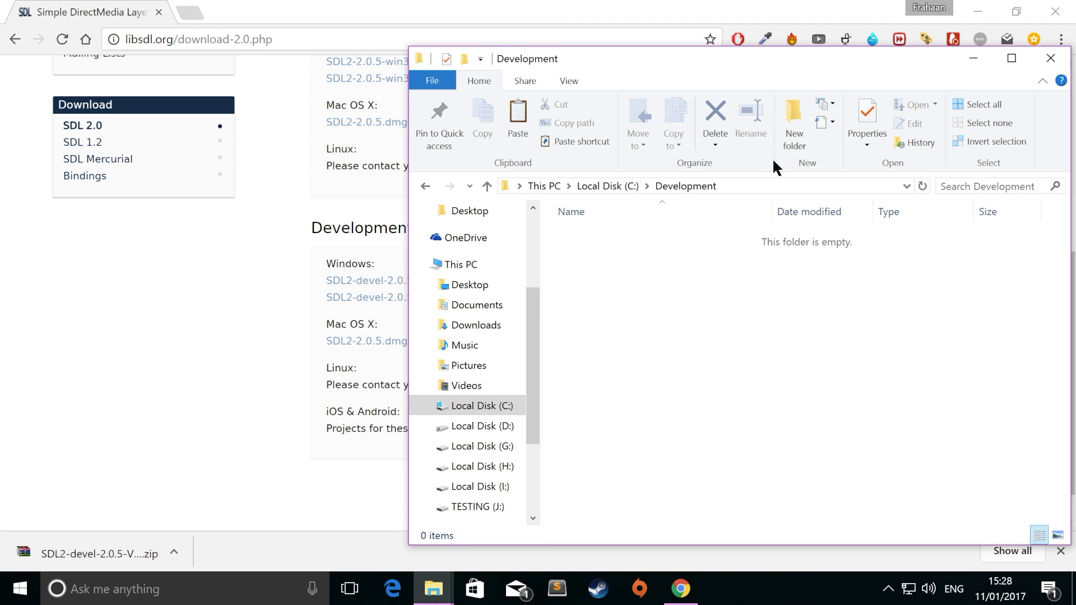
{"action": "mouse_move", "coordinate": [764, 470]}
{"action": "type", "text": "SDL2"}
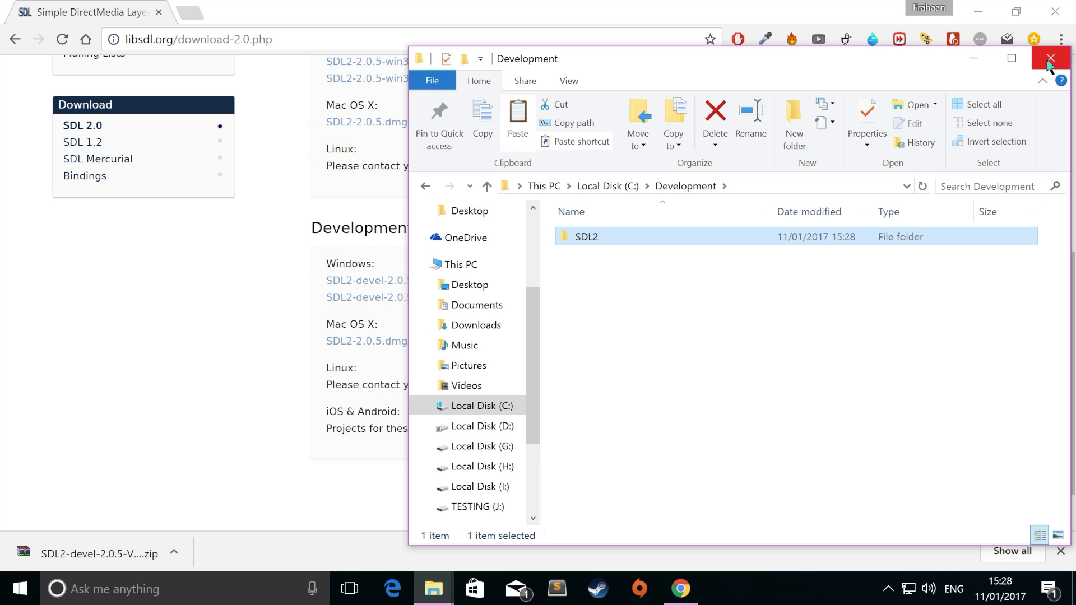
{"action": "mouse_move", "coordinate": [1053, 62]}
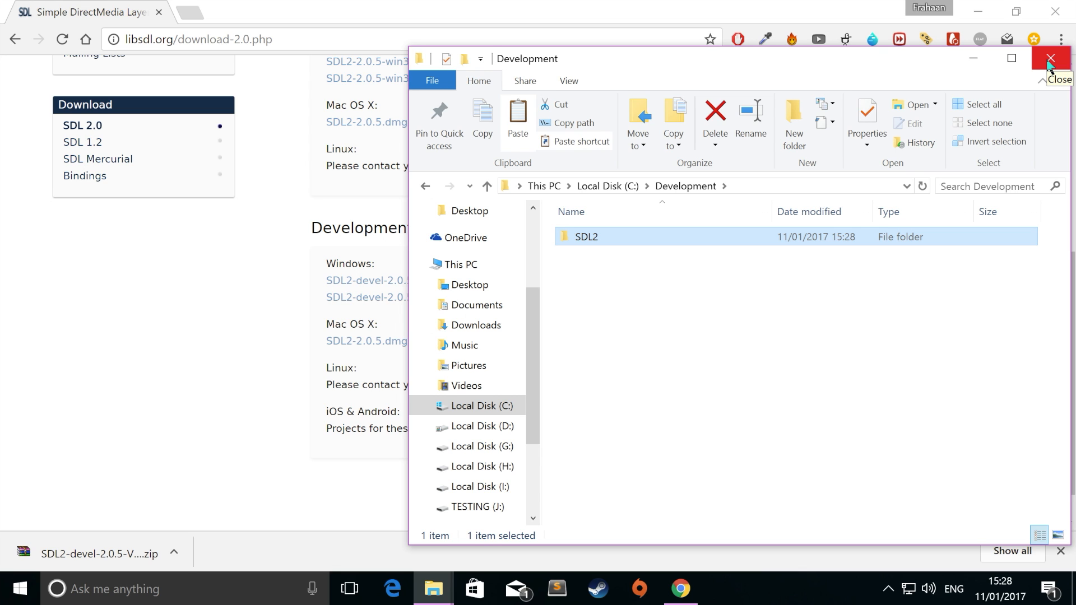
{"action": "left_click", "coordinate": [1049, 57]}
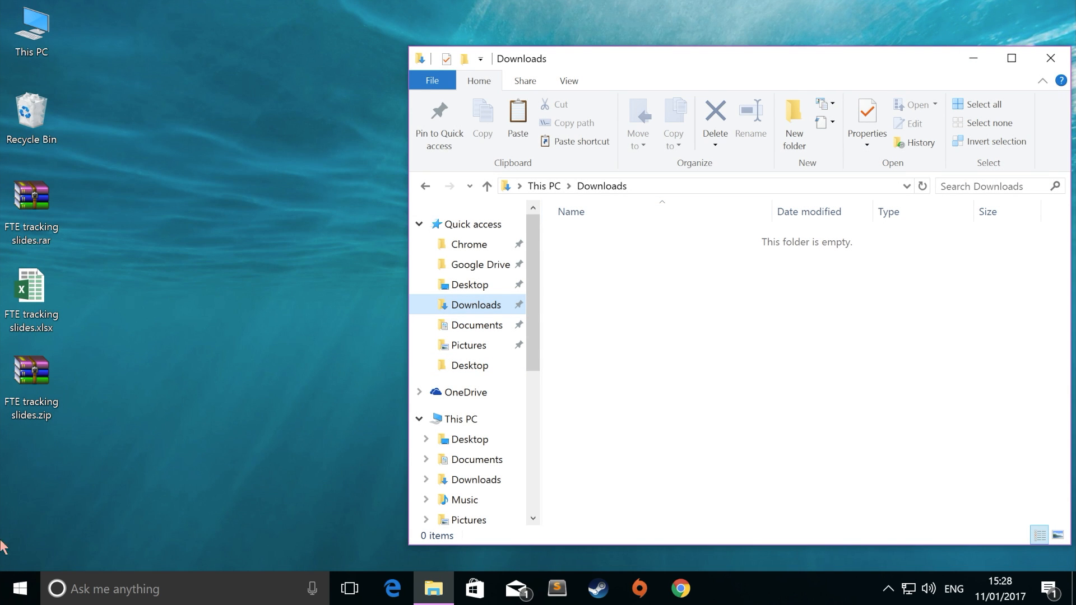
- Start a new Visual C++ Win32 Console Application project named SDLTutorial
{"action": "type", "text": "visu"}
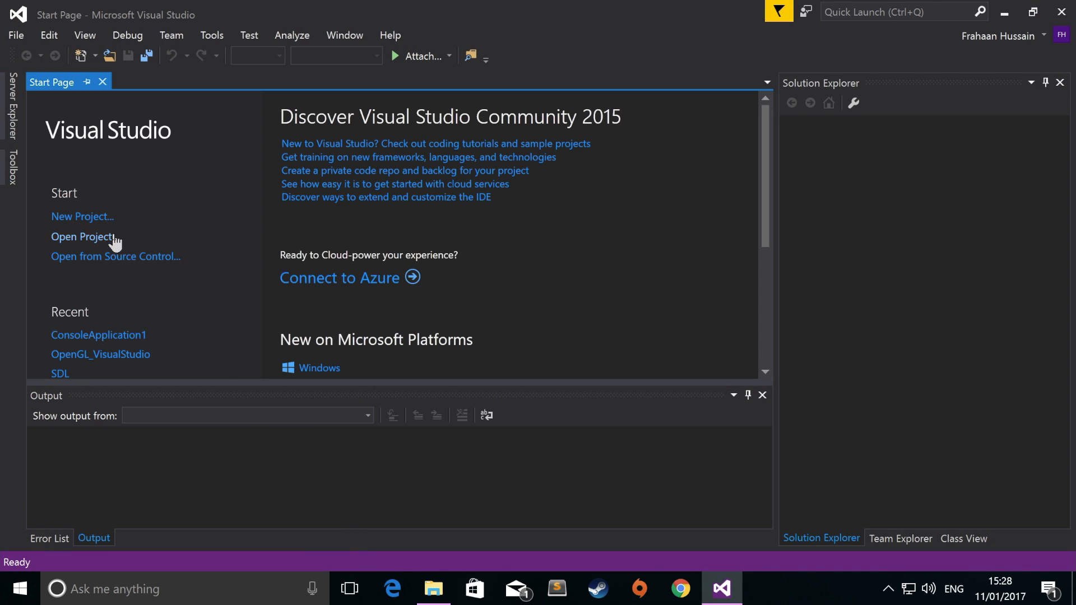
{"action": "left_click", "coordinate": [82, 217]}
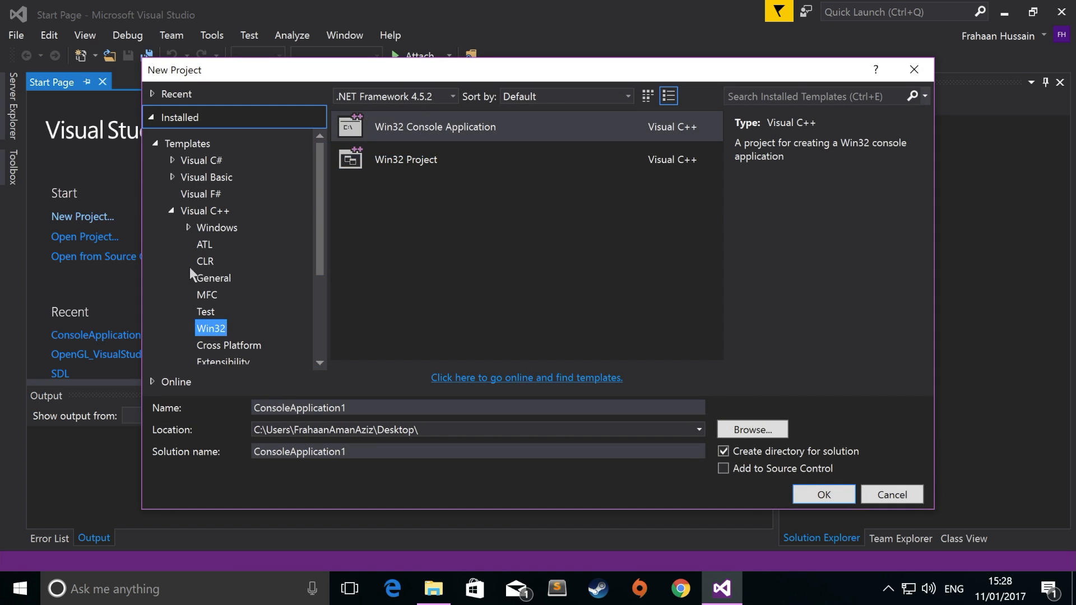
{"action": "left_click", "coordinate": [205, 210]}
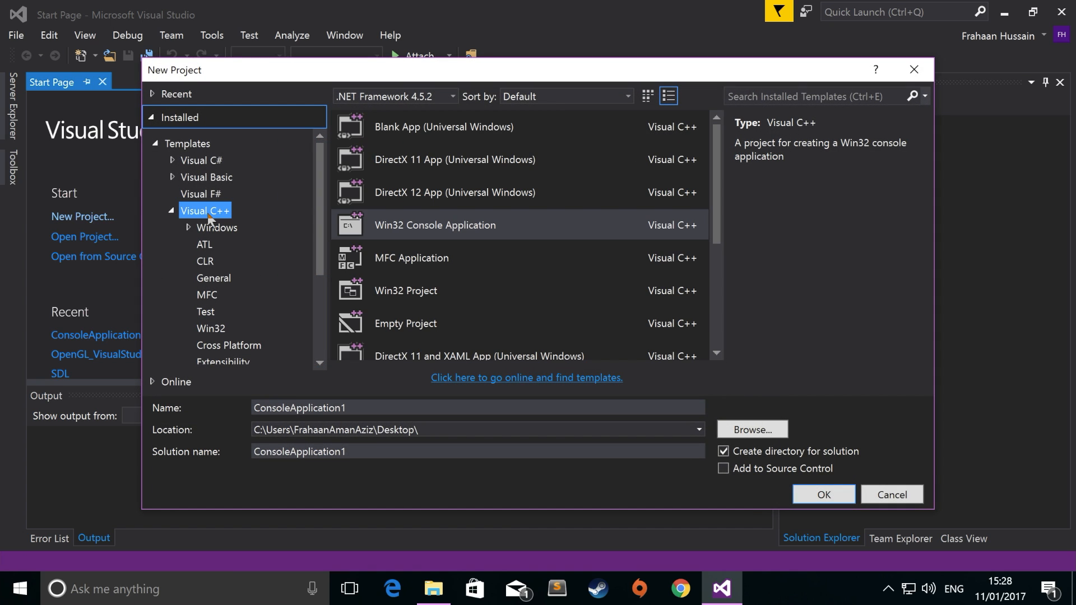
{"action": "left_click", "coordinate": [211, 329]}
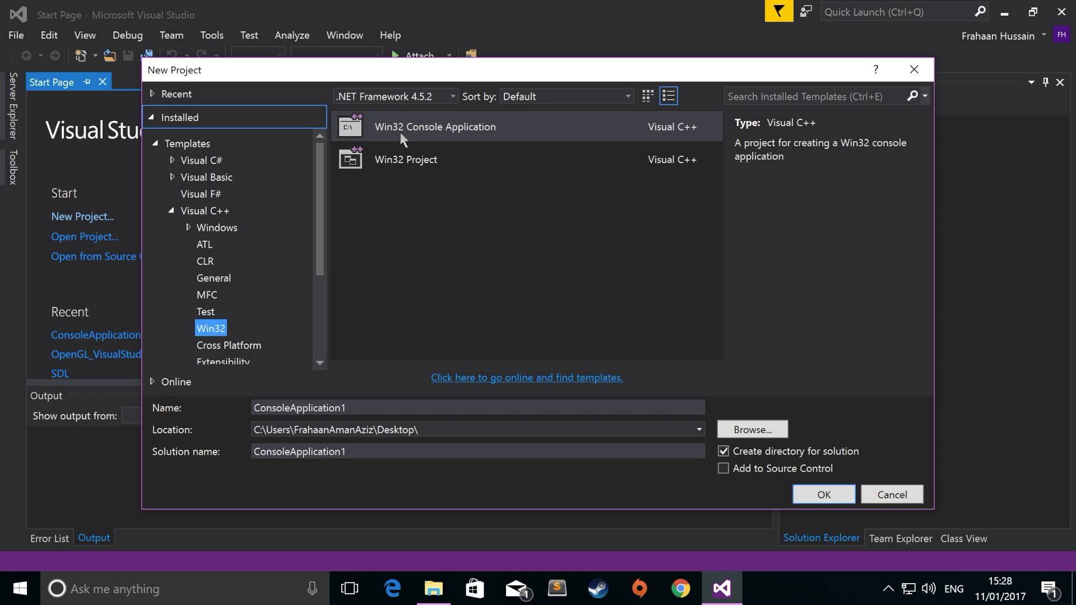
{"action": "left_click", "coordinate": [435, 127]}
{"action": "type", "text": "SDLTutorial"}
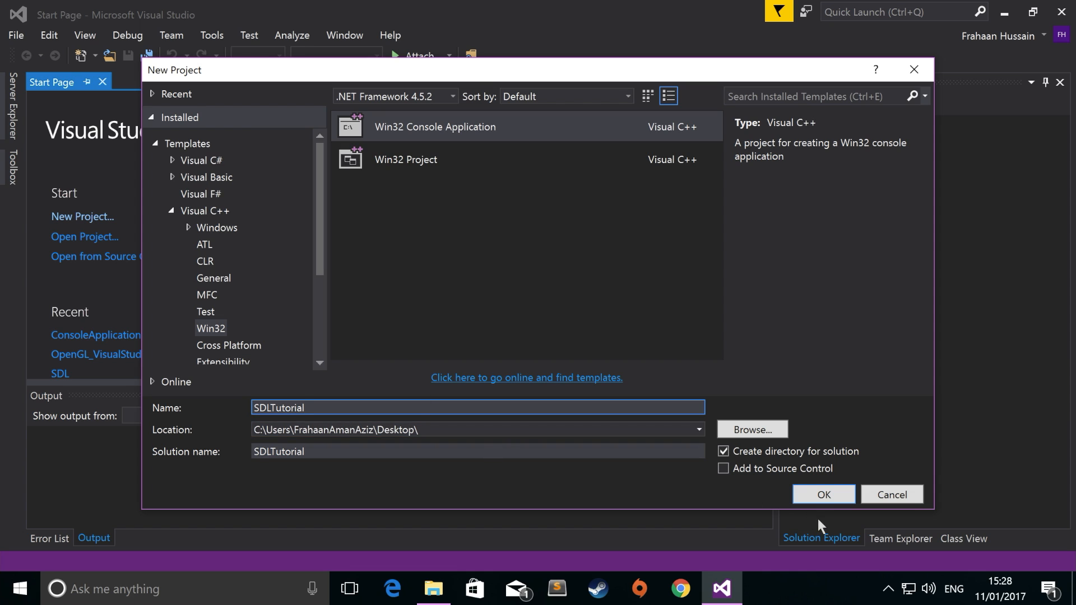
{"action": "left_click", "coordinate": [822, 494]}
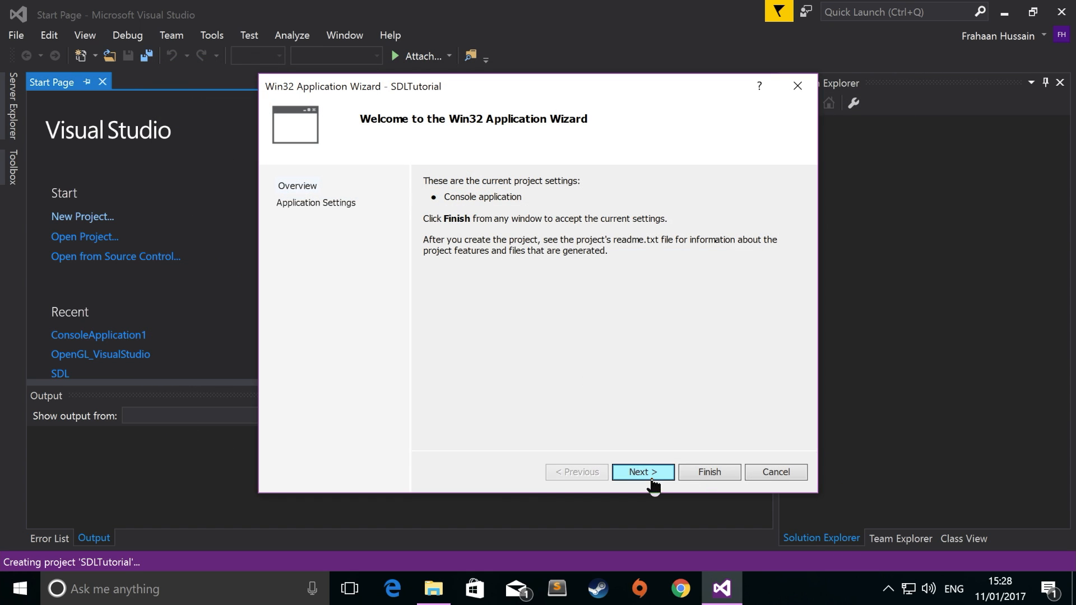
- Finish the wizard as an empty console application with SDL security checks turned off
{"action": "left_click", "coordinate": [641, 472]}
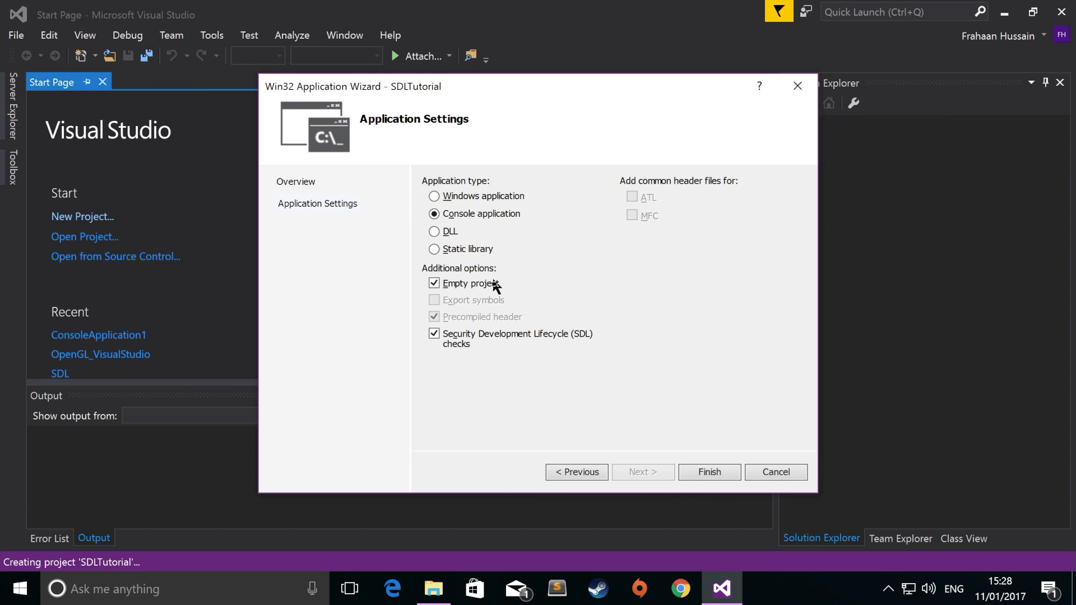
{"action": "left_click", "coordinate": [434, 334]}
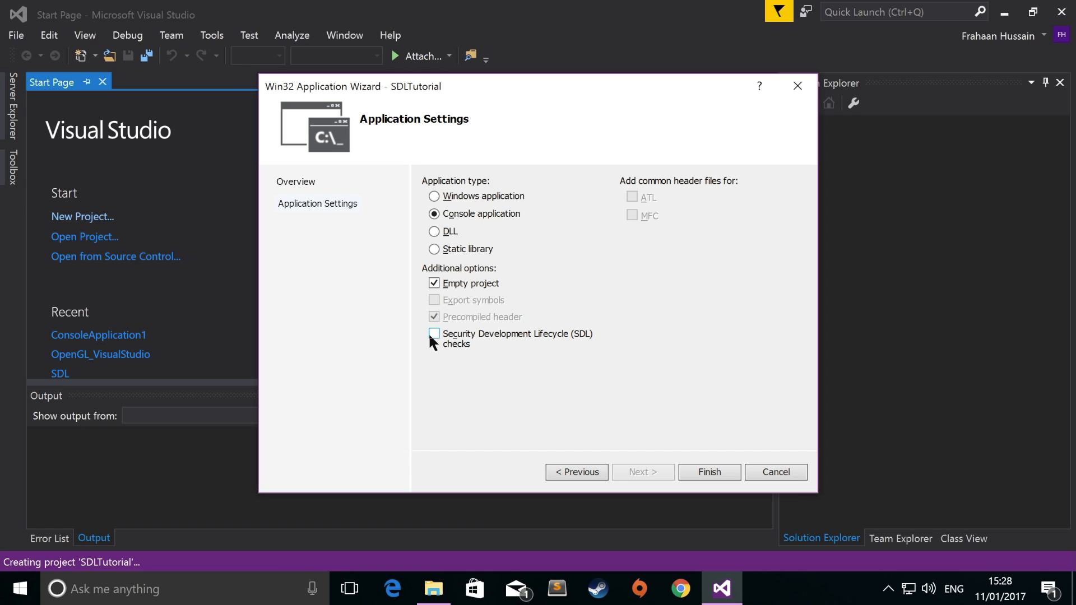
{"action": "mouse_move", "coordinate": [562, 345]}
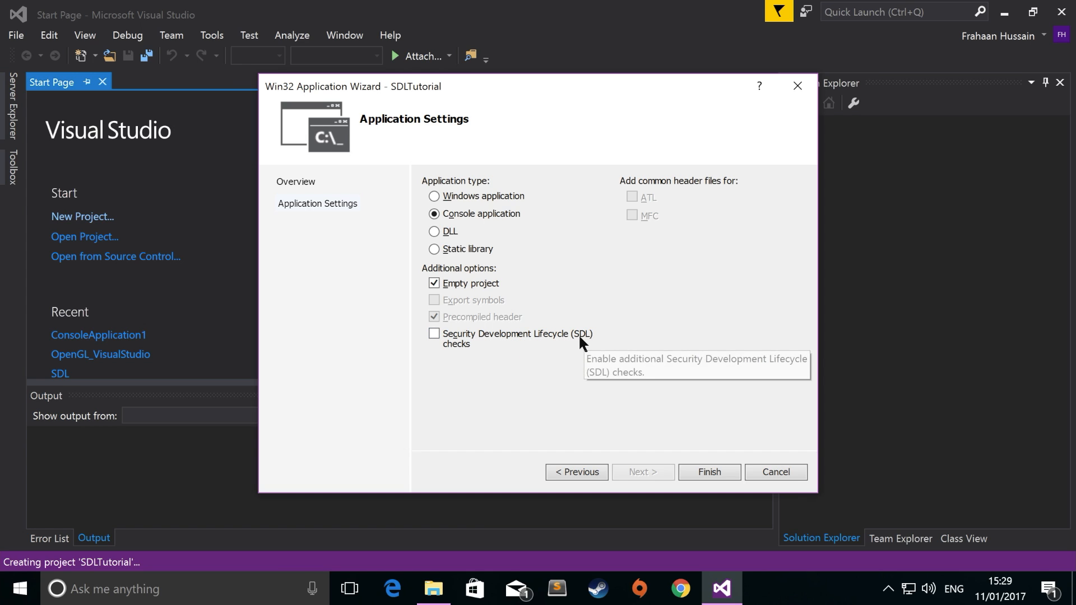
{"action": "mouse_move", "coordinate": [515, 365]}
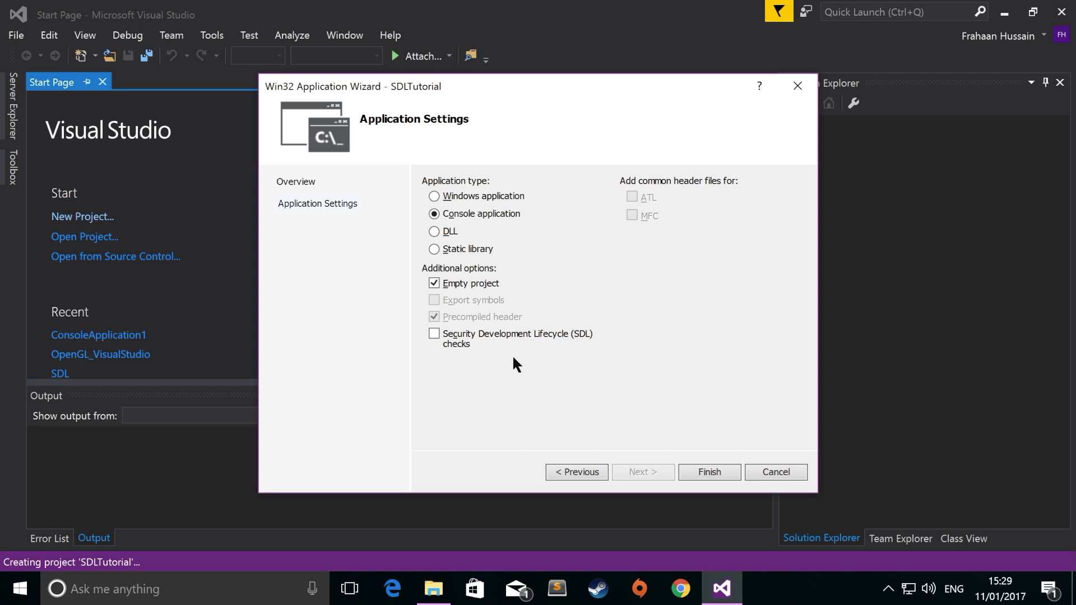
{"action": "mouse_move", "coordinate": [485, 223]}
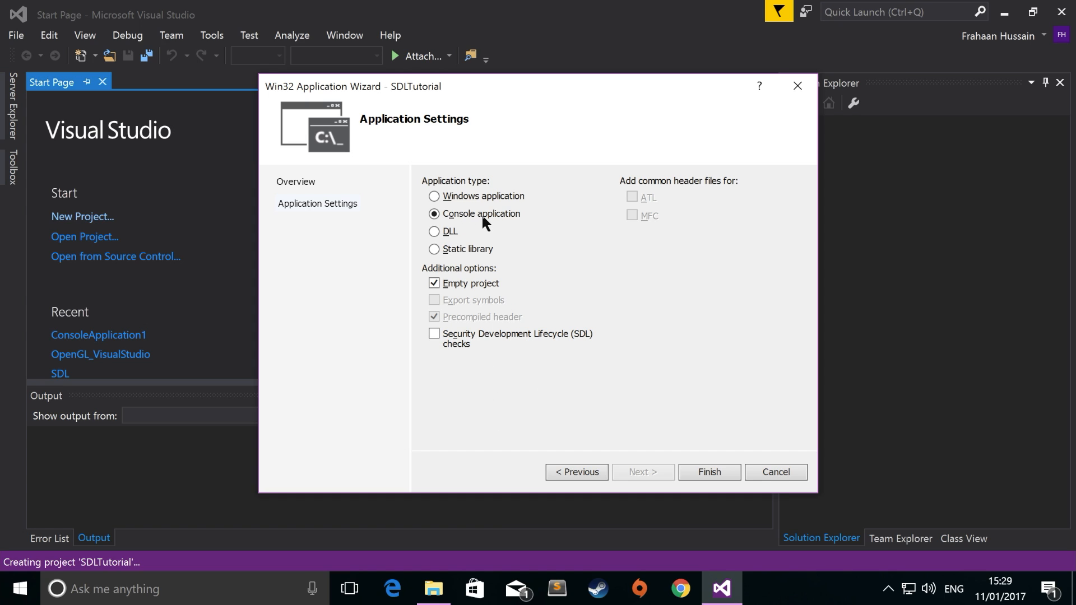
{"action": "left_click", "coordinate": [709, 472]}
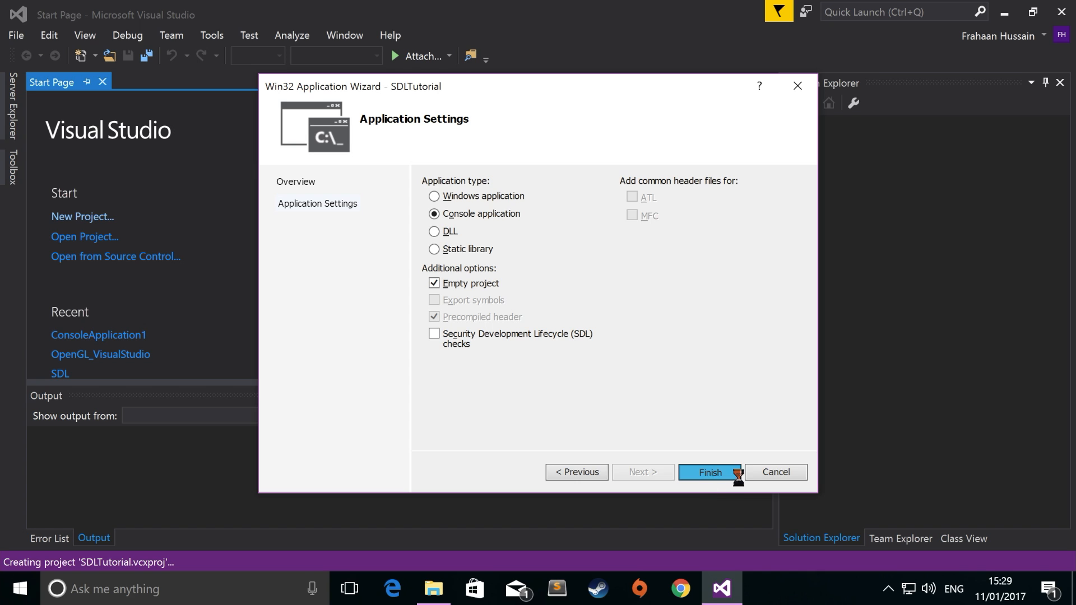
{"action": "left_click", "coordinate": [710, 472]}
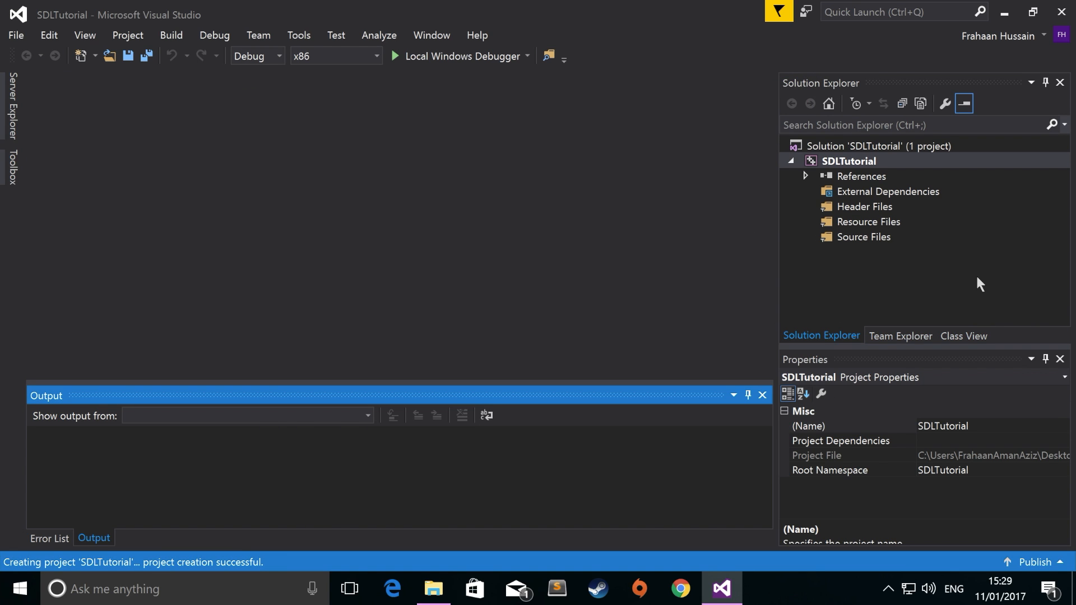
{"action": "mouse_move", "coordinate": [949, 237]}
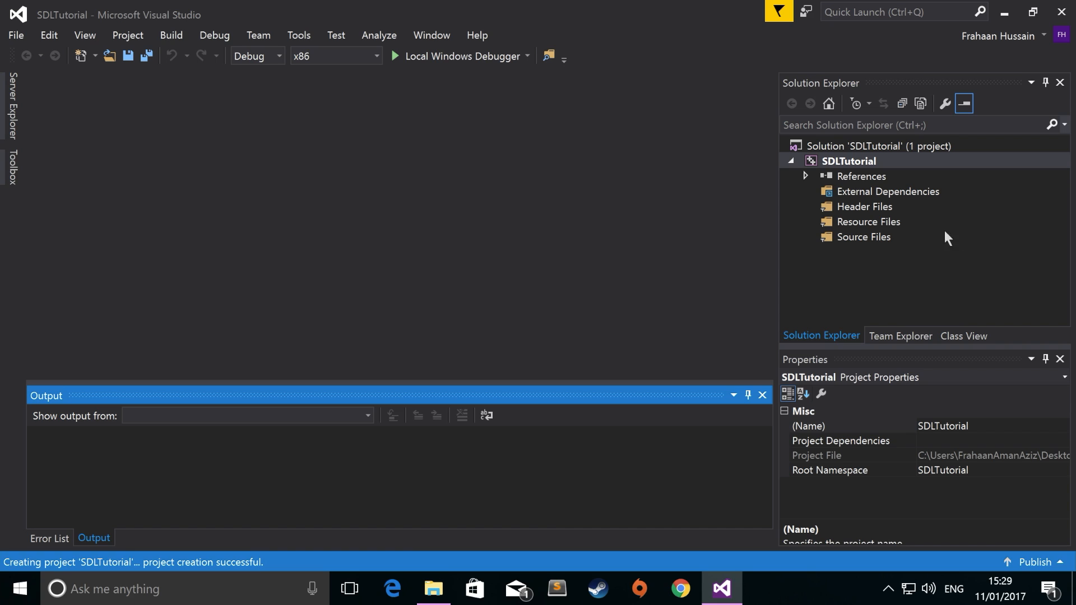
- Add a new main.cpp source file to the SDLTutorial project
{"action": "right_click", "coordinate": [854, 161]}
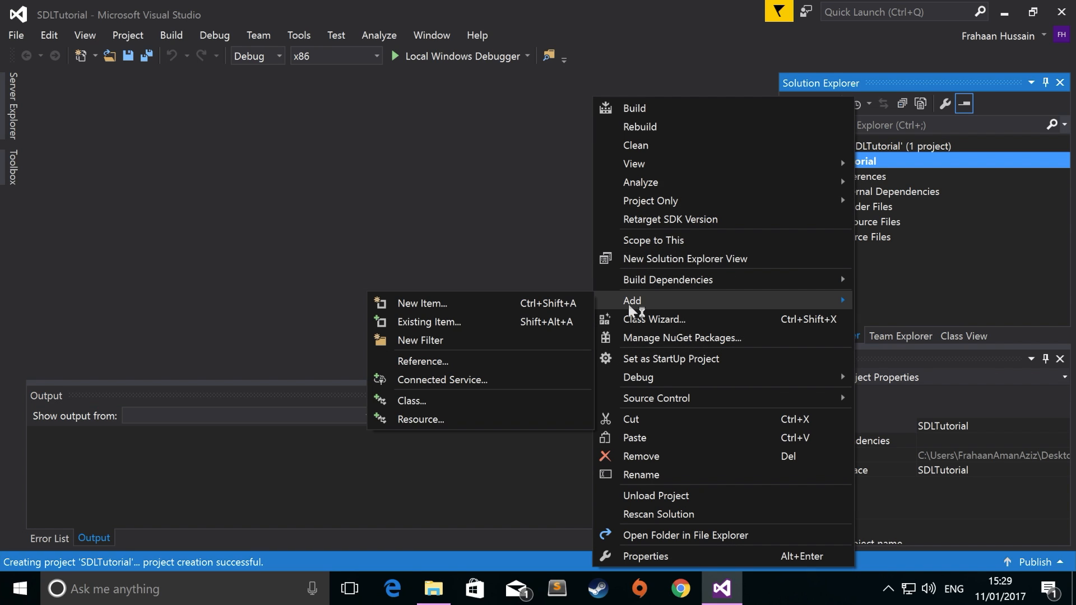
{"action": "left_click", "coordinate": [423, 304]}
{"action": "type", "text": "main."}
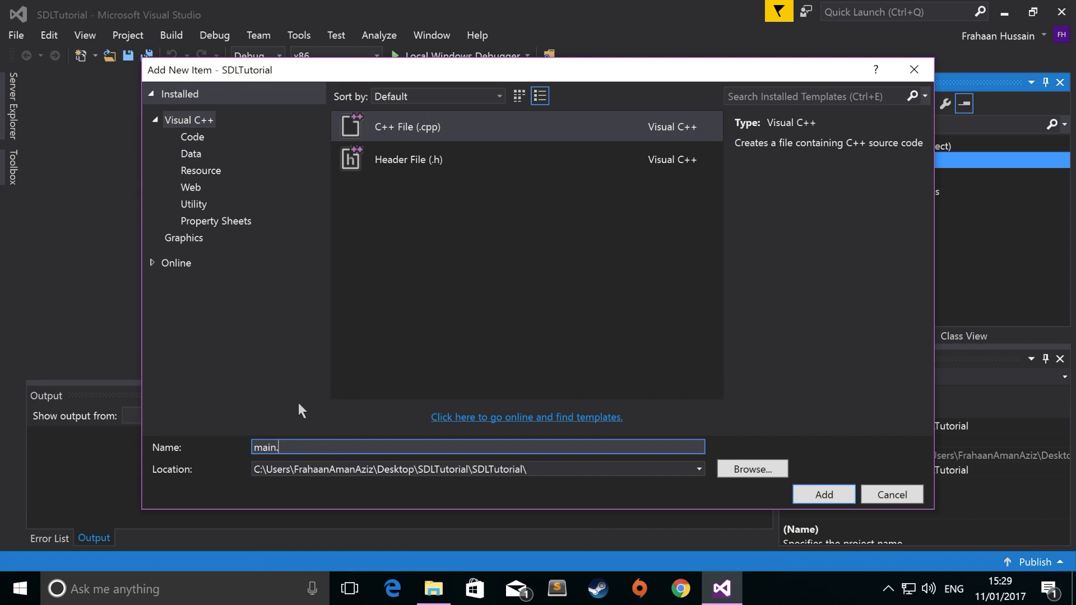
{"action": "left_click", "coordinate": [823, 495]}
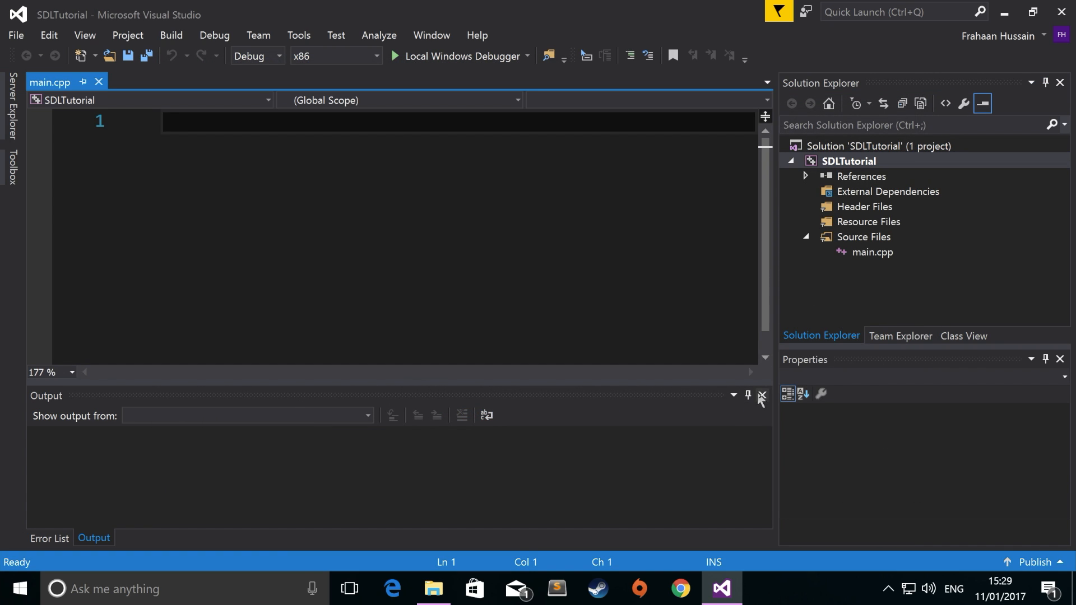
{"action": "left_click", "coordinate": [760, 397]}
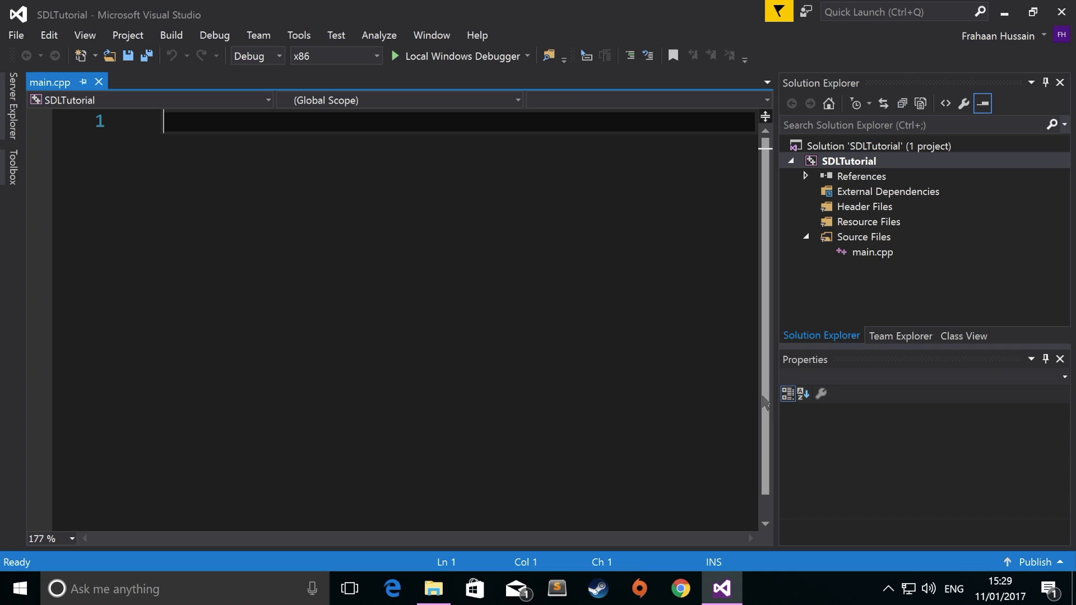
- Open the SDLTutorial project's Properties from Solution Explorer
{"action": "right_click", "coordinate": [849, 161]}
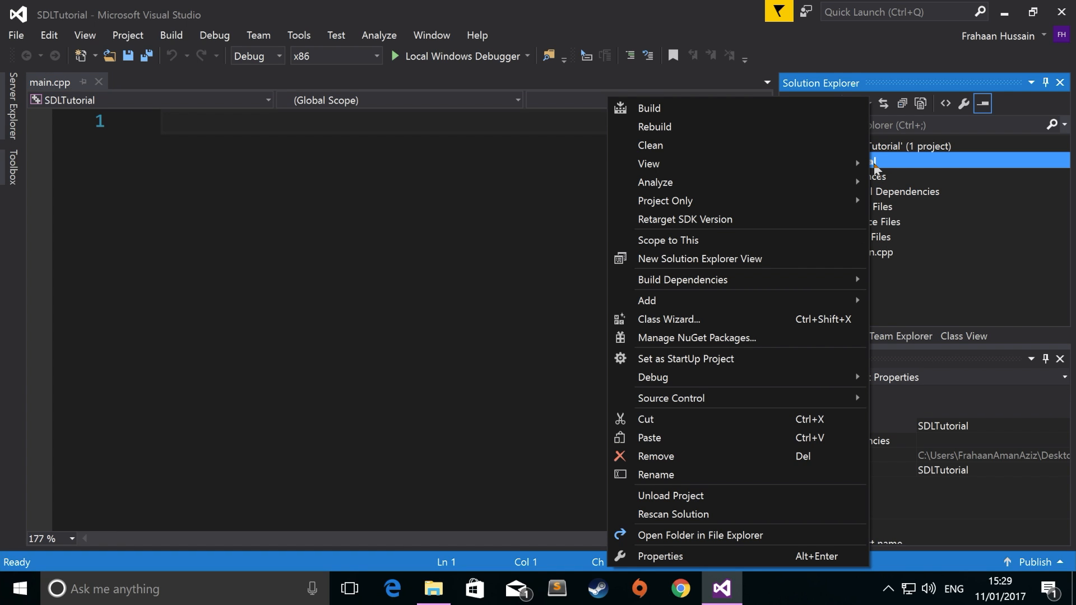
{"action": "mouse_move", "coordinate": [753, 430]}
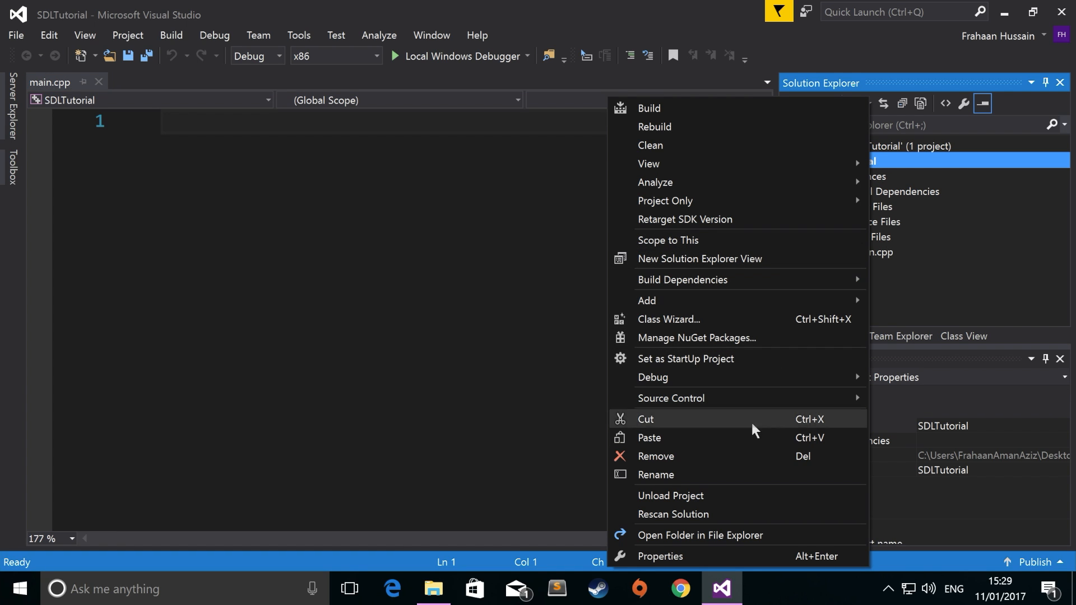
{"action": "mouse_move", "coordinate": [679, 556]}
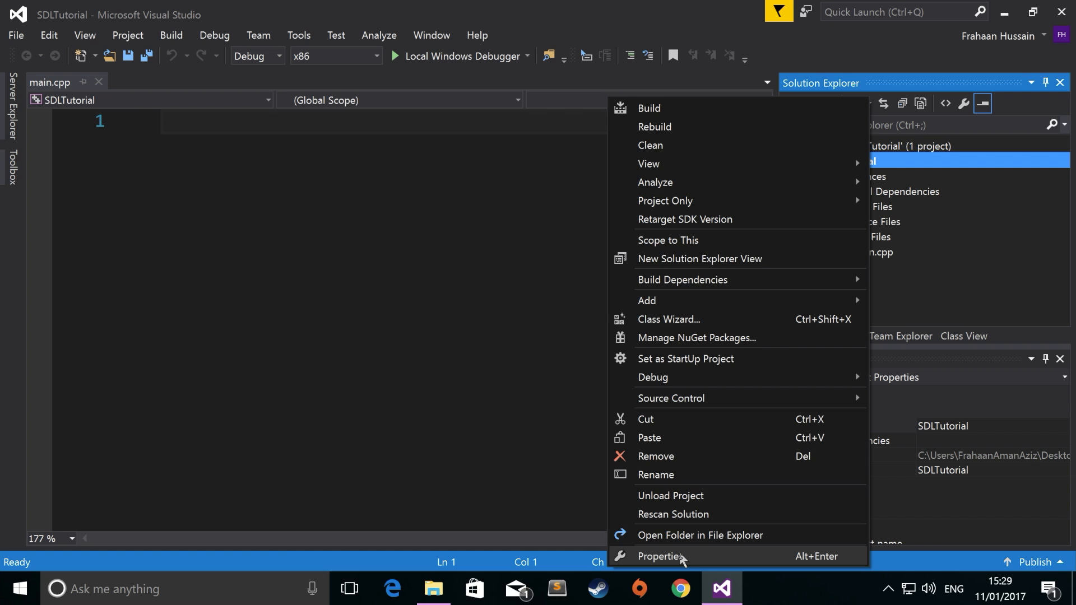
{"action": "left_click", "coordinate": [659, 556]}
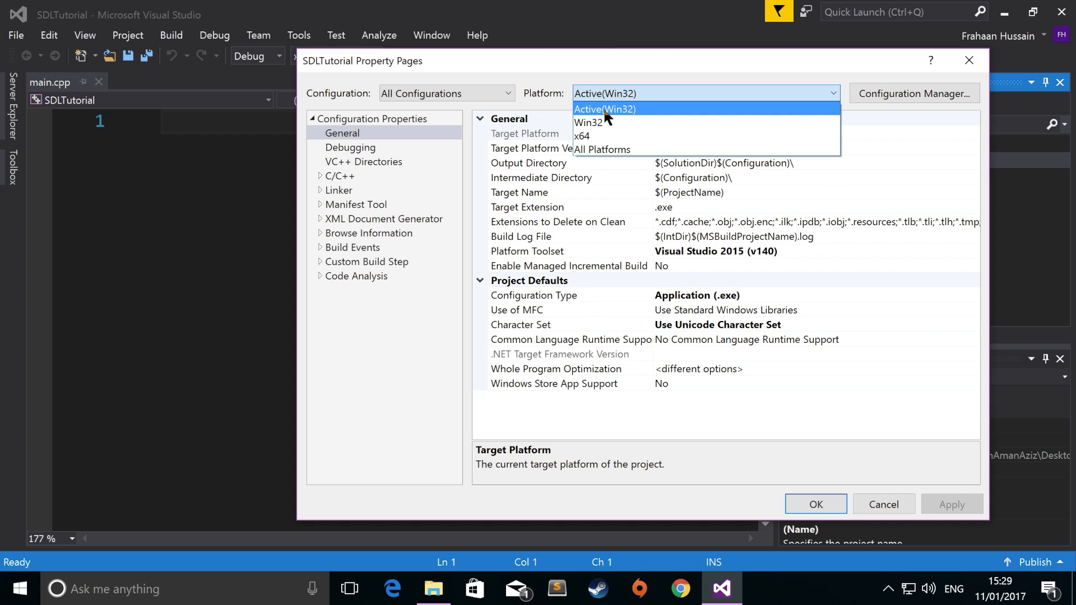
{"action": "mouse_move", "coordinate": [605, 117]}
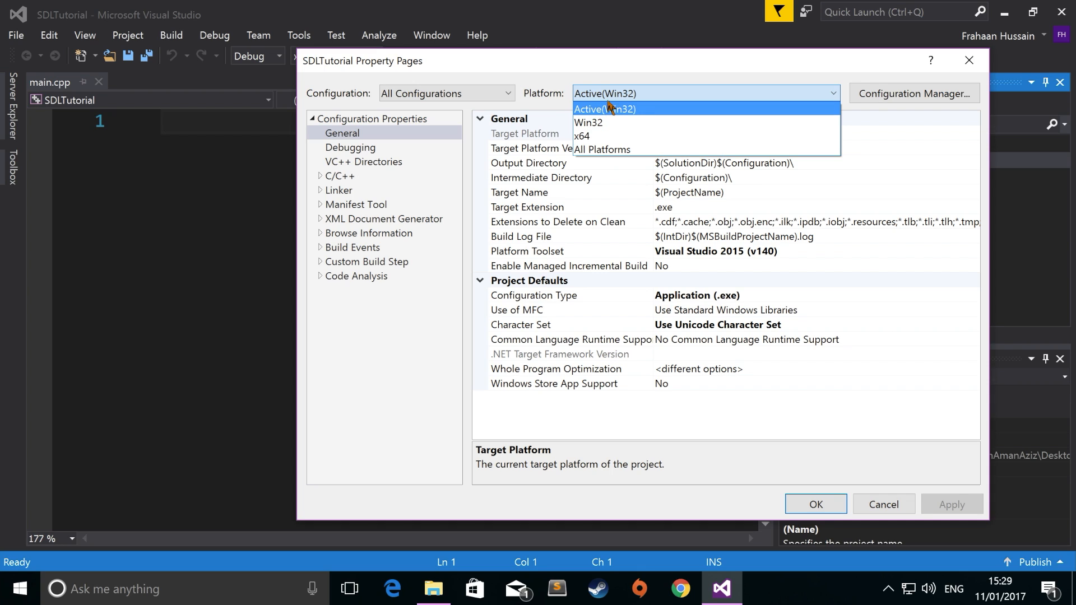
- Keep All Configurations on Active(Win32) and show the C/C++ General compiler settings
{"action": "left_click", "coordinate": [604, 109]}
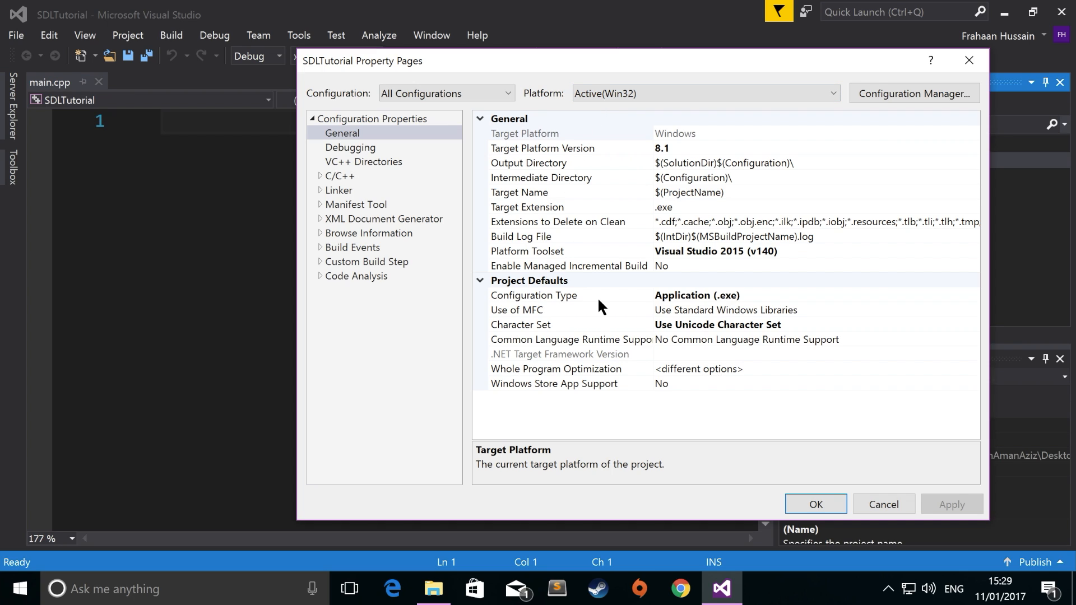
{"action": "mouse_move", "coordinate": [623, 281]}
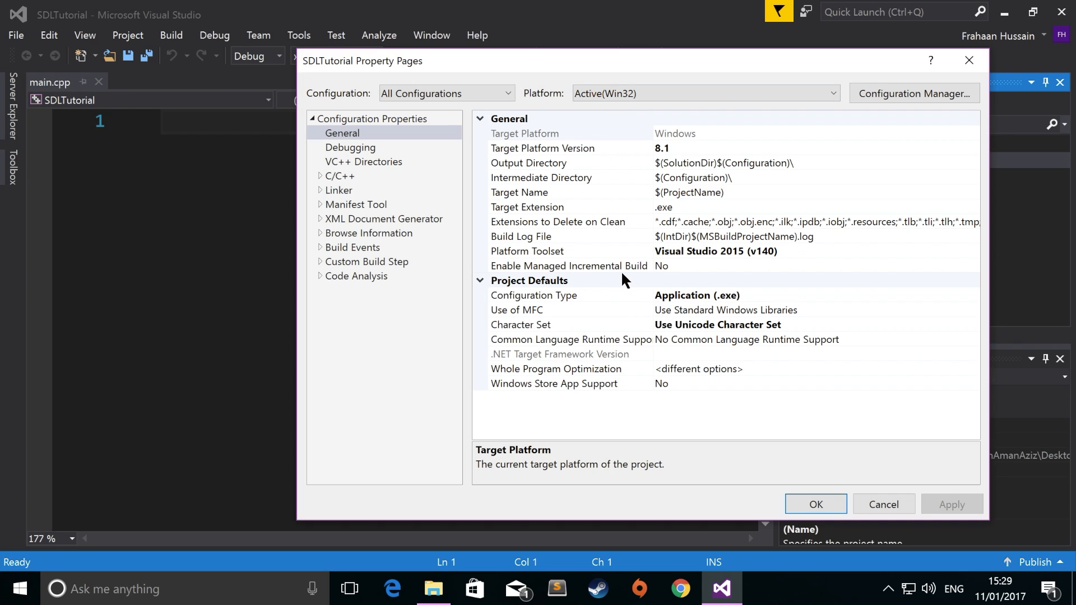
{"action": "mouse_move", "coordinate": [479, 334]}
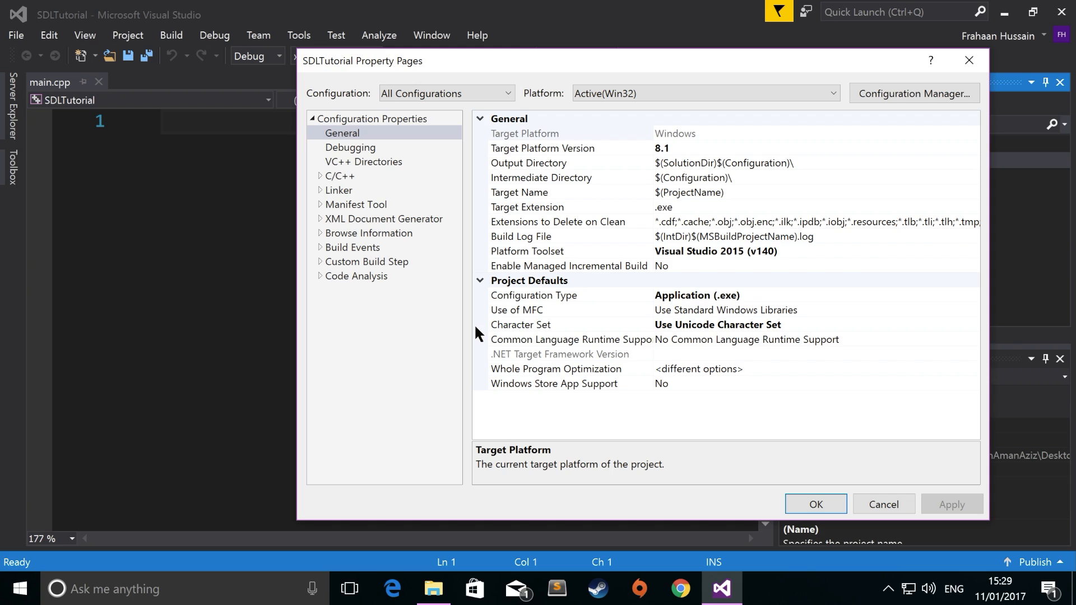
{"action": "mouse_move", "coordinate": [316, 183]}
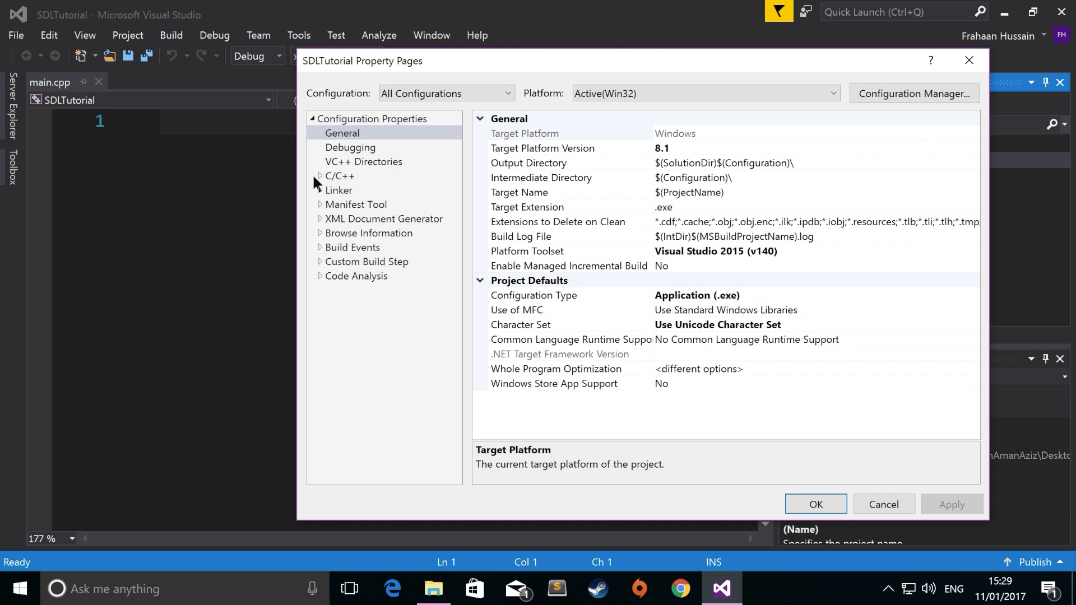
{"action": "left_click", "coordinate": [321, 176]}
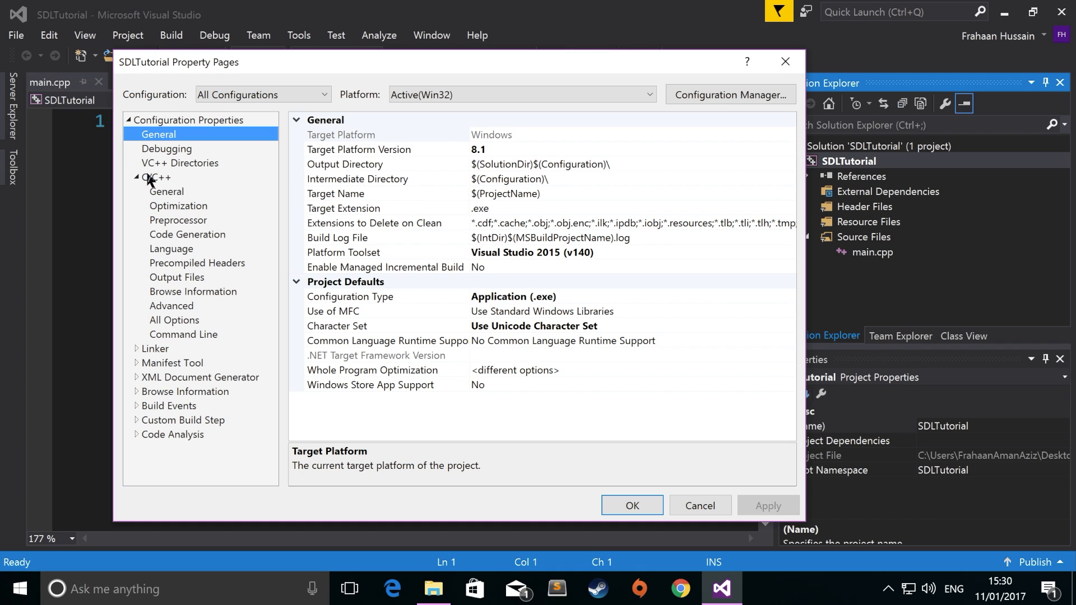
{"action": "mouse_move", "coordinate": [210, 338]}
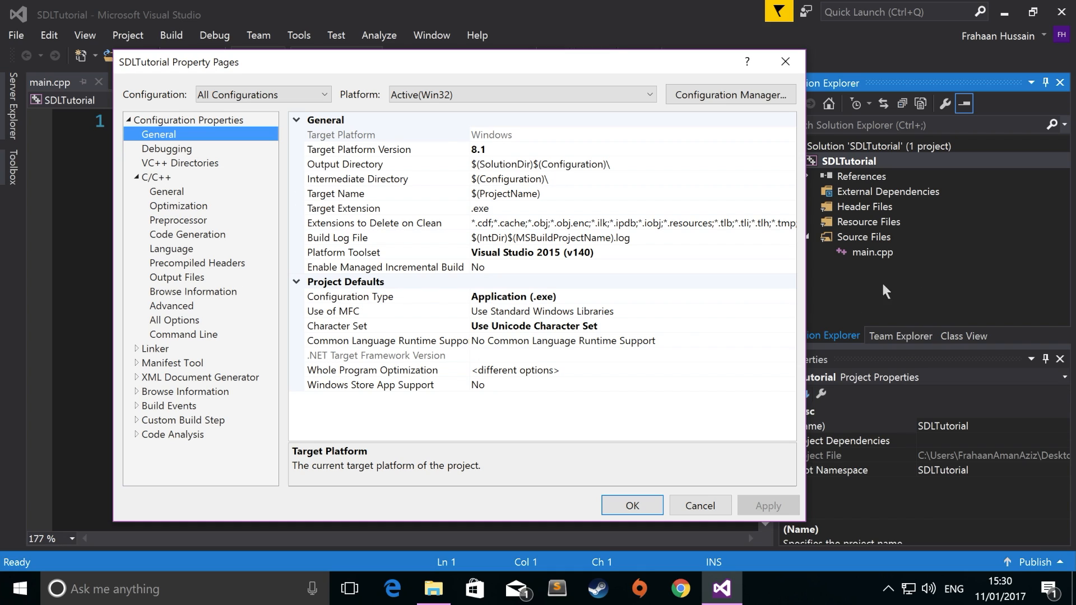
{"action": "mouse_move", "coordinate": [769, 311]}
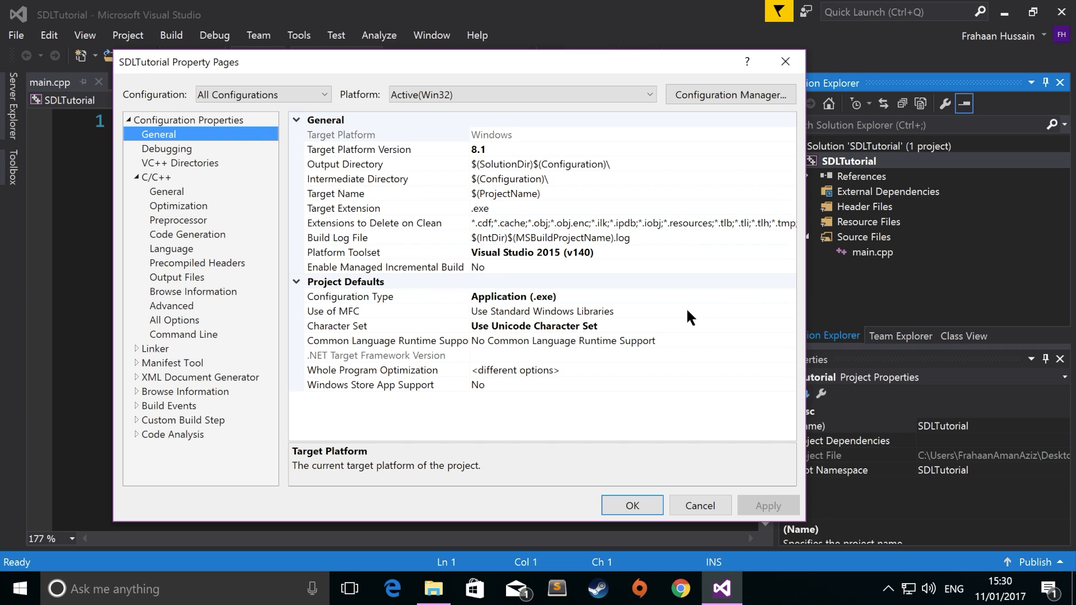
{"action": "mouse_move", "coordinate": [154, 192]}
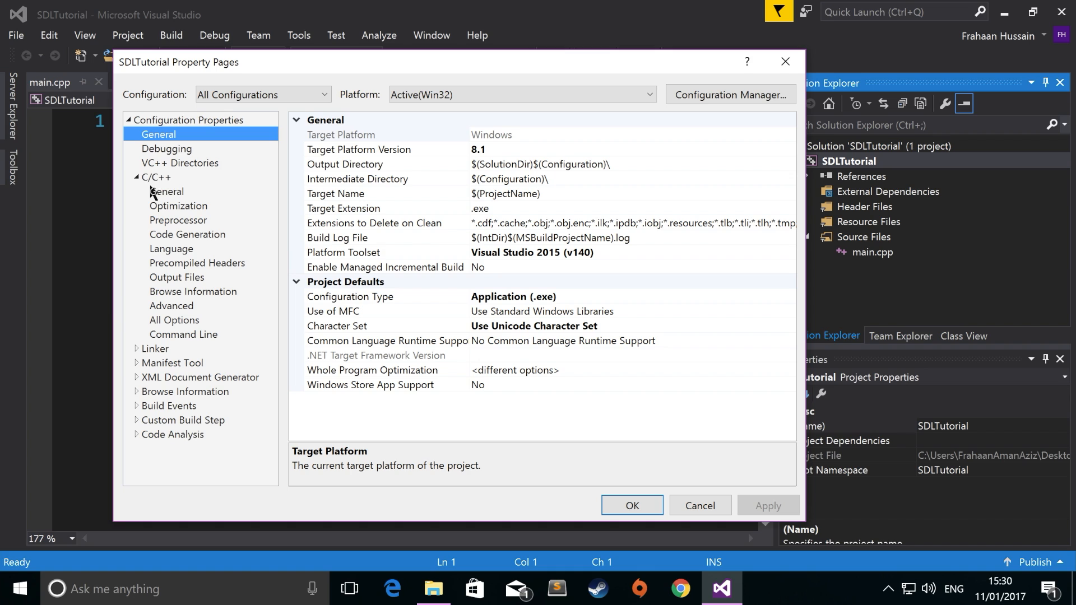
{"action": "left_click", "coordinate": [165, 191]}
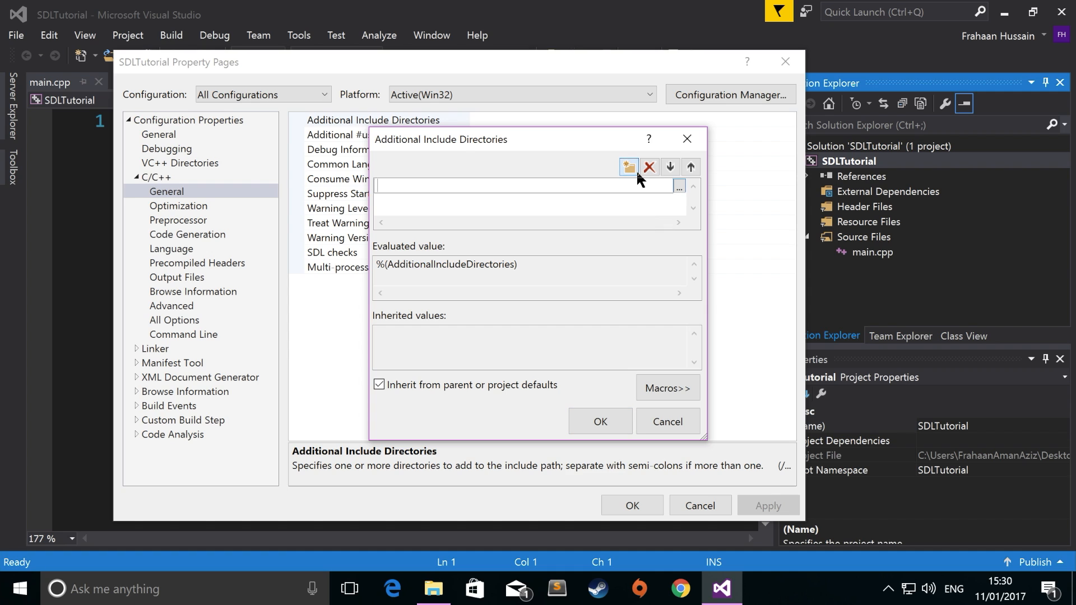
- Add C:\Development\SDL2\include as an additional include directory, then move to Linker General
{"action": "left_click", "coordinate": [625, 167]}
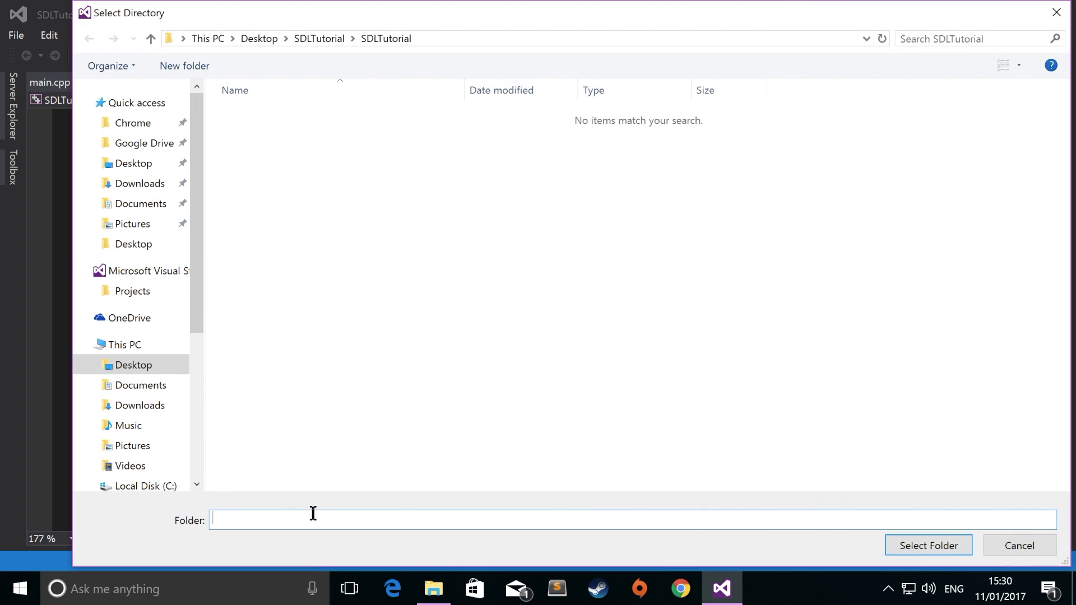
{"action": "left_click", "coordinate": [144, 485]}
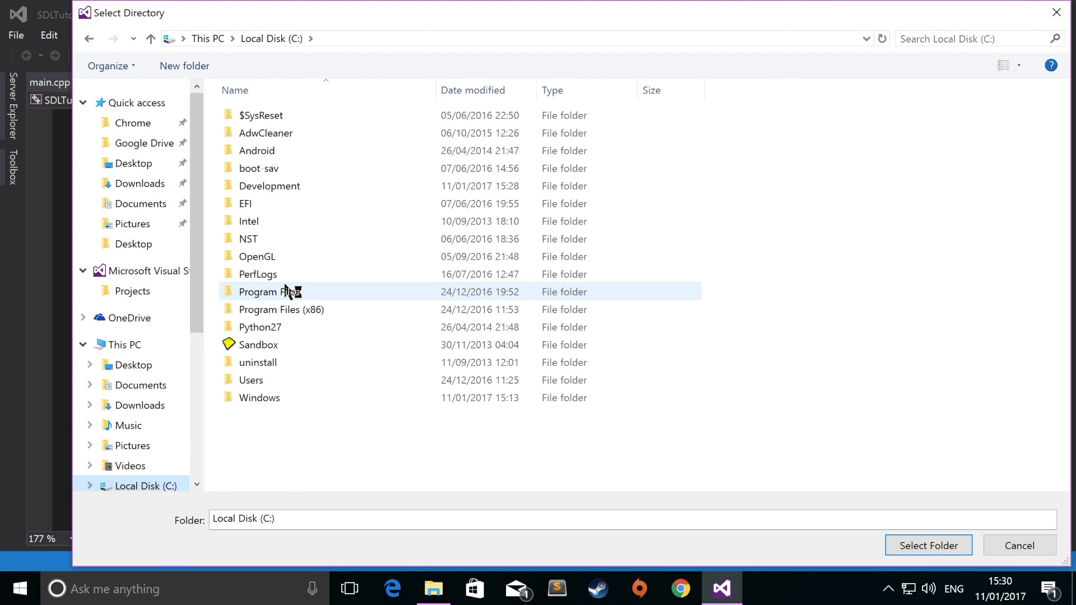
{"action": "double_click", "coordinate": [269, 185]}
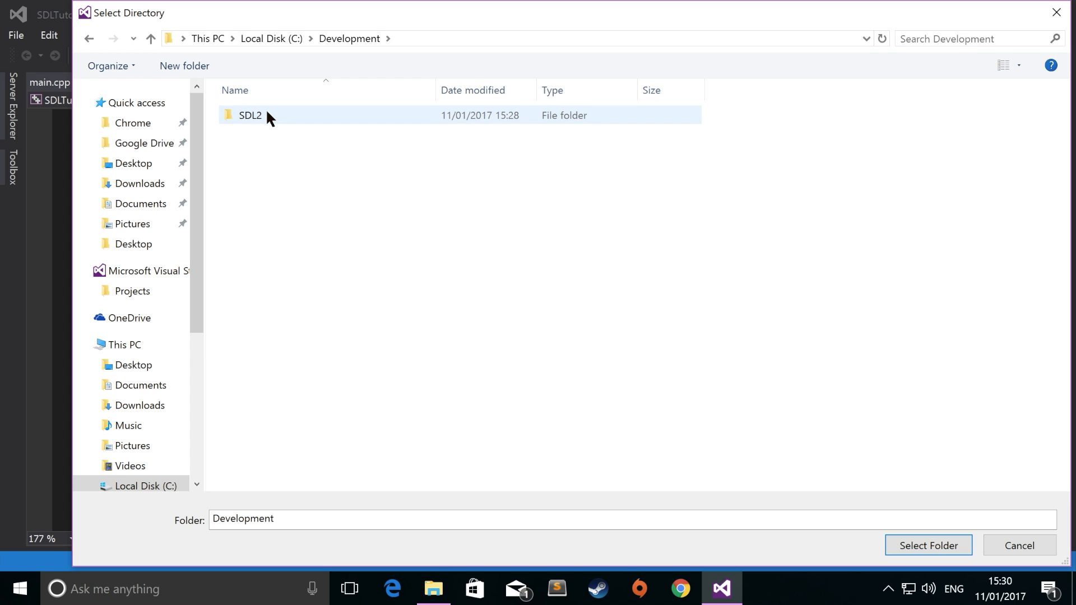
{"action": "double_click", "coordinate": [250, 115]}
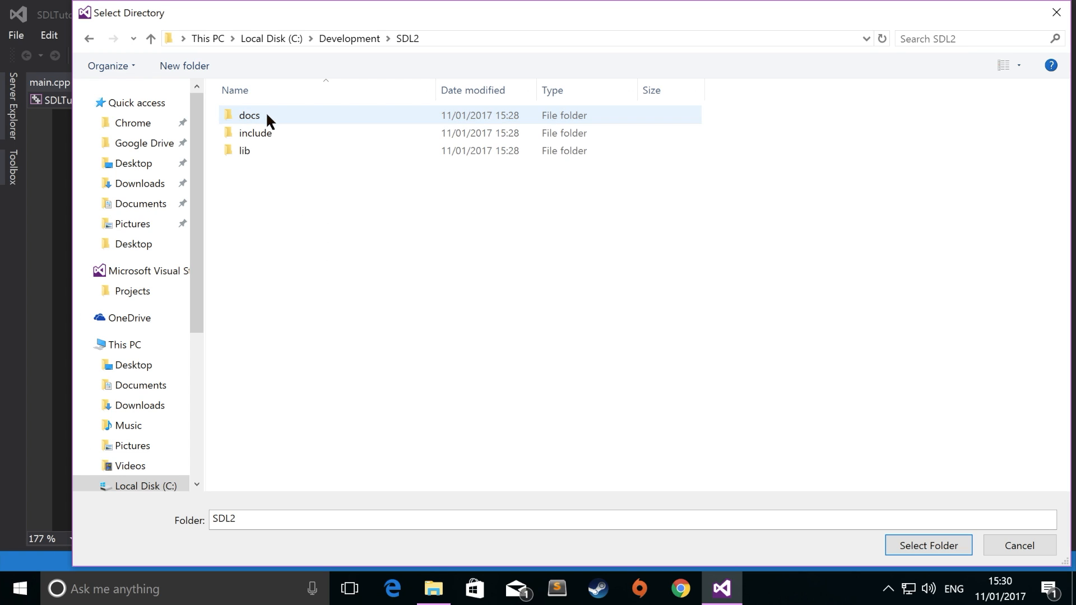
{"action": "double_click", "coordinate": [254, 134]}
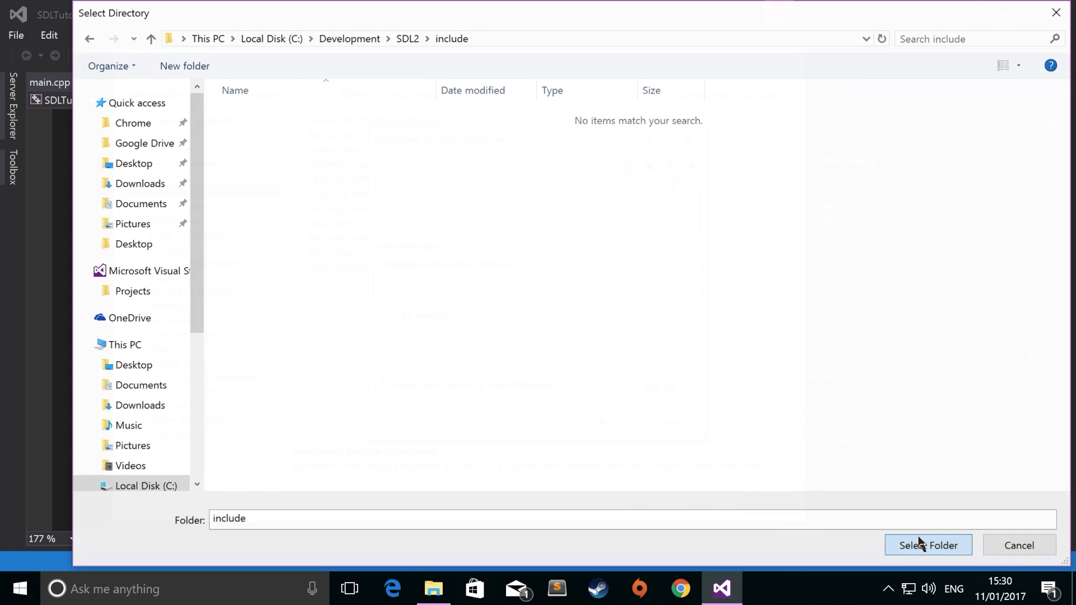
{"action": "left_click", "coordinate": [927, 544]}
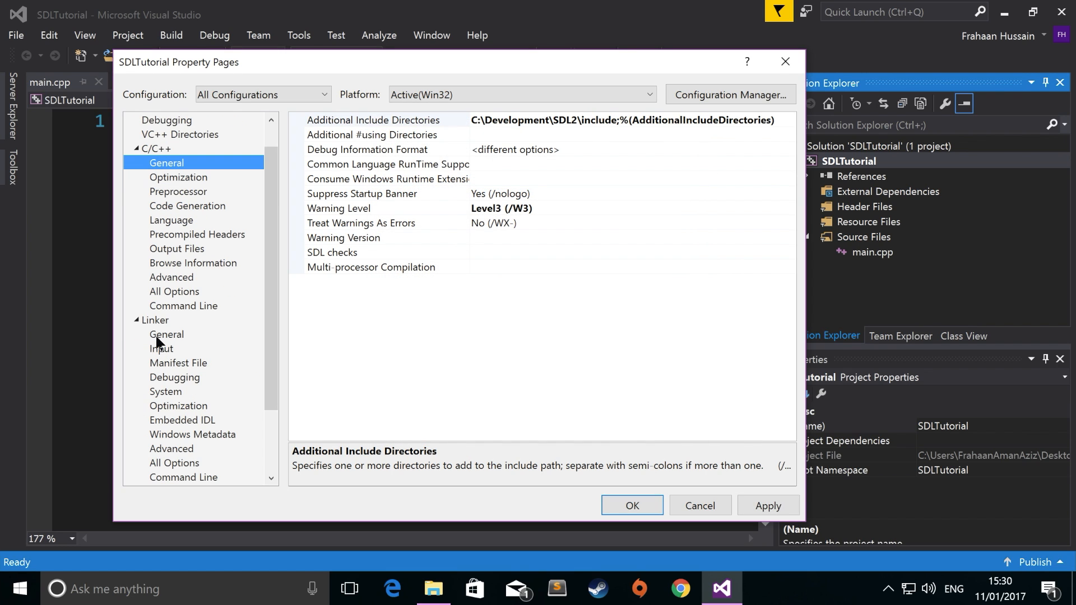
{"action": "left_click", "coordinate": [166, 334]}
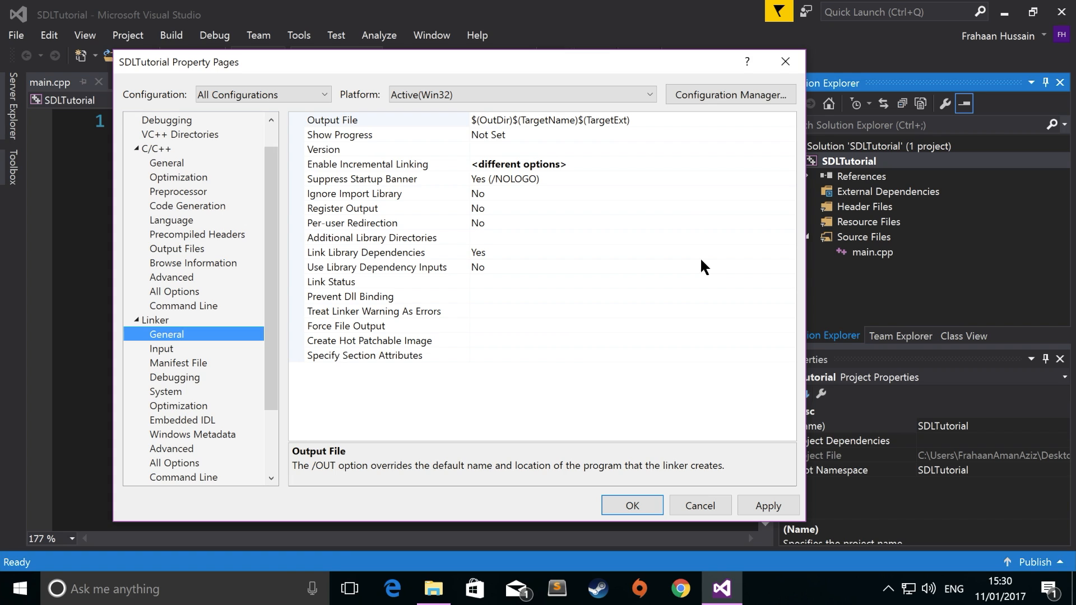
- Set C:\Development\SDL2\lib\x86 as an additional library directory for the linker
{"action": "left_click", "coordinate": [373, 238]}
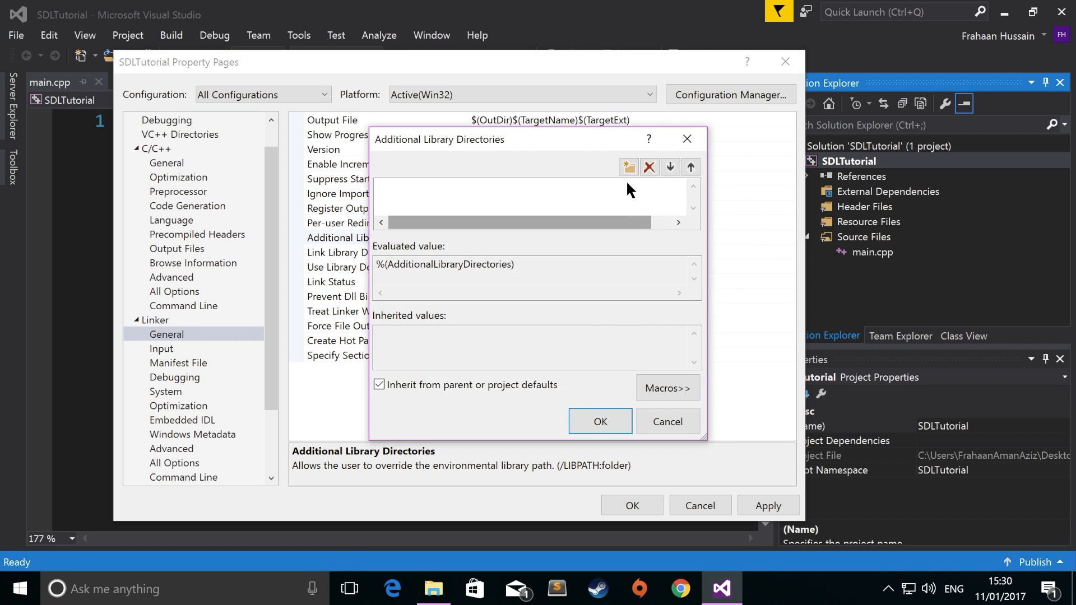
{"action": "left_click", "coordinate": [629, 167]}
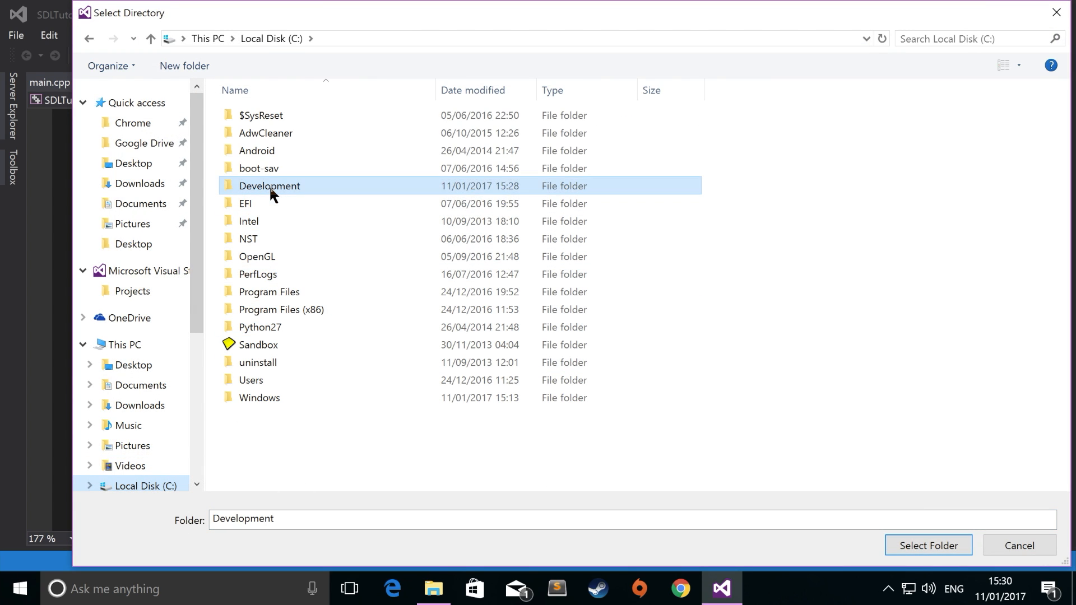
{"action": "double_click", "coordinate": [269, 185]}
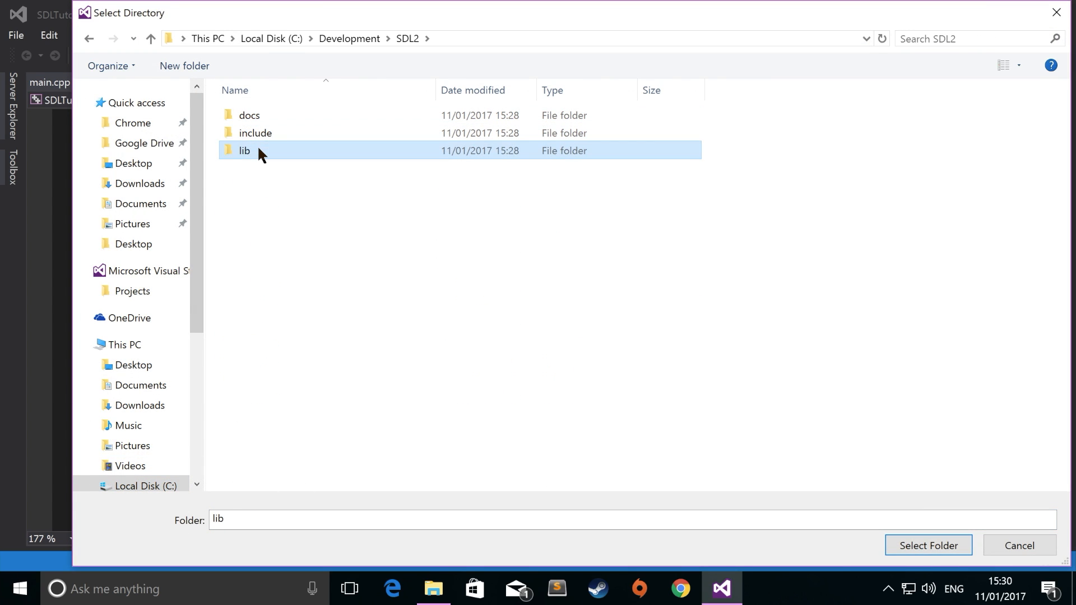
{"action": "double_click", "coordinate": [244, 150]}
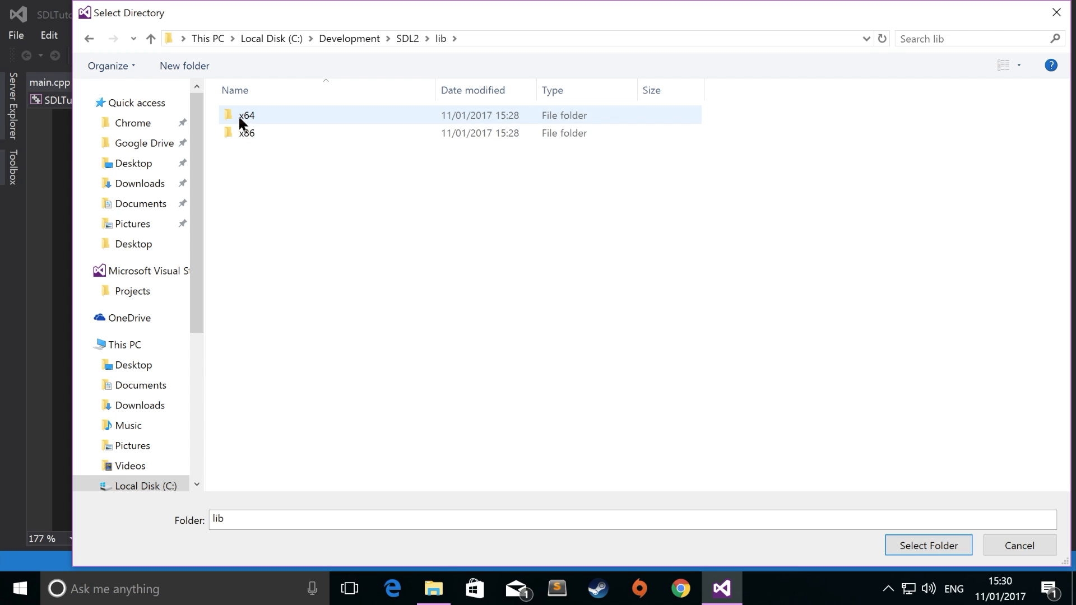
{"action": "left_click", "coordinate": [247, 132]}
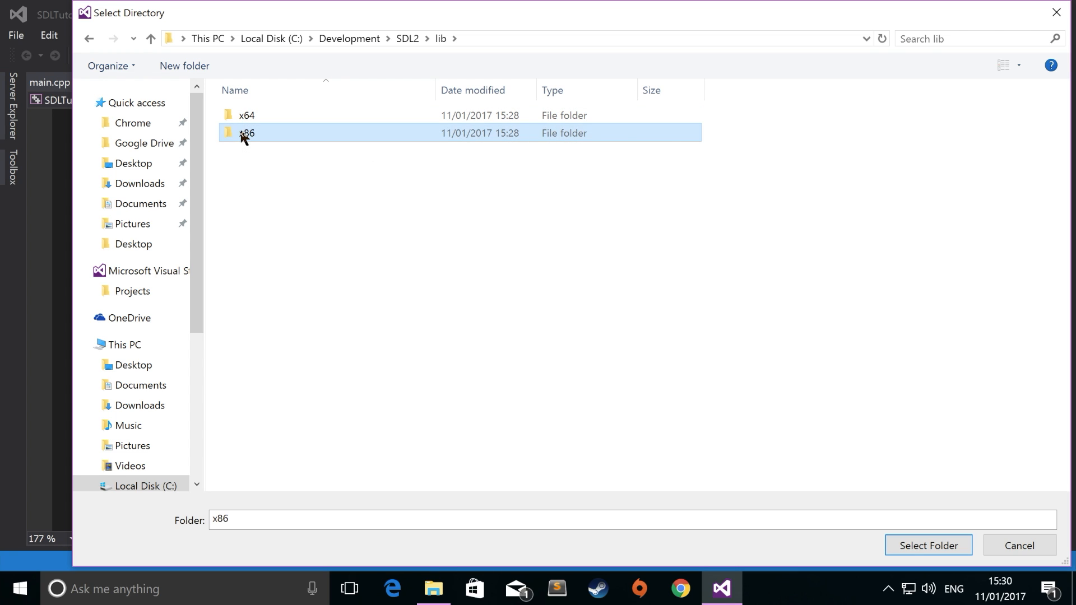
{"action": "double_click", "coordinate": [247, 132]}
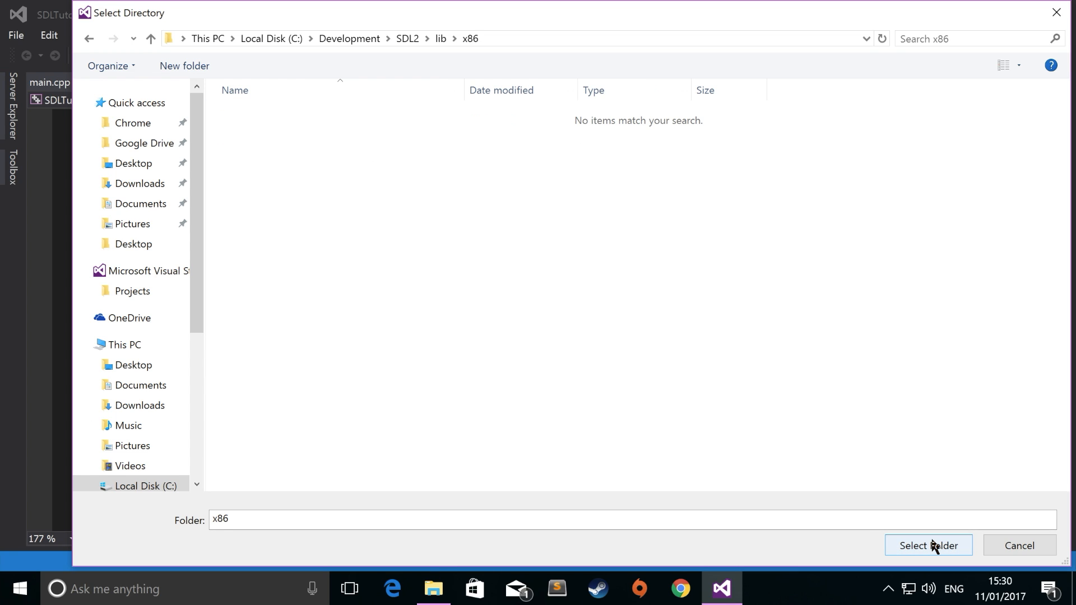
{"action": "mouse_move", "coordinate": [941, 554]}
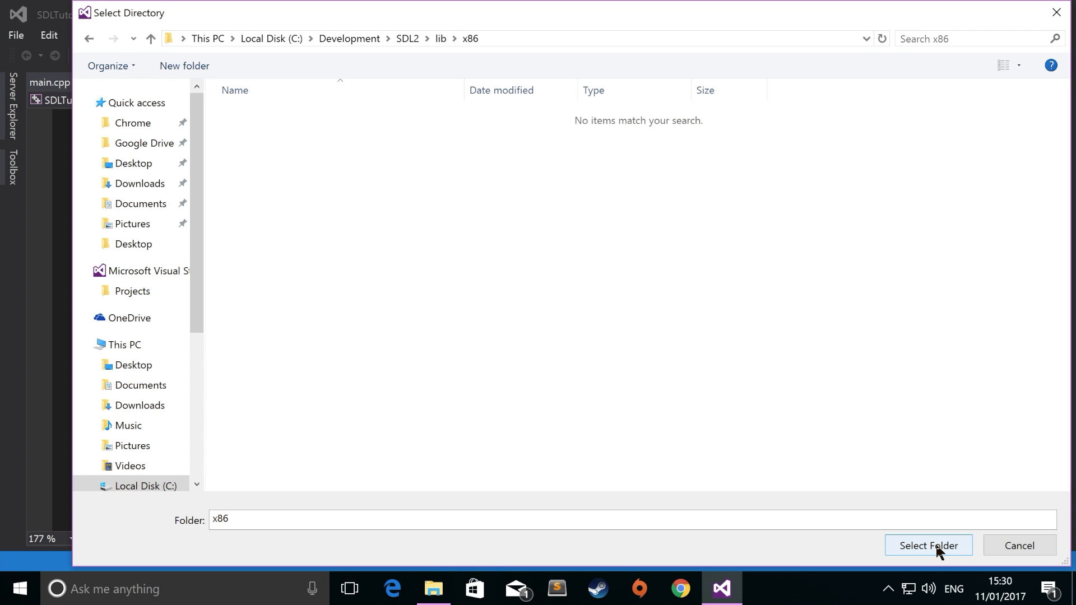
{"action": "mouse_move", "coordinate": [870, 463]}
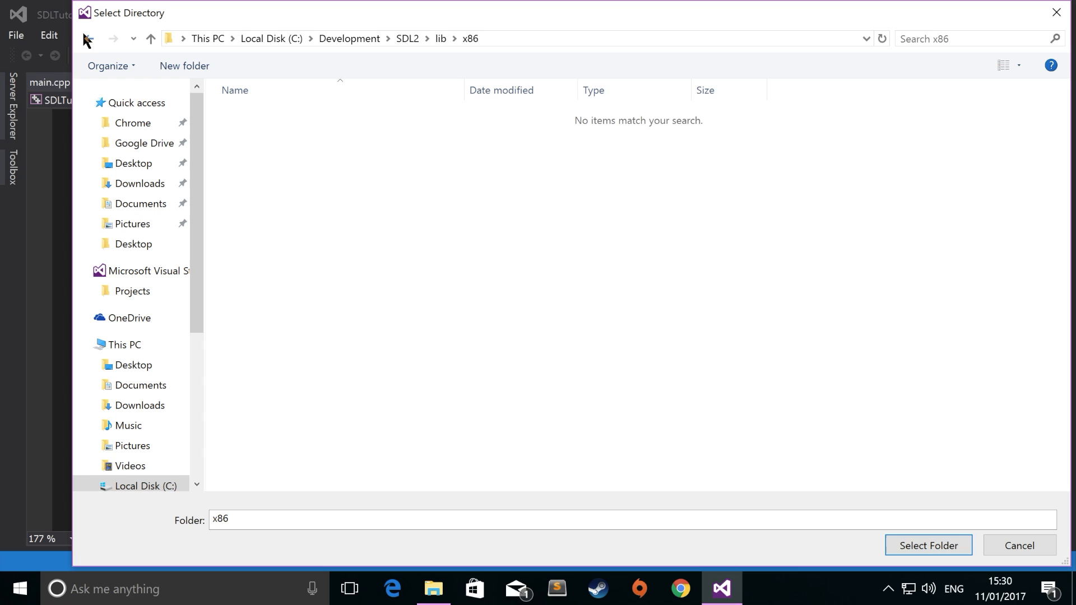
{"action": "mouse_move", "coordinate": [923, 603]}
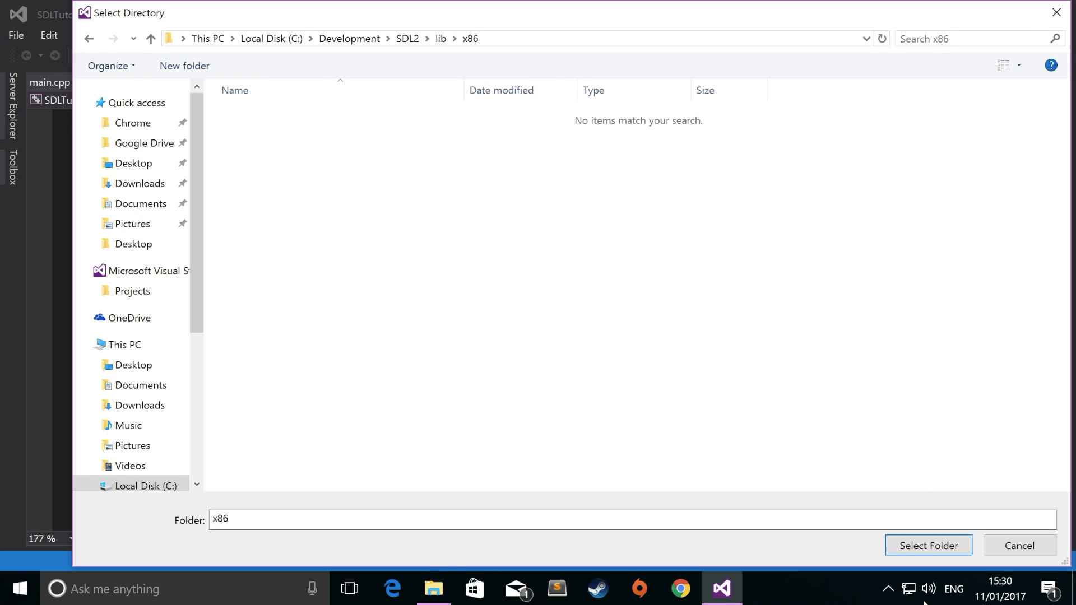
{"action": "left_click", "coordinate": [928, 546]}
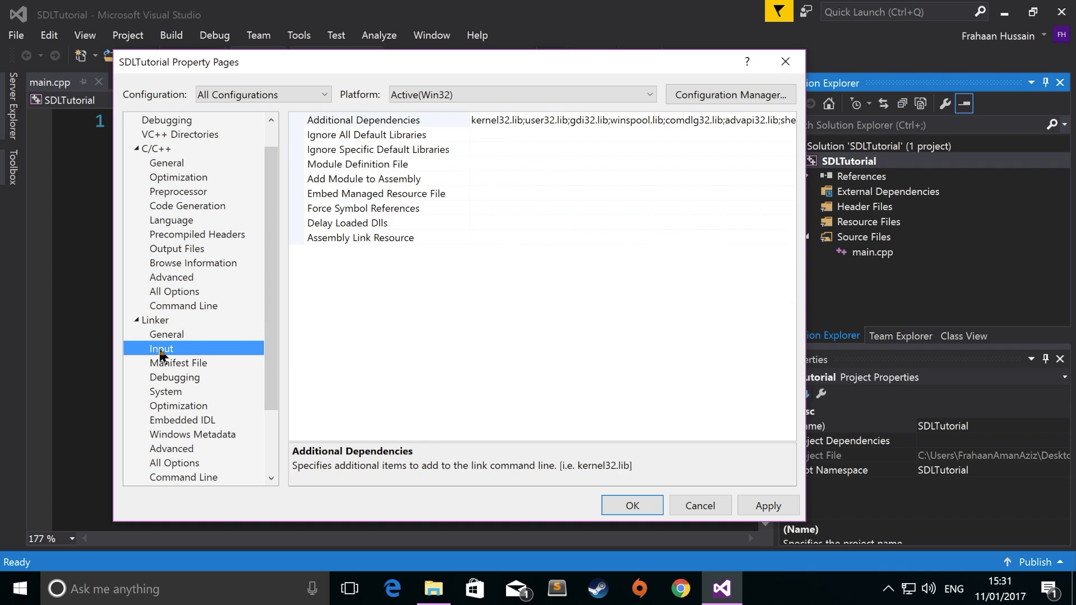
{"action": "mouse_move", "coordinate": [790, 125]}
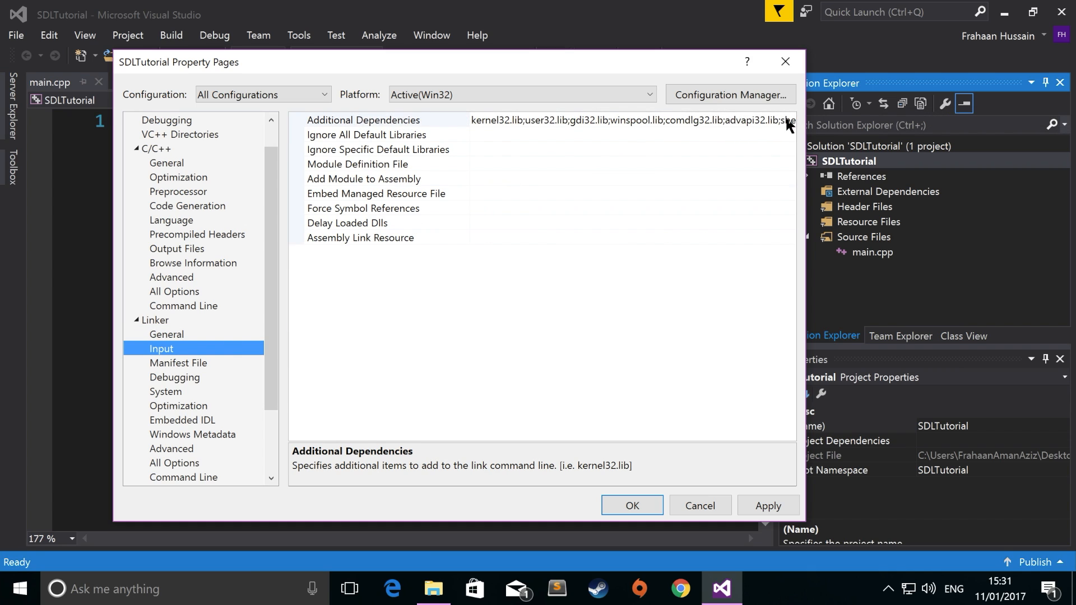
- Add SDL2.lib and SDL2main.lib as additional dependencies, then apply and close the property pages
{"action": "left_click", "coordinate": [788, 120]}
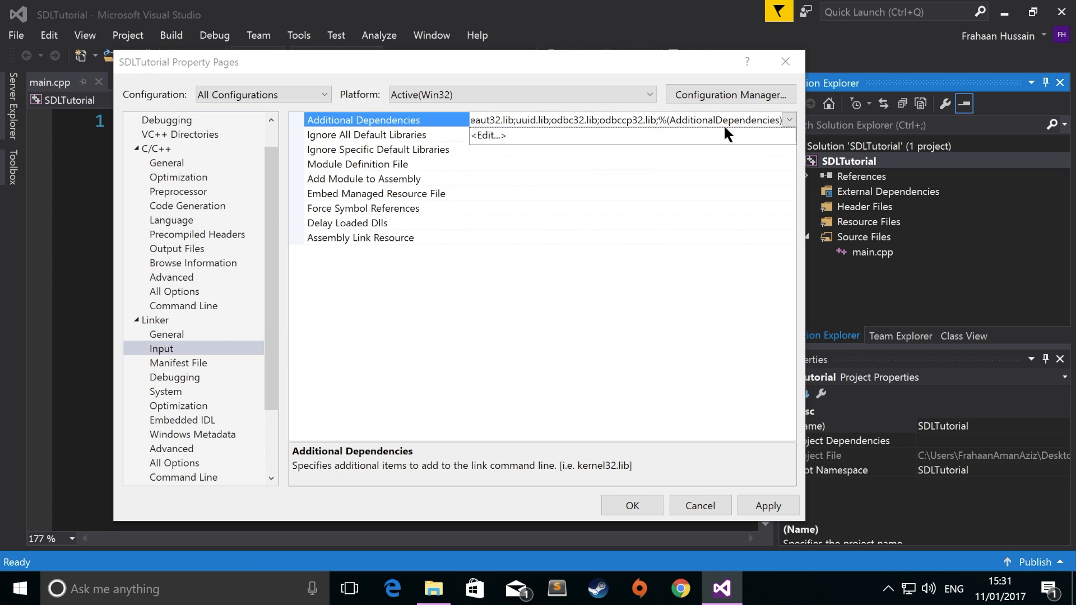
{"action": "left_click", "coordinate": [489, 136]}
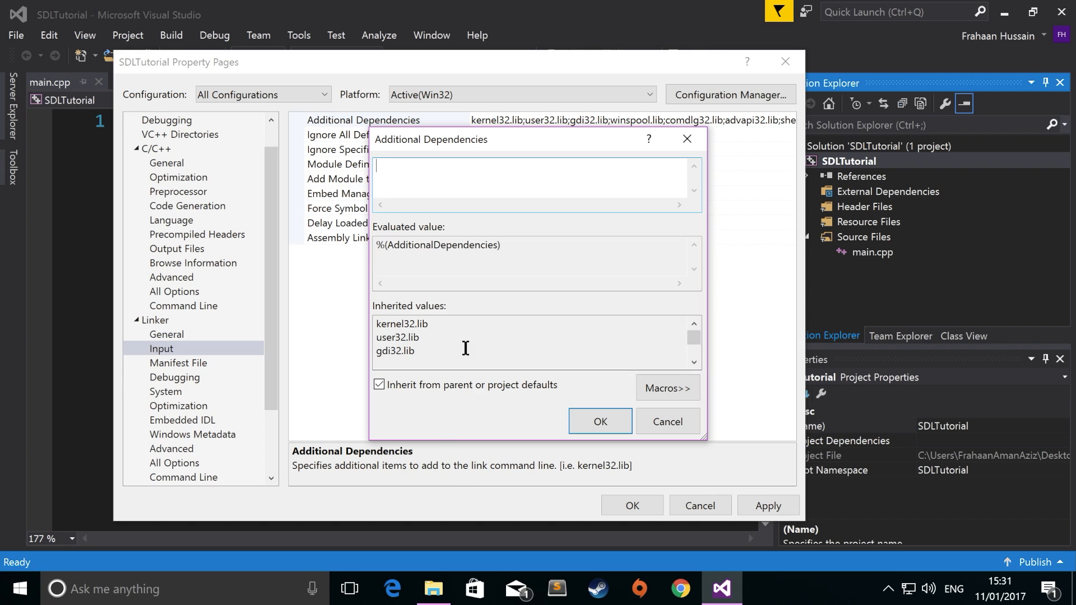
{"action": "type", "text": "SDL2main.lib"}
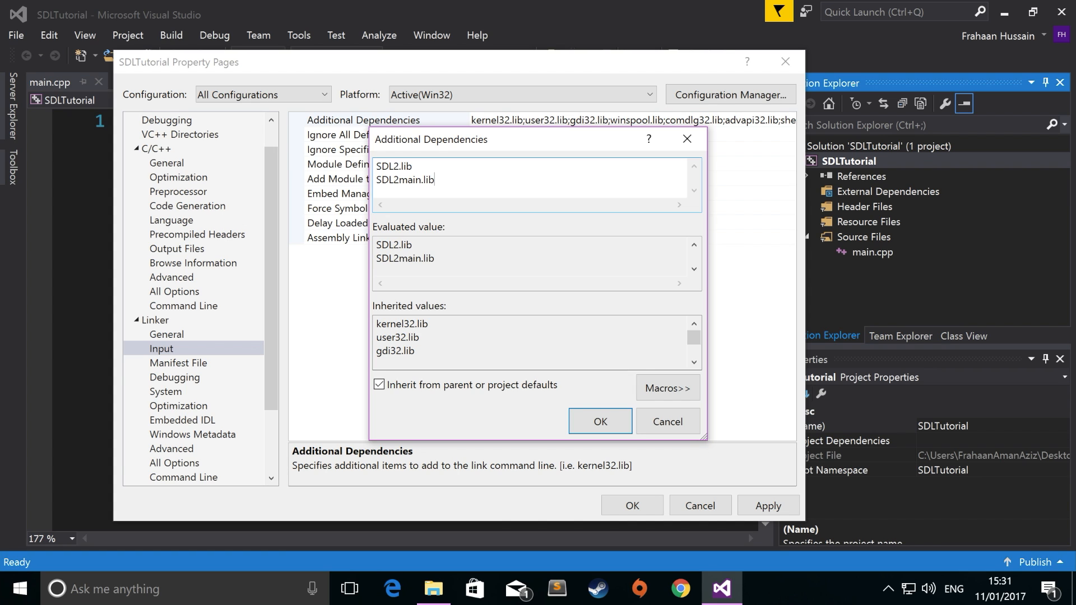
{"action": "left_click", "coordinate": [599, 421]}
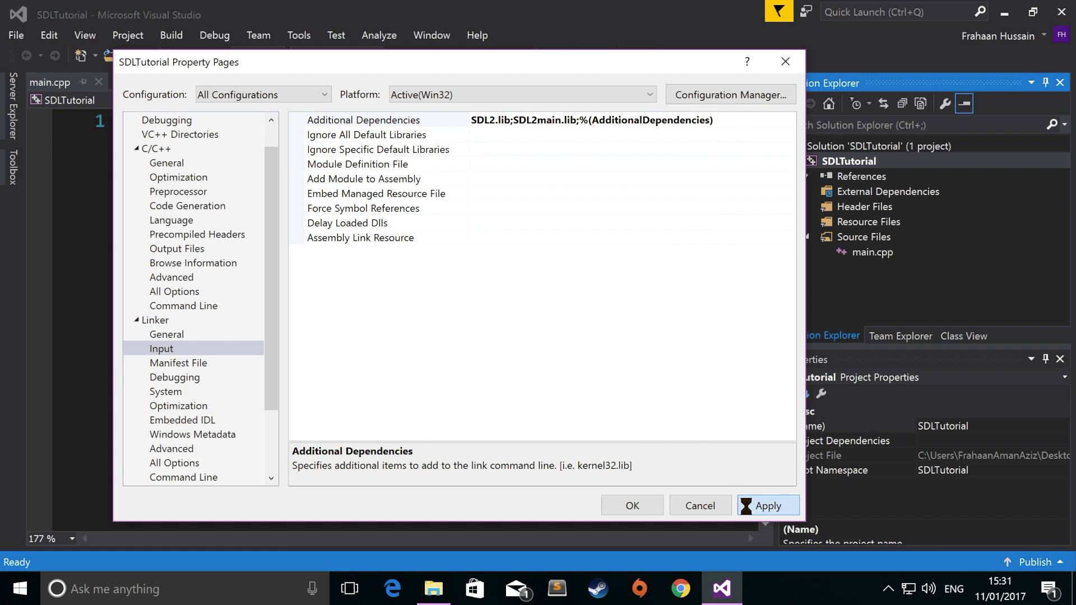
{"action": "left_click", "coordinate": [630, 506]}
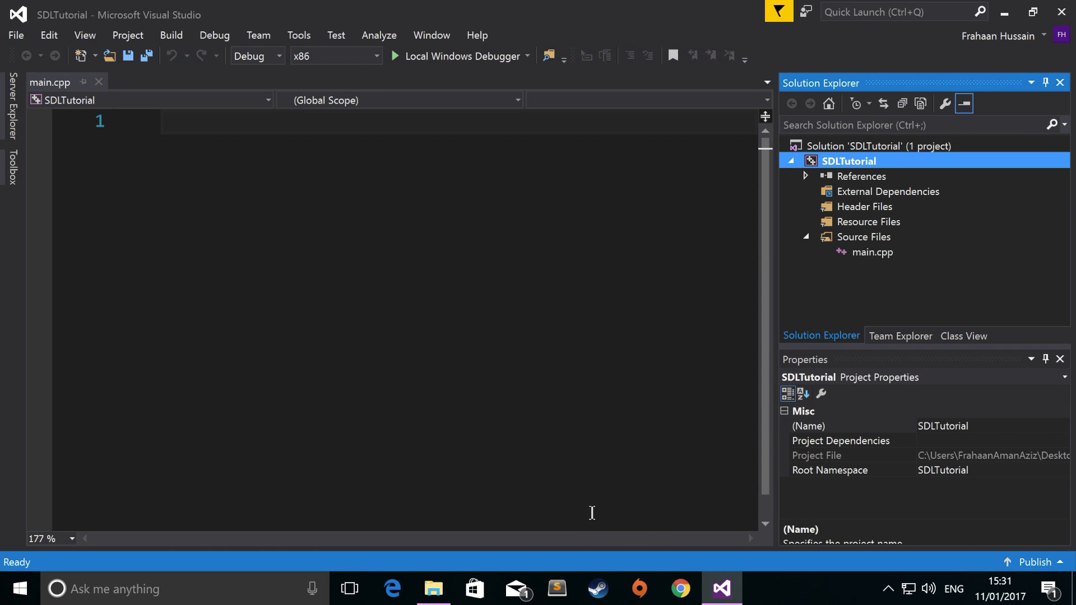
{"action": "mouse_move", "coordinate": [600, 472]}
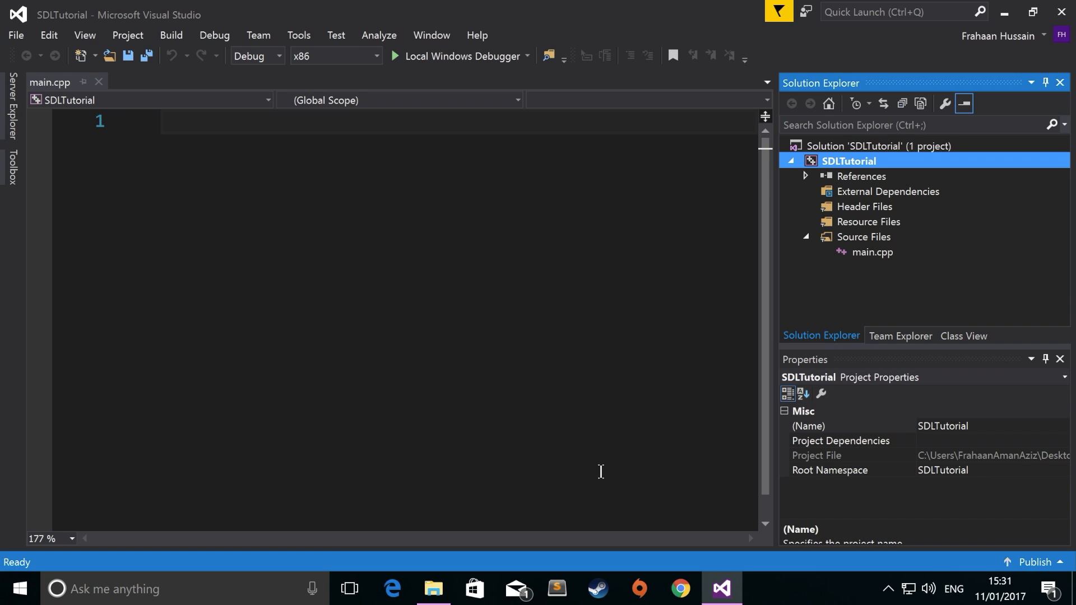
- Copy SDL2.dll from SDL2\lib\x86 into the Desktop SDLTutorial project folder
{"action": "left_click", "coordinate": [433, 589]}
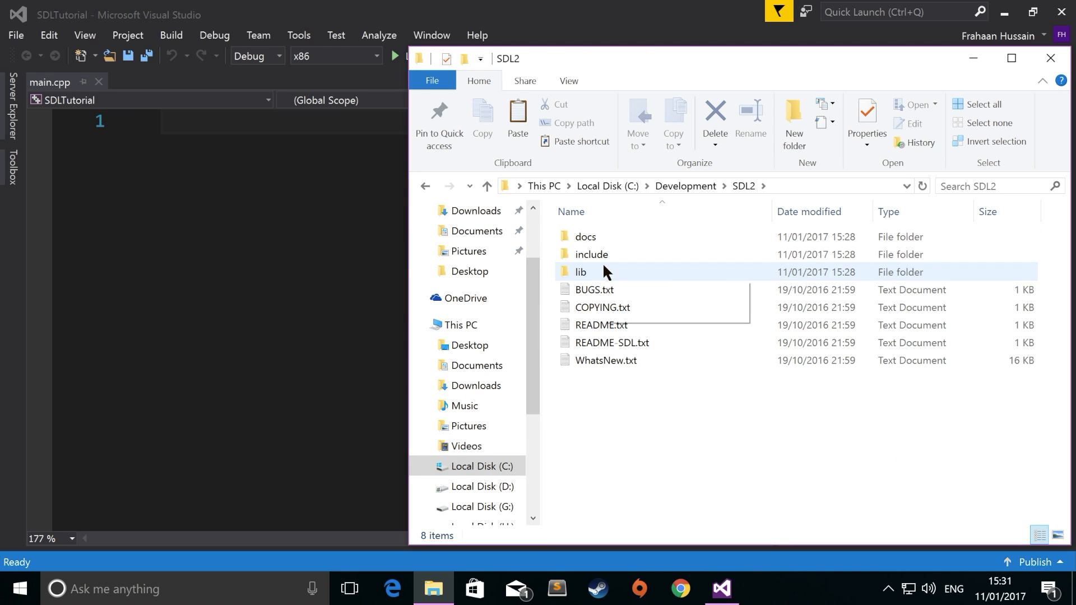
{"action": "double_click", "coordinate": [580, 271]}
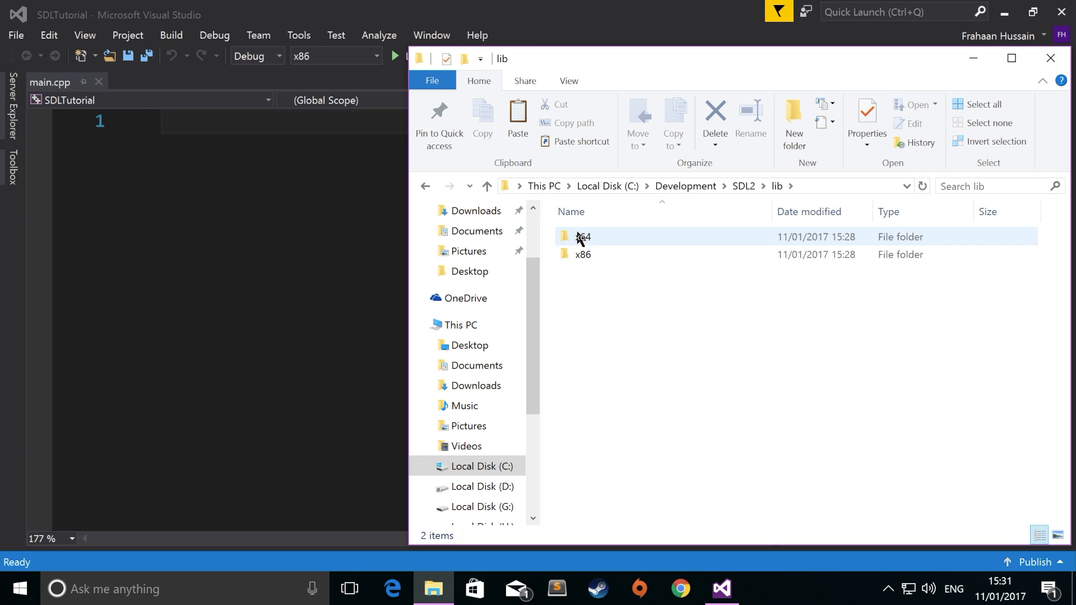
{"action": "double_click", "coordinate": [583, 255]}
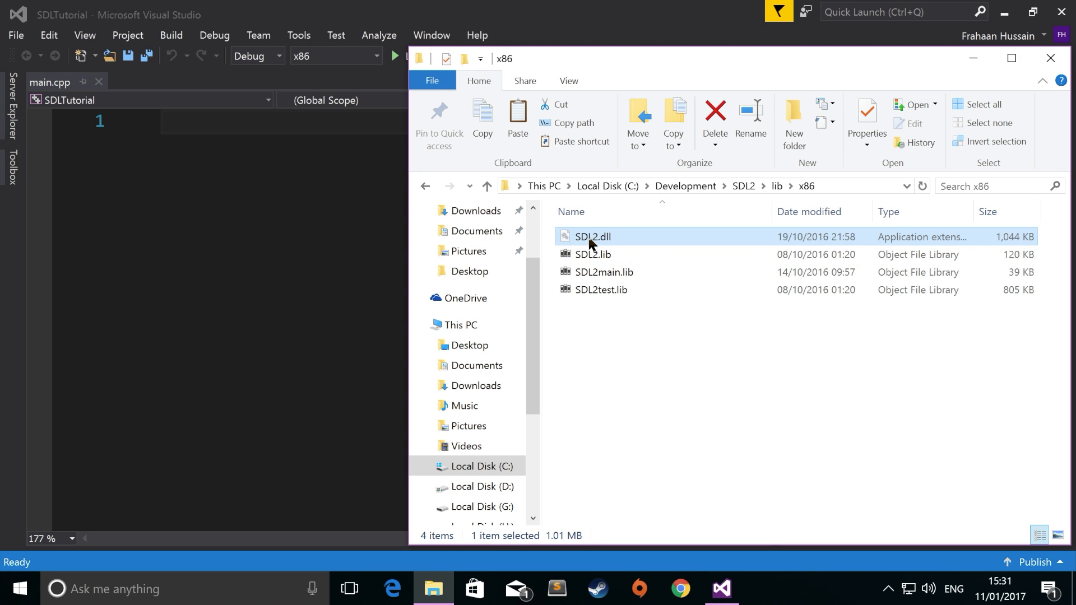
{"action": "mouse_move", "coordinate": [638, 350]}
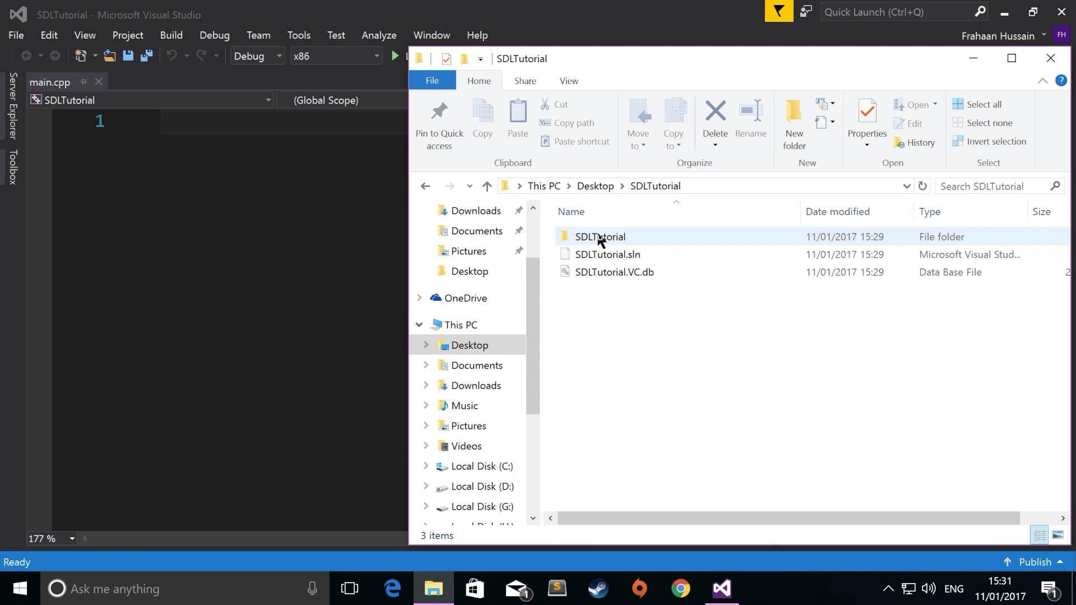
{"action": "double_click", "coordinate": [598, 237]}
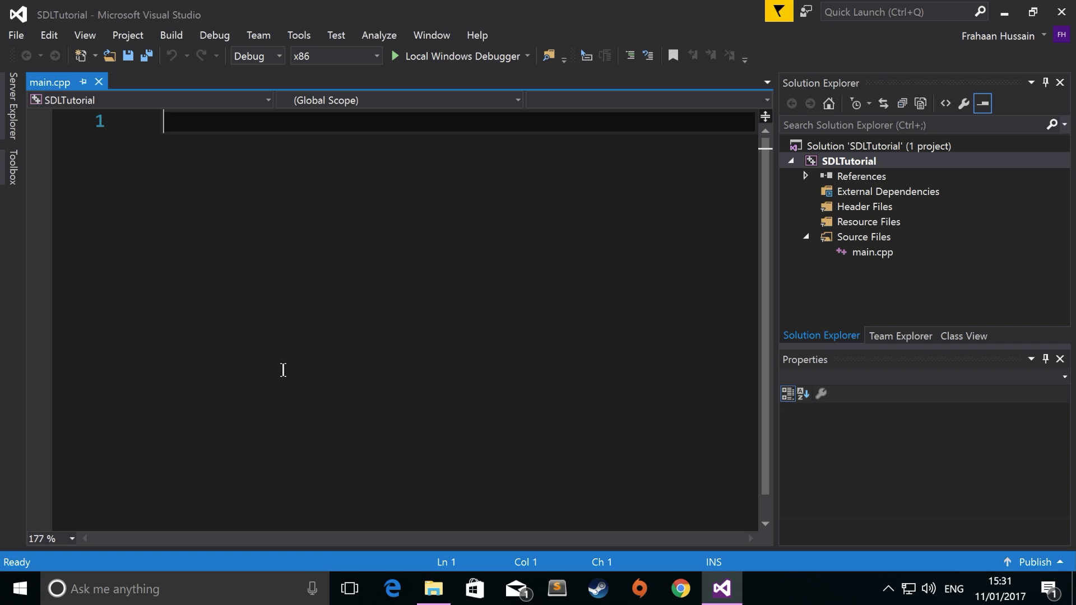
- Add #include <iostream> and #include <SDL.h> at the top of main.cpp
{"action": "type", "text": "#i"}
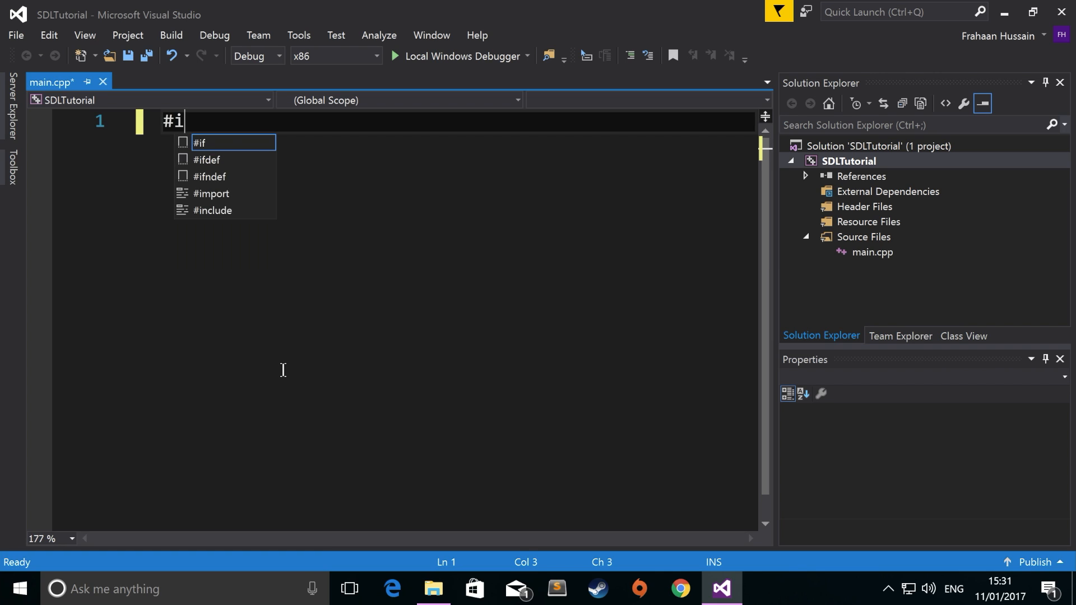
{"action": "type", "text": "nclude <>"}
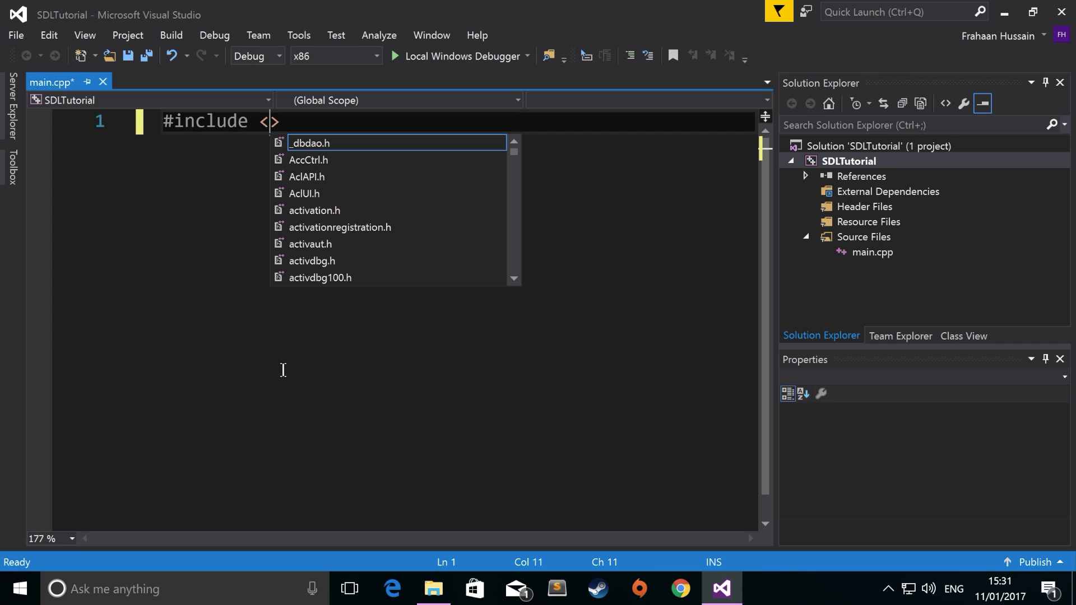
{"action": "type", "text": "iostream"}
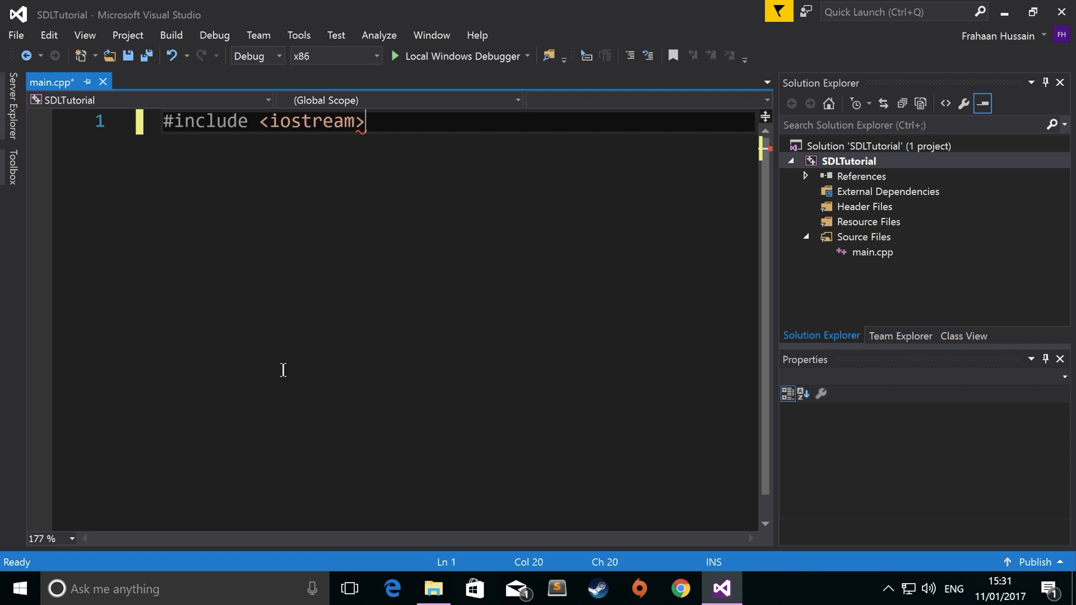
{"action": "mouse_move", "coordinate": [1060, 88]}
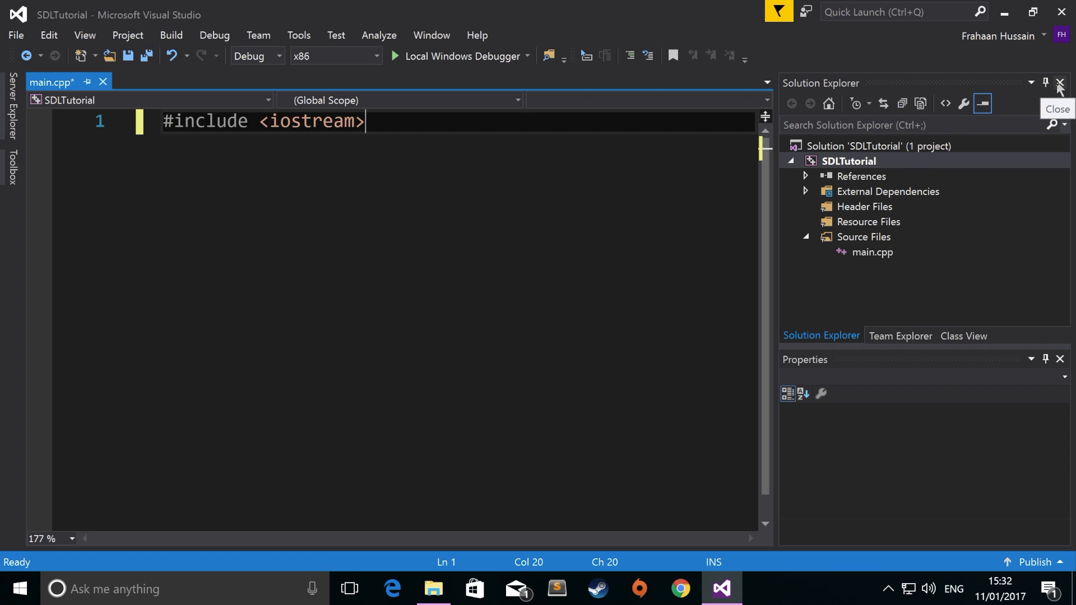
{"action": "left_click", "coordinate": [1060, 83]}
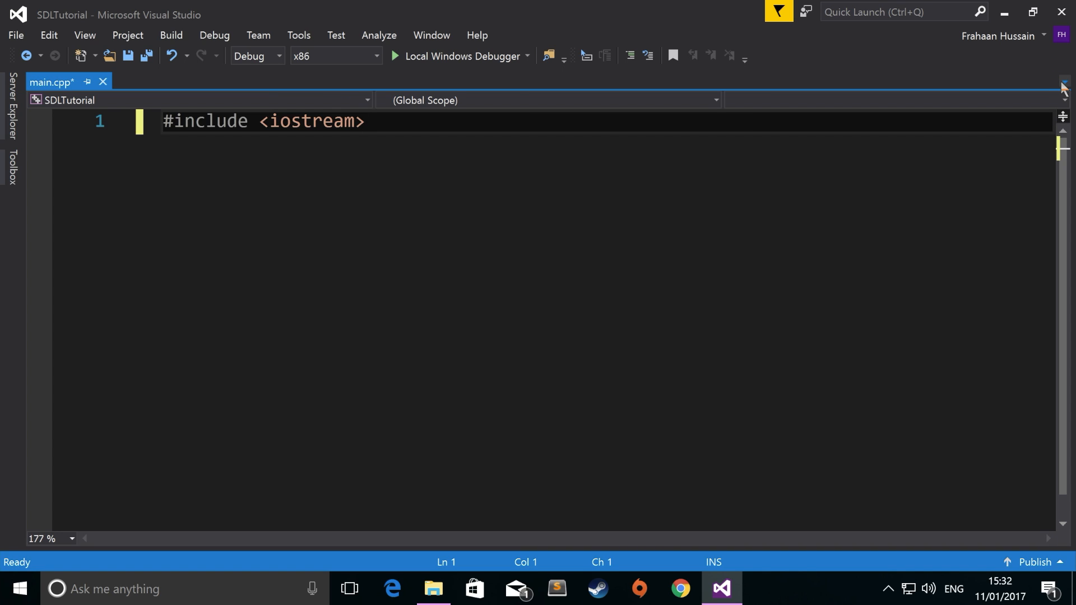
{"action": "key", "text": "Enter"}
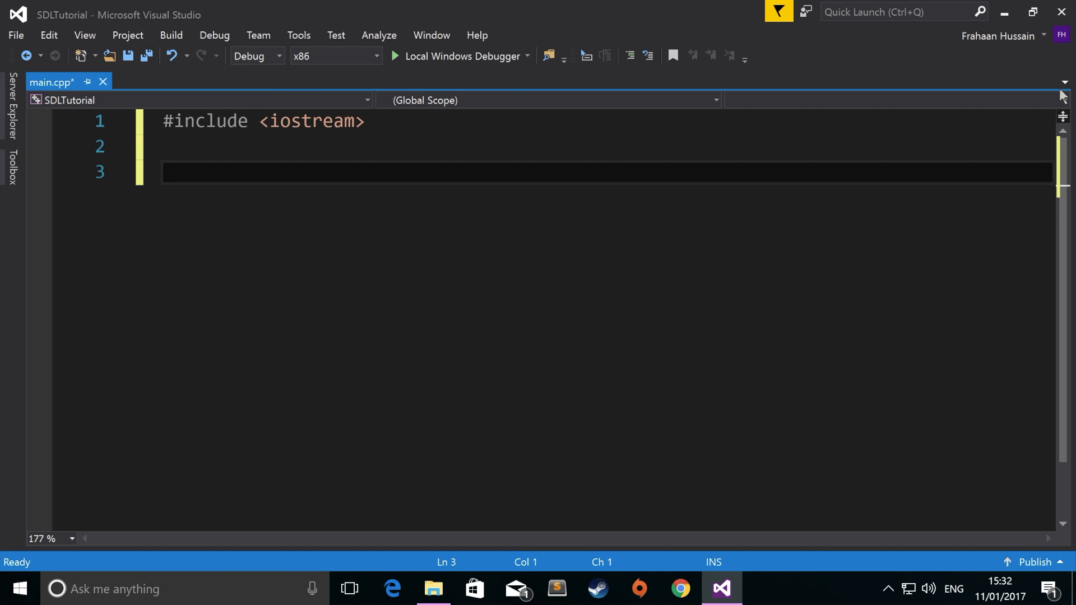
{"action": "type", "text": "#include"}
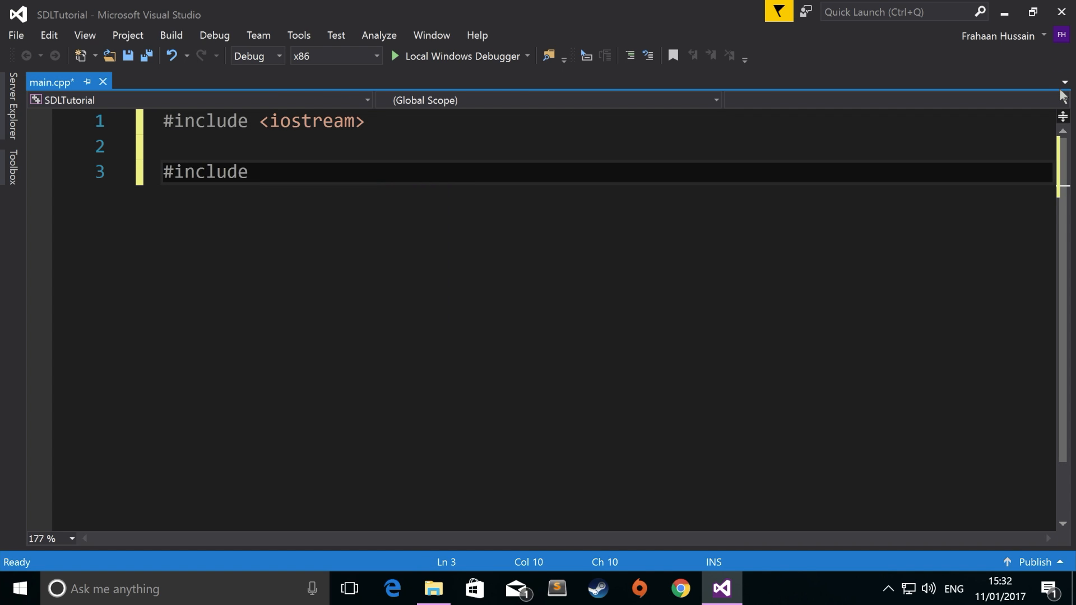
{"action": "type", "text": "<SDL>"}
{"action": "type", "text": "int ma"}
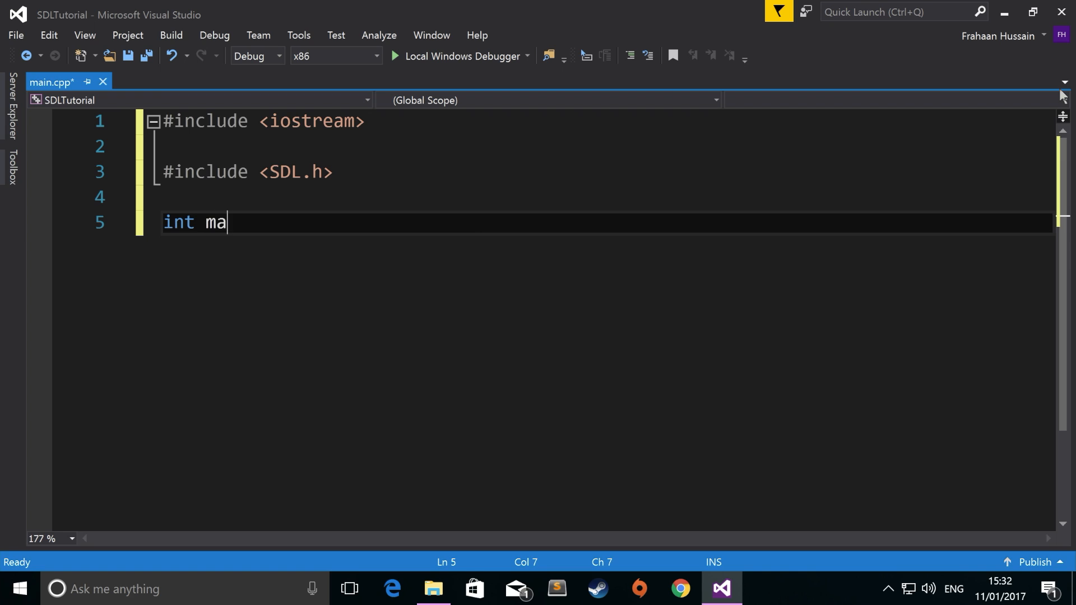
- Define an empty int main(int argc, char *argv[]) { } body
{"action": "type", "text": "in()"}
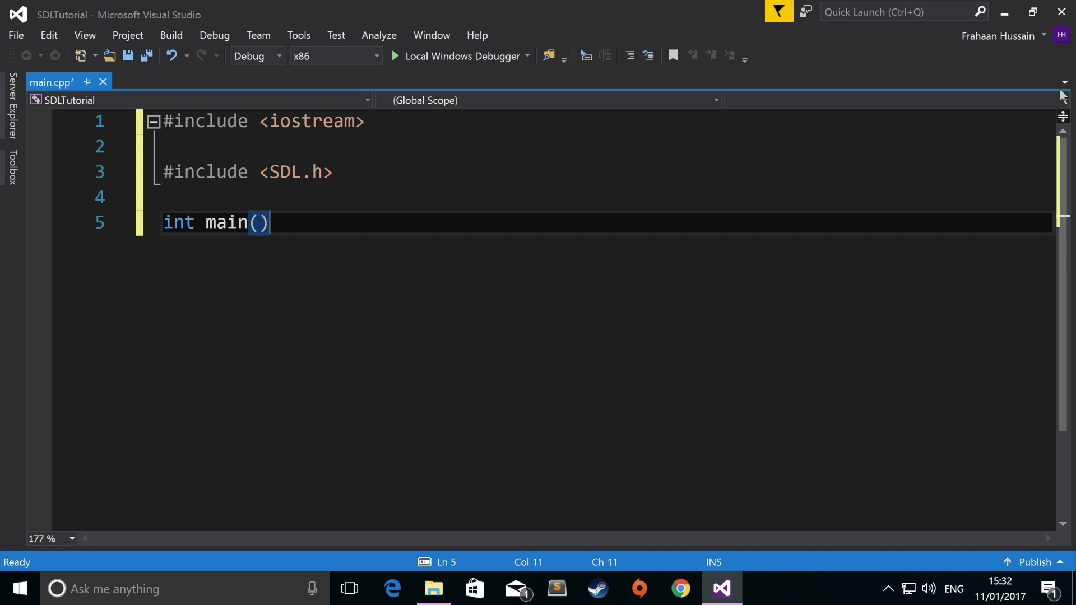
{"action": "type", "text": "{"}
{"action": "type", "text": "int"}
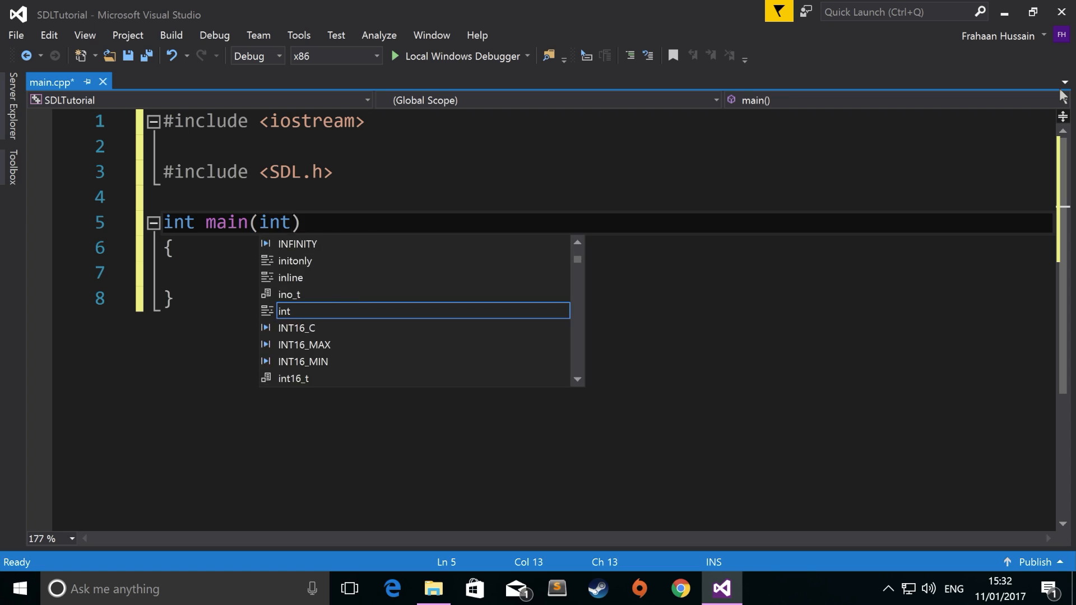
{"action": "type", "text": "argc"}
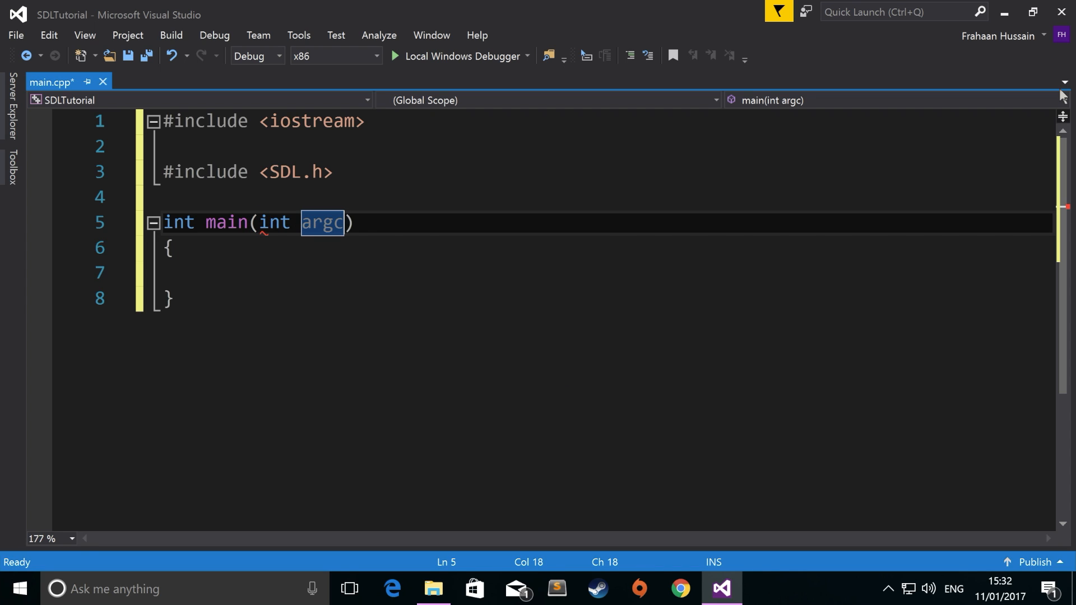
{"action": "type", "text": ", char"}
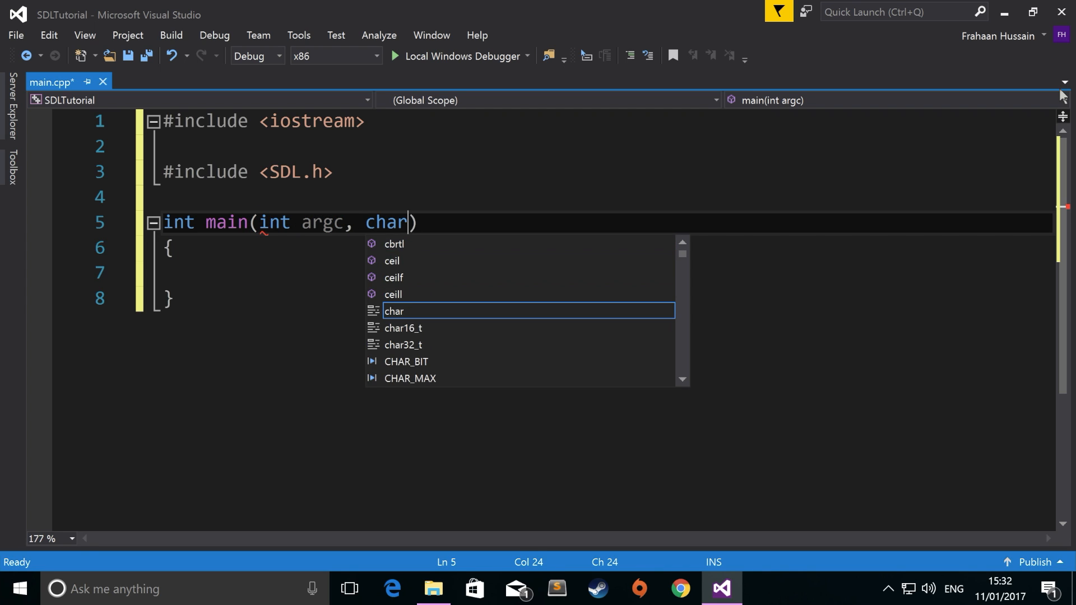
{"action": "type", "text": "*argv"}
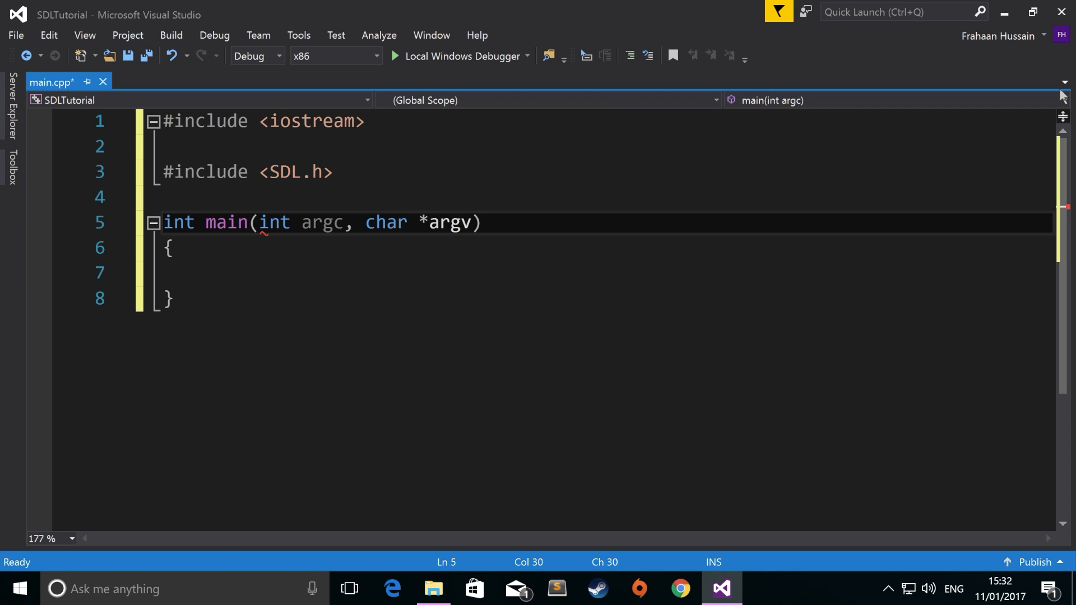
{"action": "type", "text": "[]"}
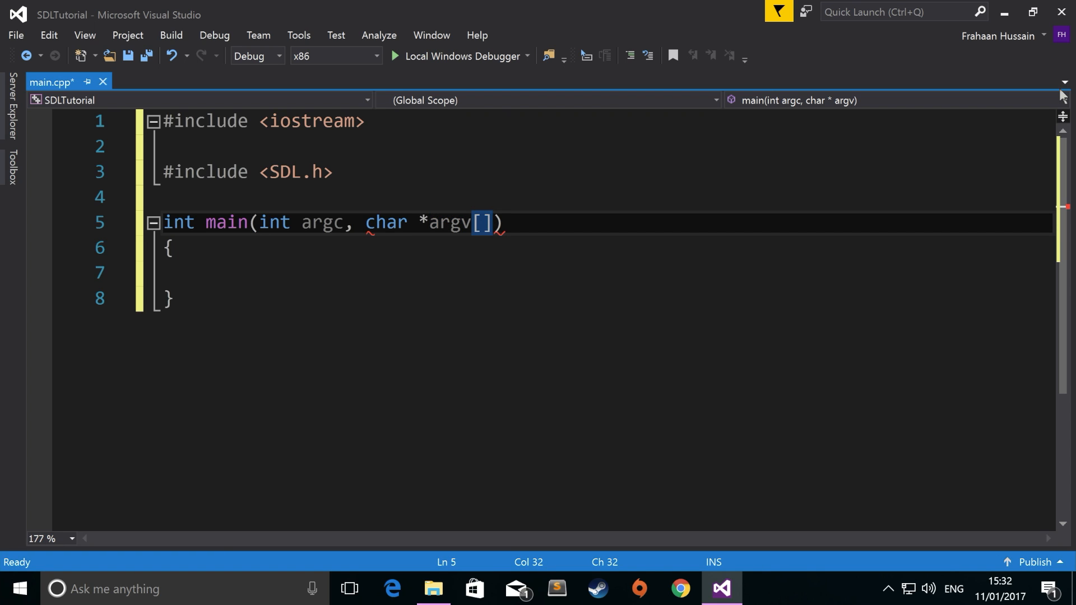
{"action": "left_click", "coordinate": [207, 272]}
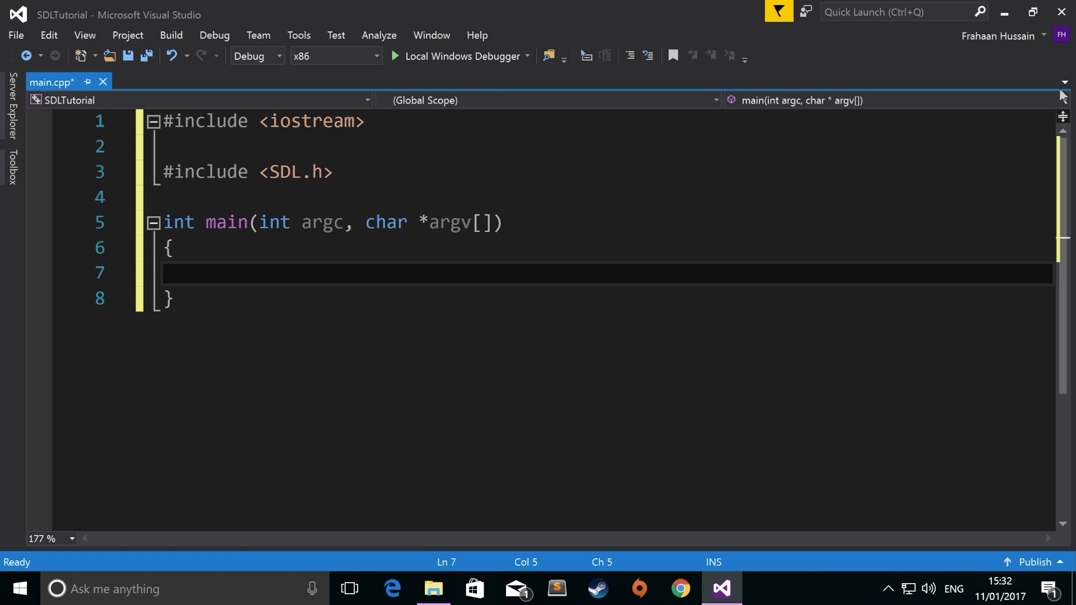
- Write the if (SDL_Init(SDL_INIT_EVERYTHING) < 0) check inside main
{"action": "type", "text": "if"}
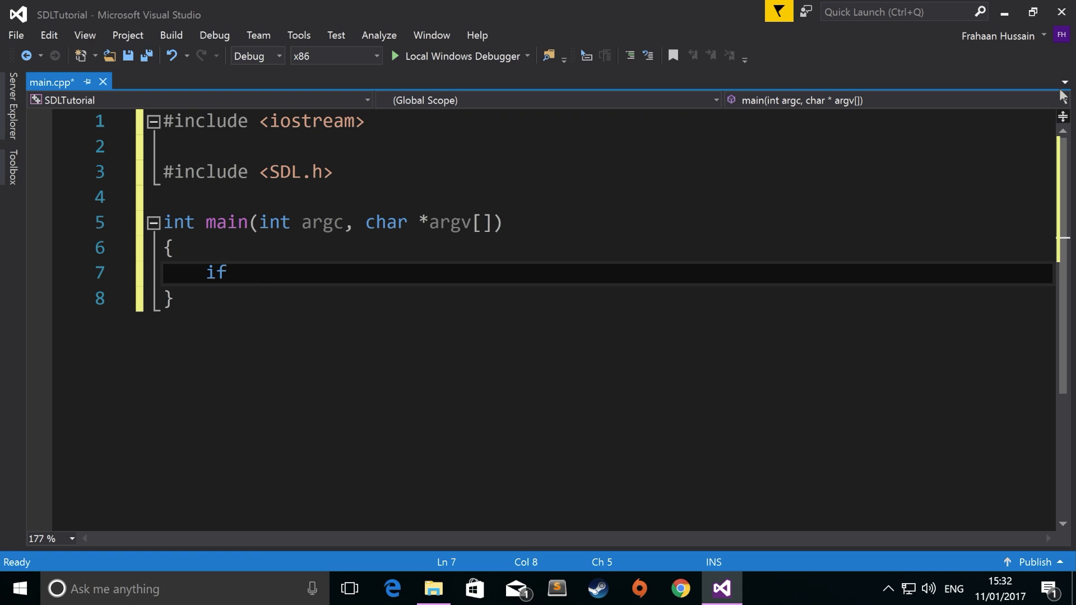
{"action": "type", "text": "(SDL_"}
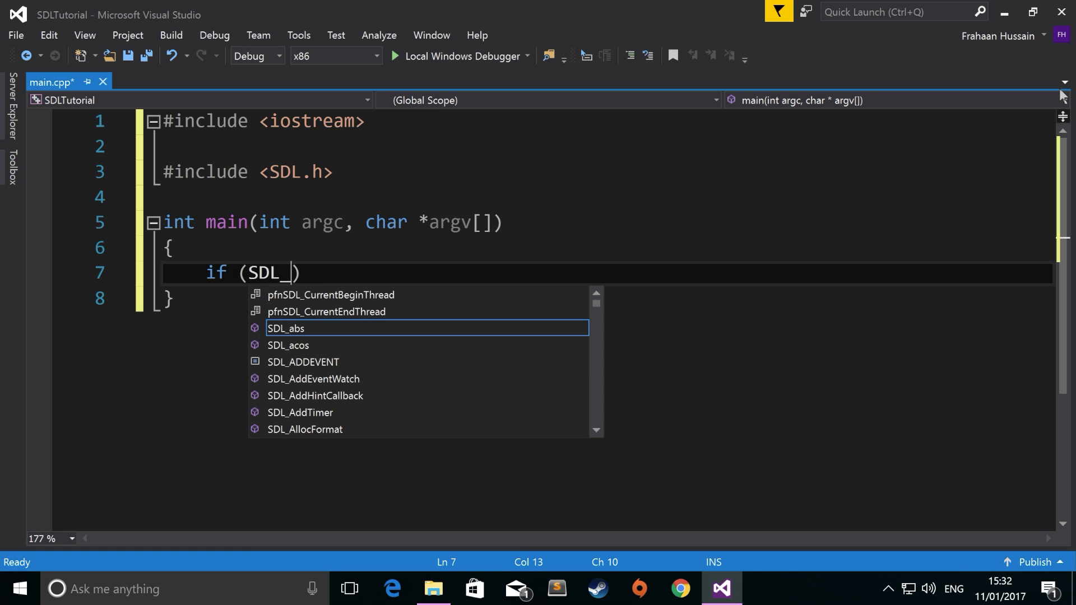
{"action": "type", "text": "INI"}
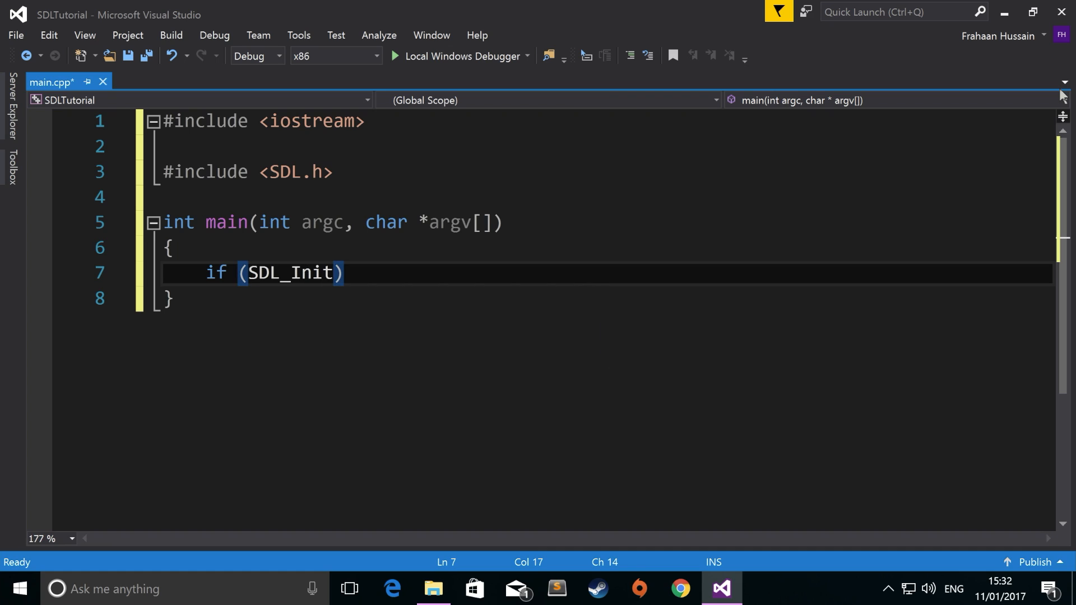
{"action": "type", "text": "("}
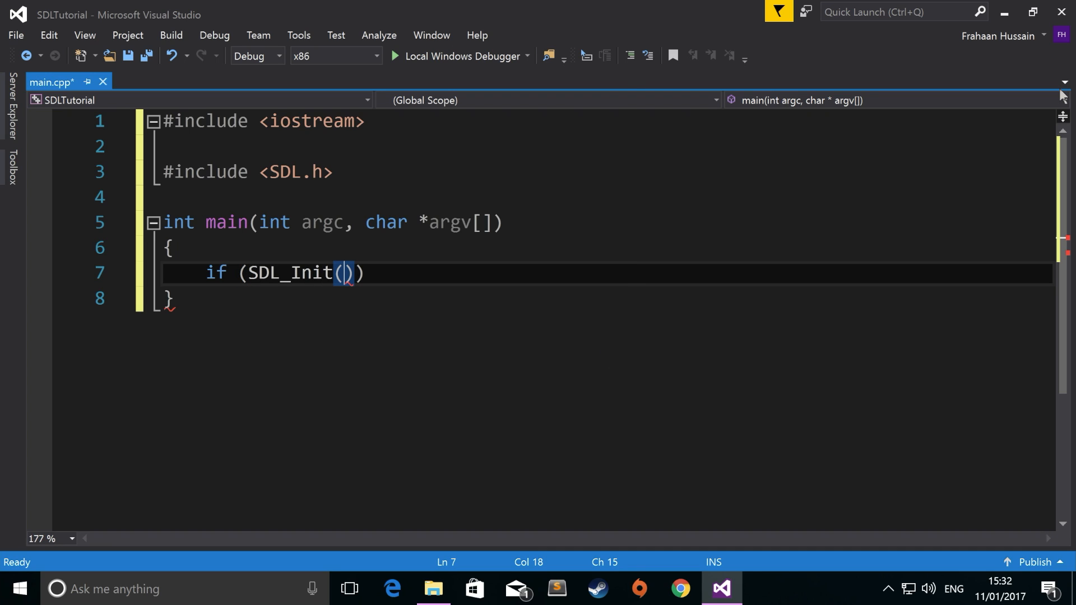
{"action": "type", "text": "SDL_"}
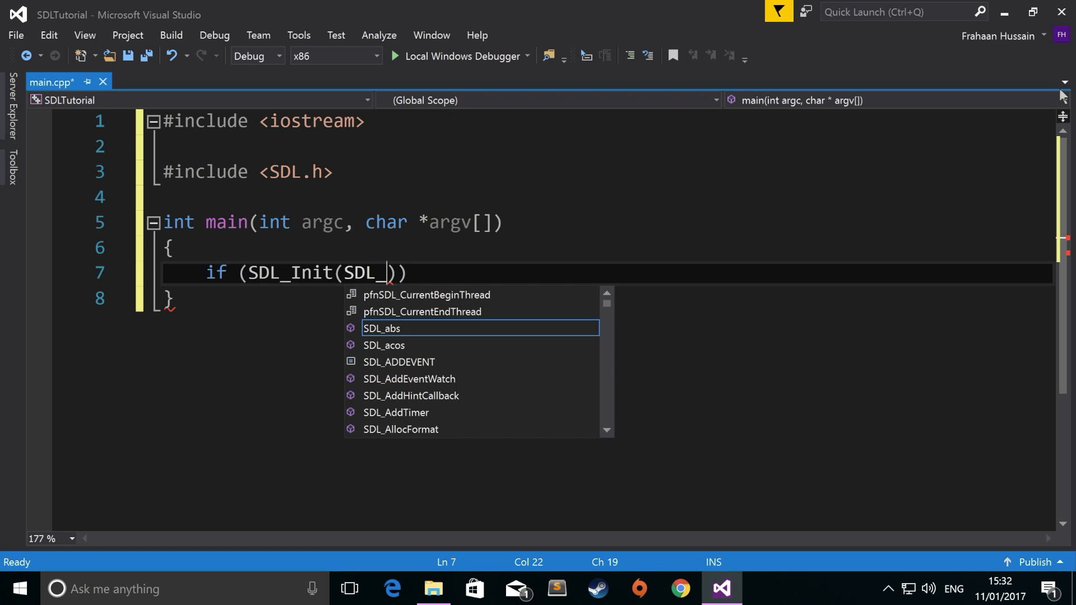
{"action": "type", "text": "INIT_EVERYTHING"}
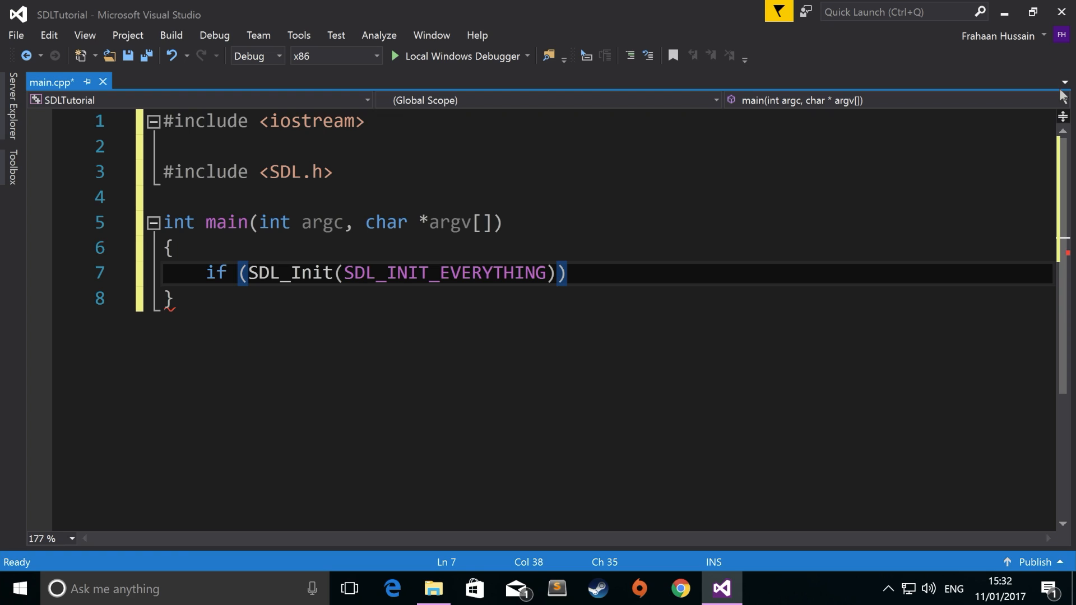
{"action": "type", "text": "< 0"}
{"action": "type", "text": "{"}
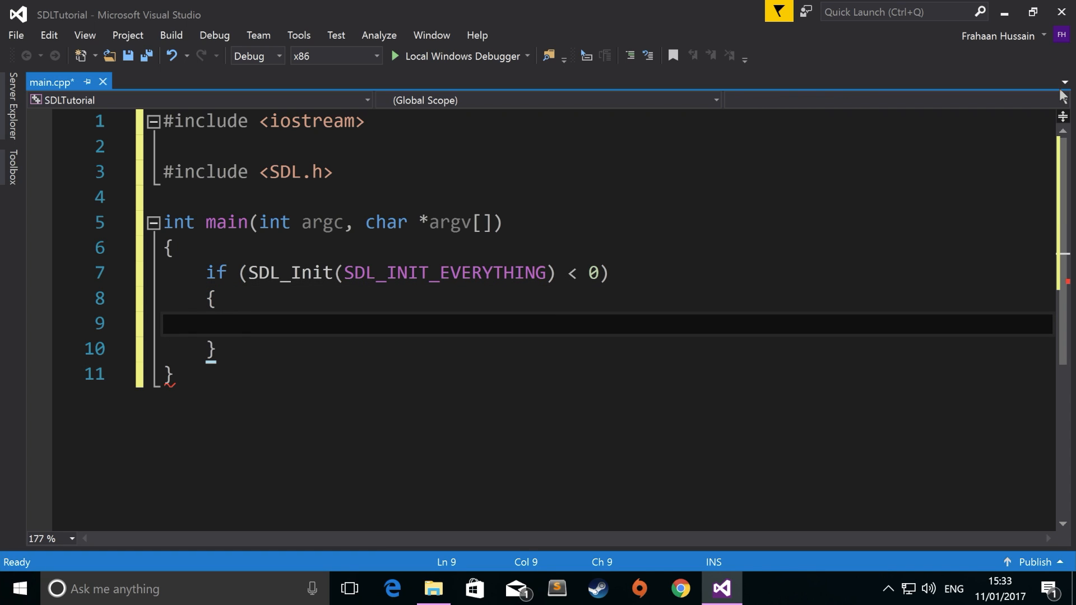
- Print "SDL could not init! SDL Error:" followed by SDL_GetError() with std::cout on failure
{"action": "type", "text": "std::c"}
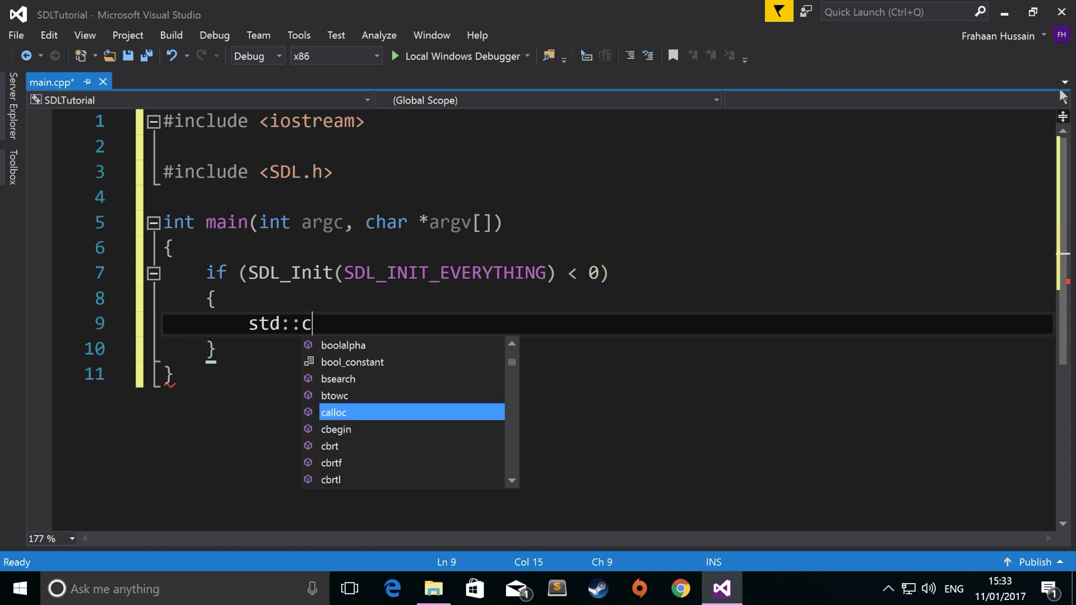
{"action": "type", "text": "out << @@"}
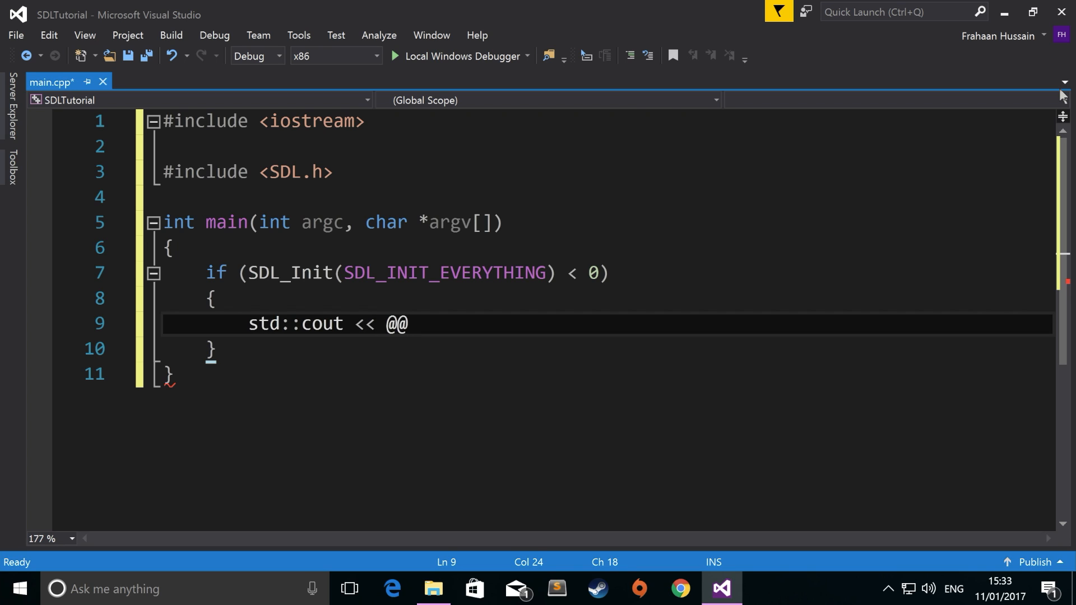
{"action": "type", "text": "\"S\""}
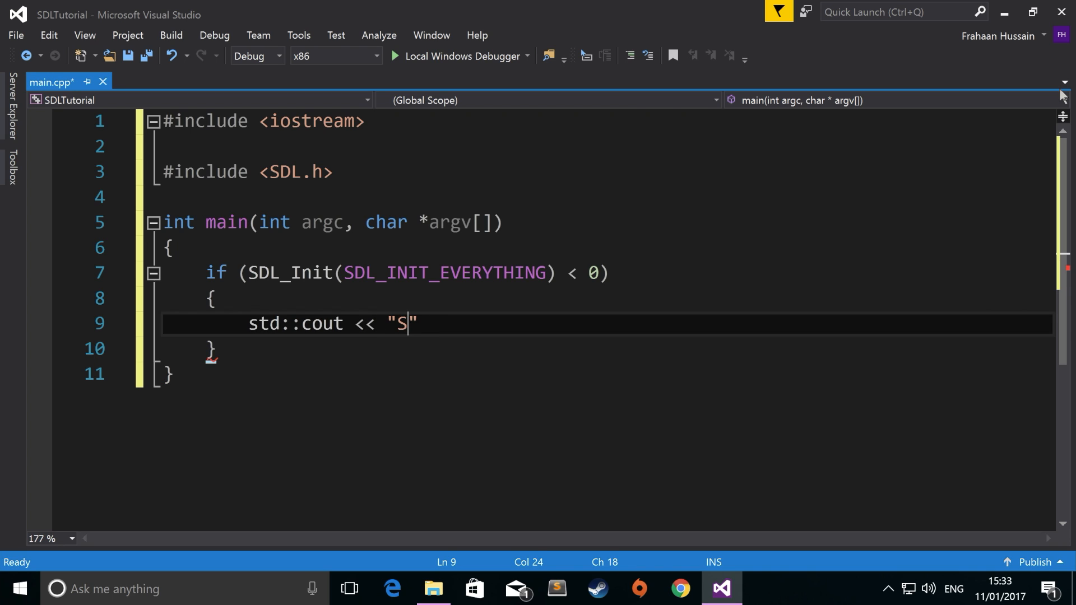
{"action": "type", "text": "DL cou"}
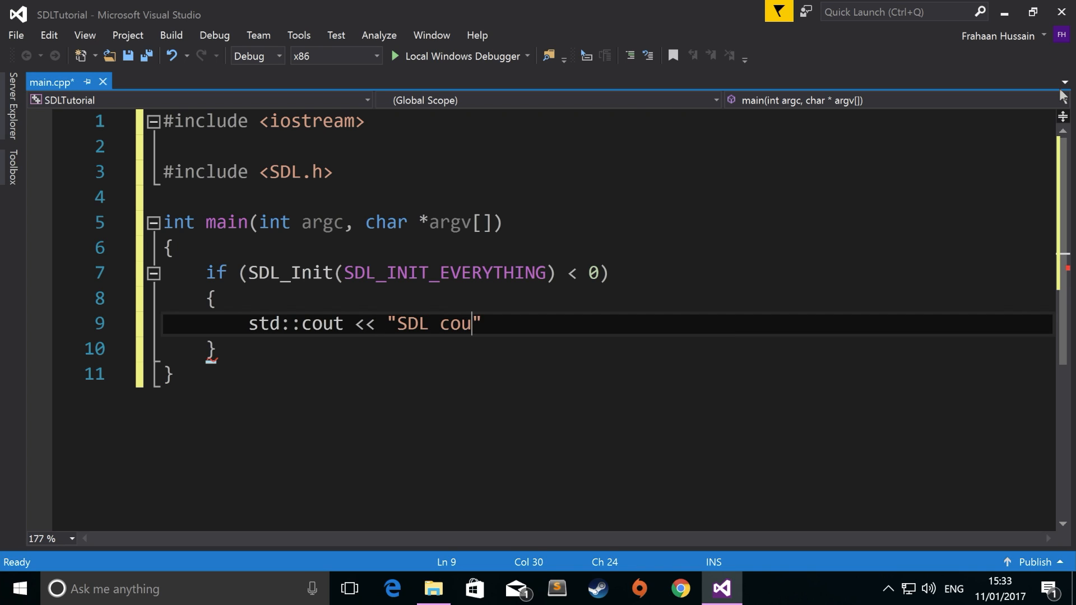
{"action": "type", "text": "ld not initialise"}
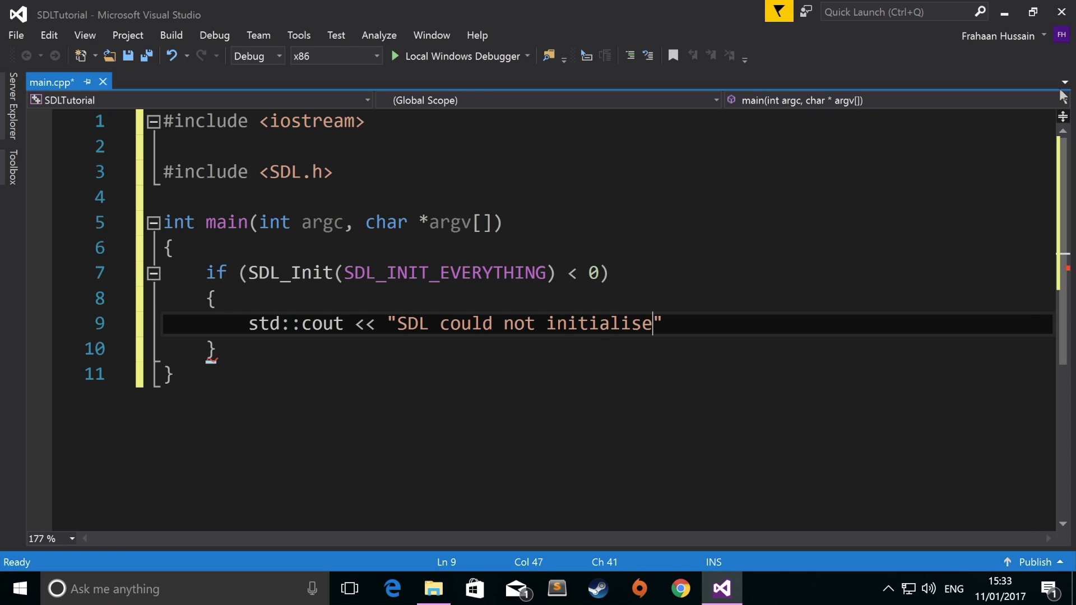
{"action": "type", "text": "! SDL E"}
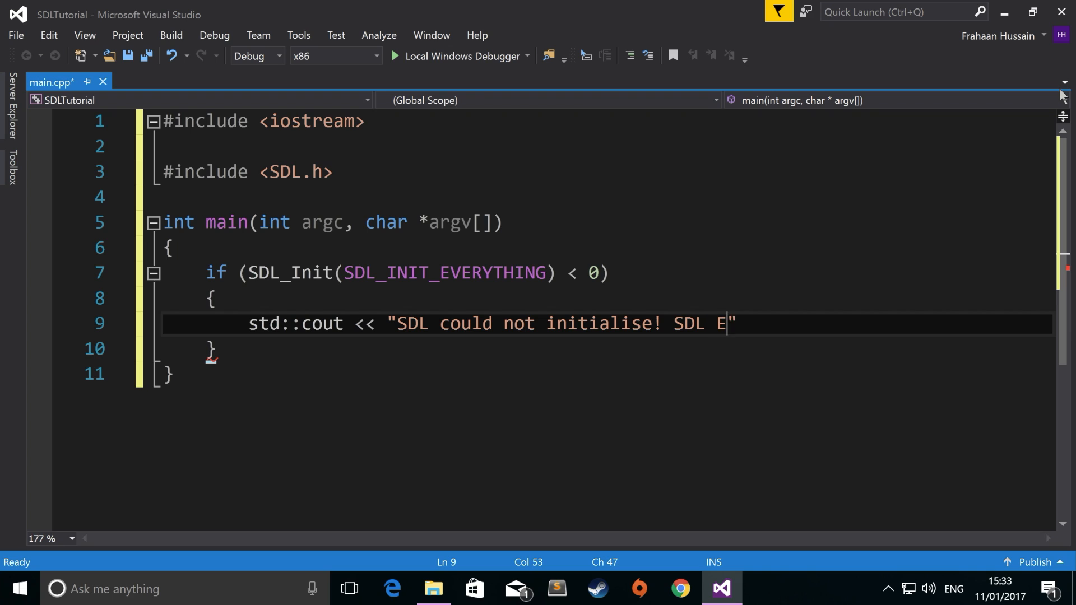
{"action": "type", "text": "rror:"}
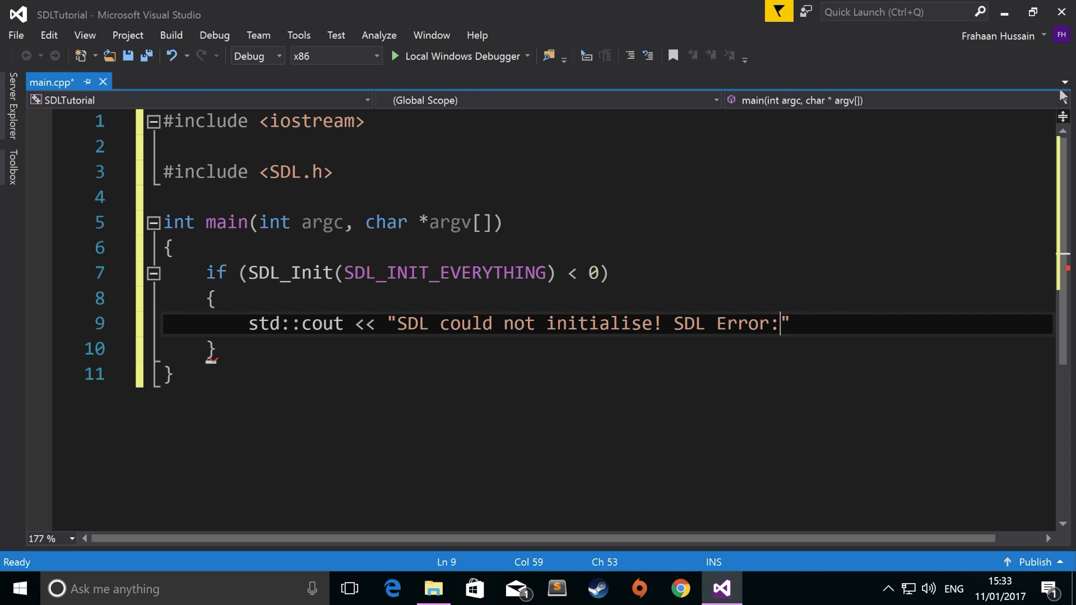
{"action": "type", "text": "<<"}
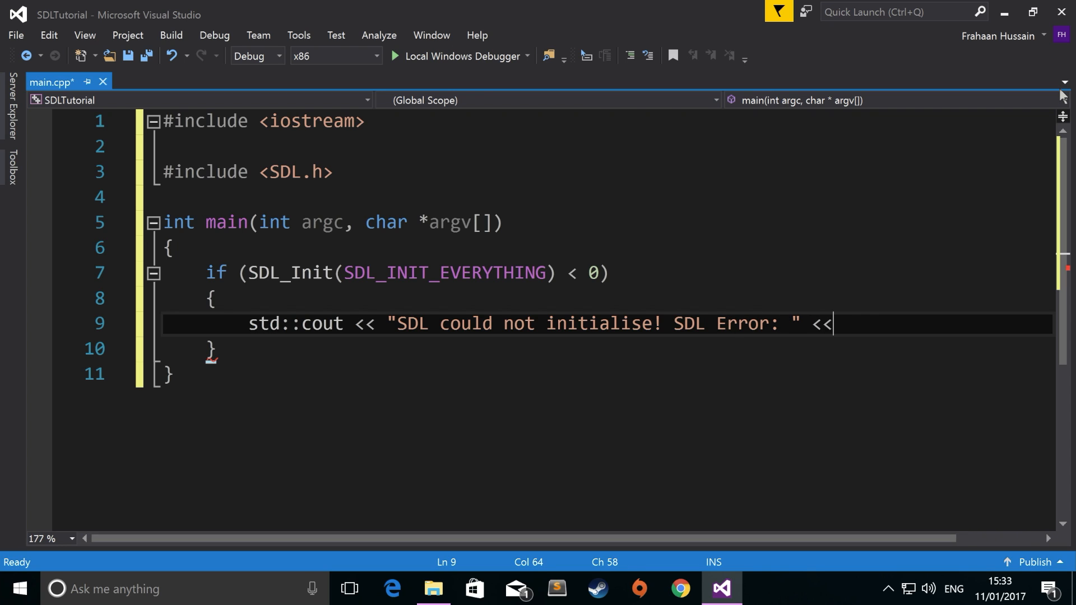
{"action": "type", "text": "SDL_G"}
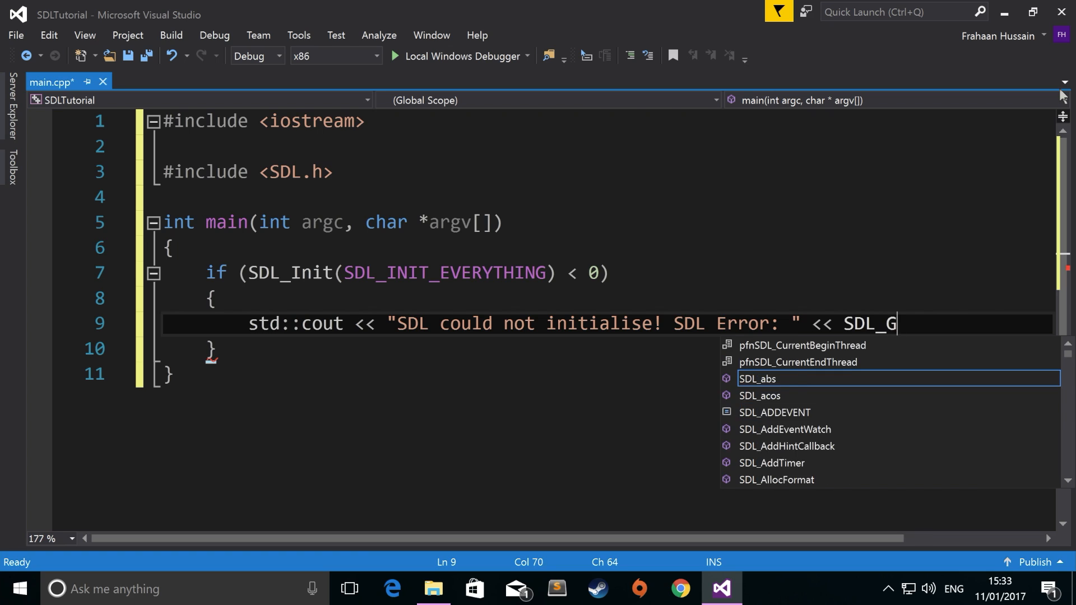
{"action": "type", "text": "etError"}
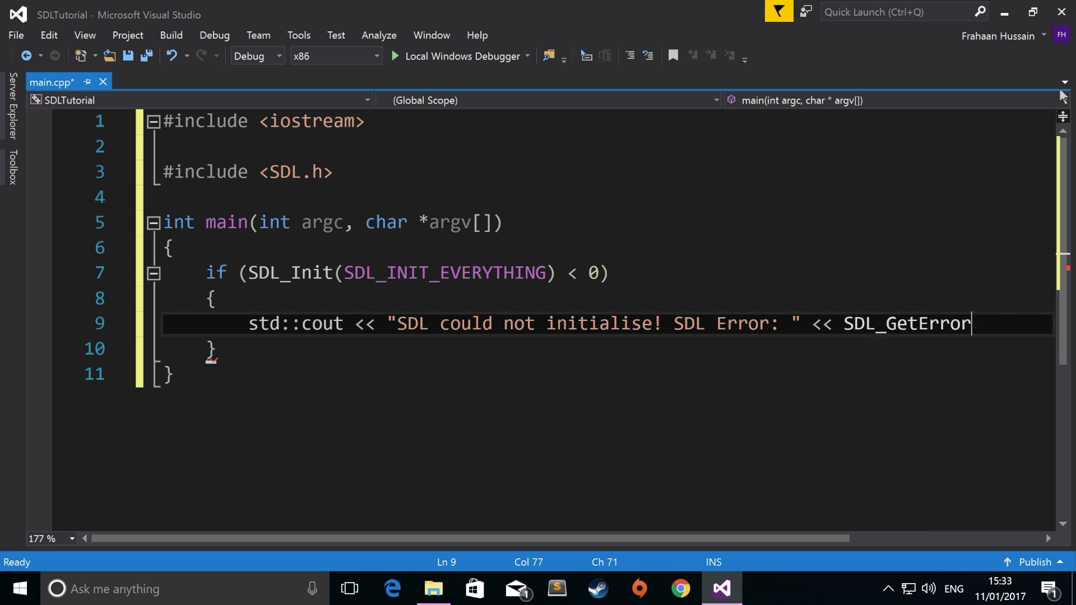
{"action": "type", "text": "()"}
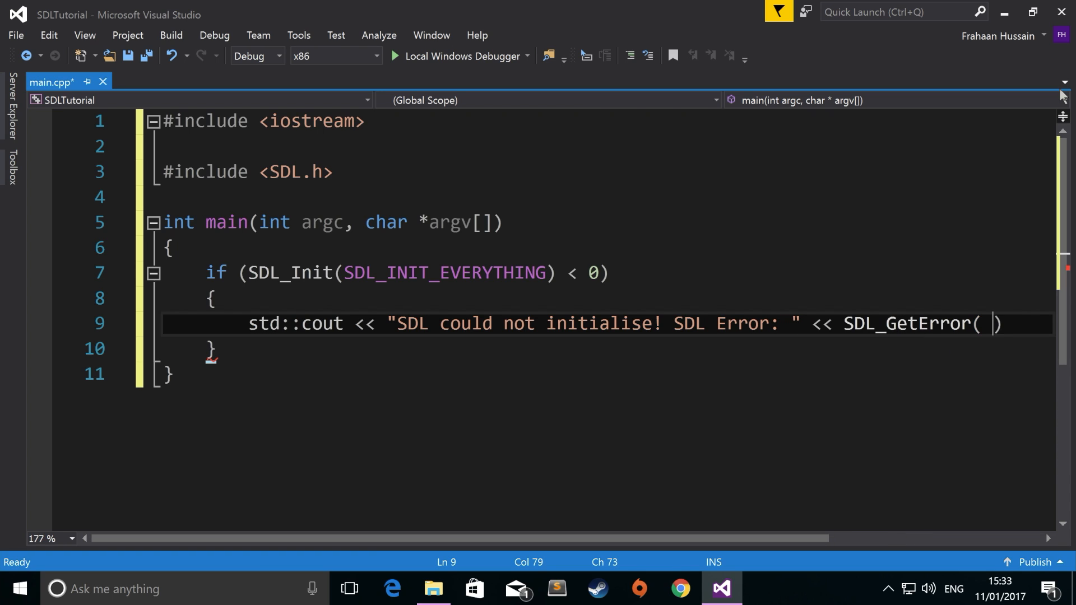
{"action": "type", "text": "<< st"}
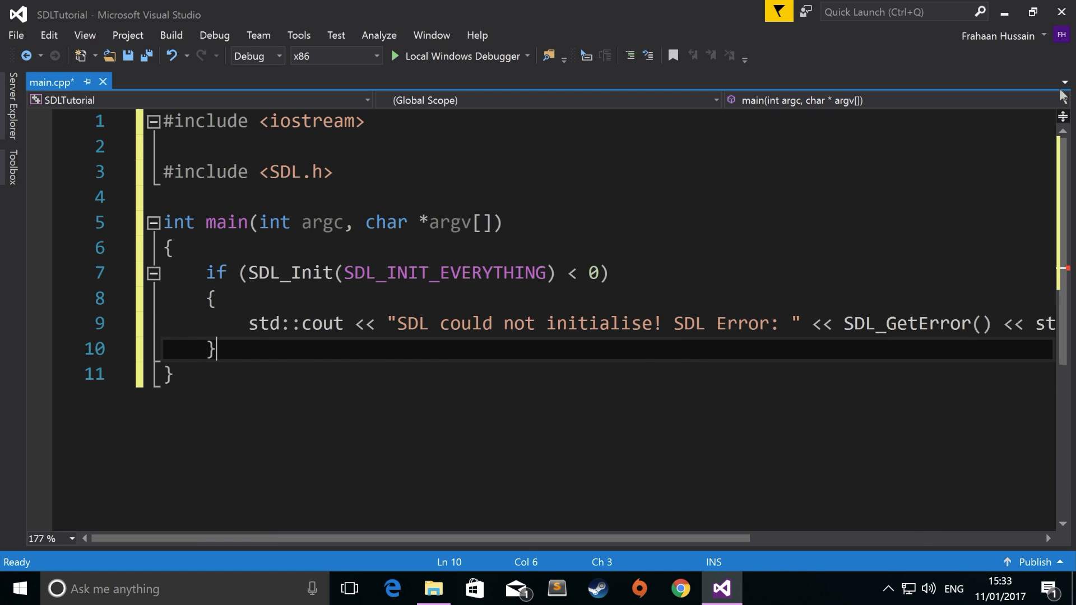
- End main with return EXIT_SUCCESS;
{"action": "type", "text": "return EXIT_SUCCESS"}
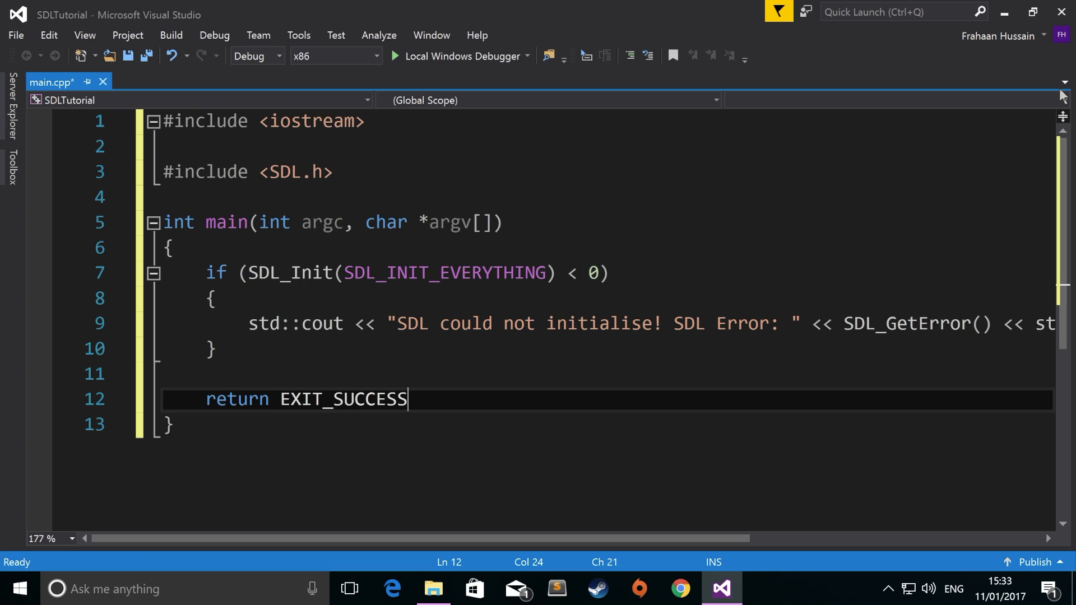
{"action": "type", "text": ";"}
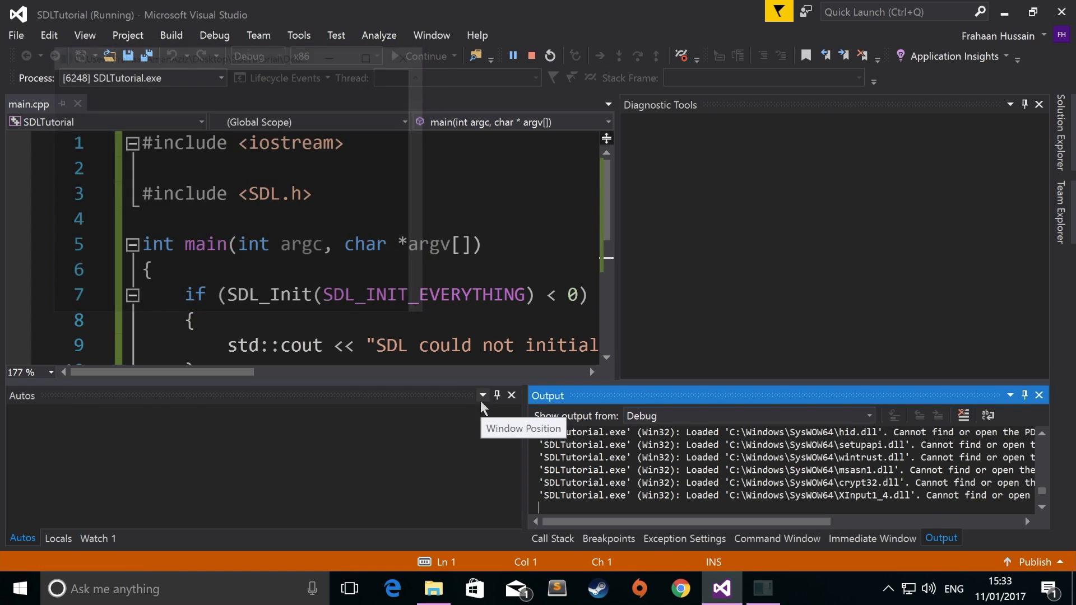
- Run SDLTutorial under the Local Windows Debugger and check the Output pane shows no SDL error
{"action": "left_click", "coordinate": [532, 56]}
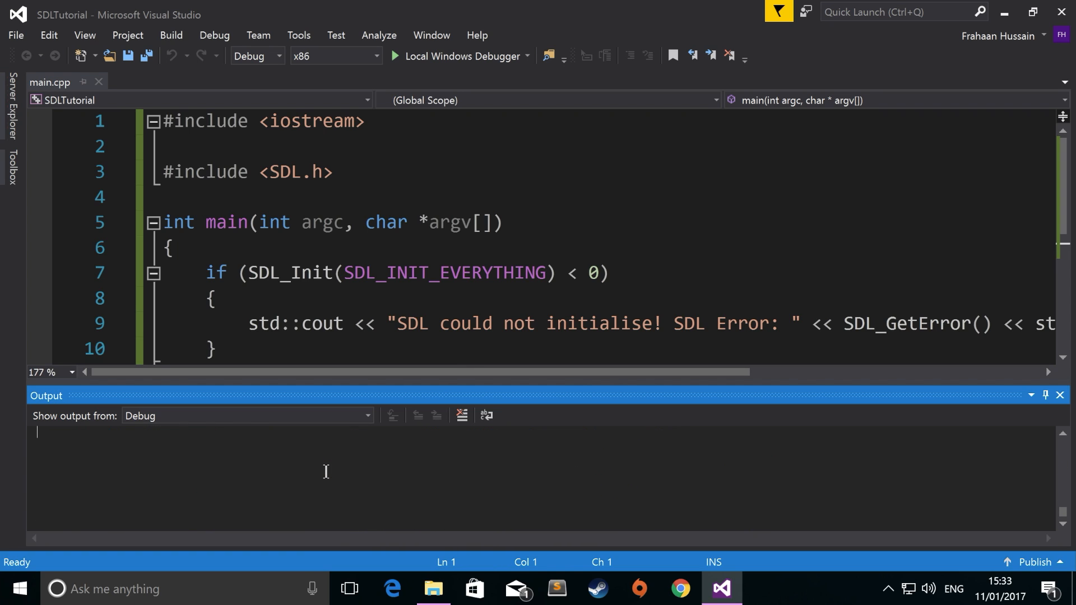
{"action": "left_click", "coordinate": [394, 57]}
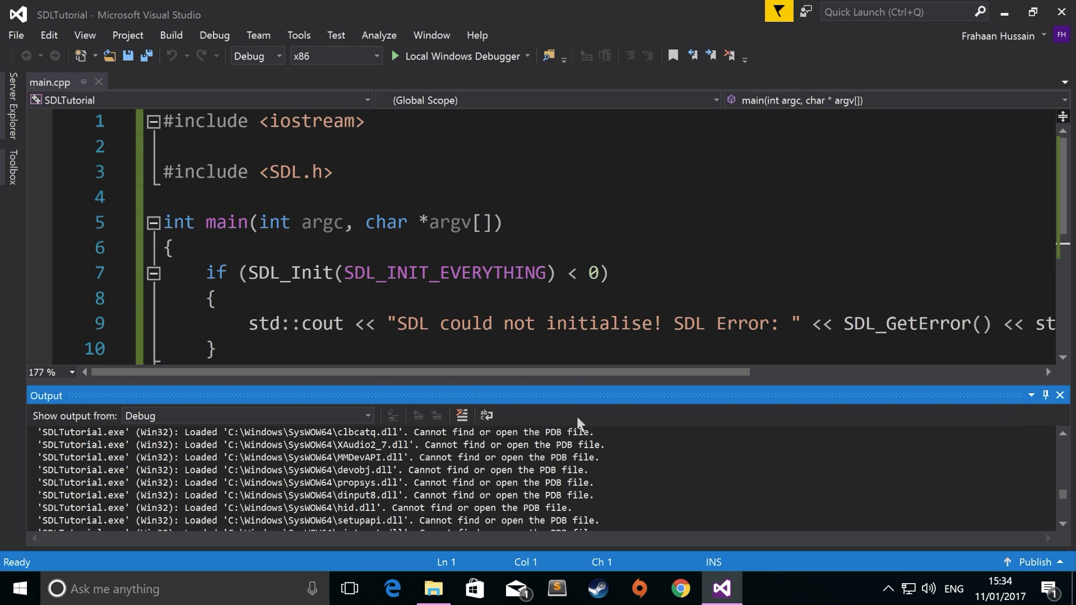
{"action": "mouse_move", "coordinate": [1060, 396]}
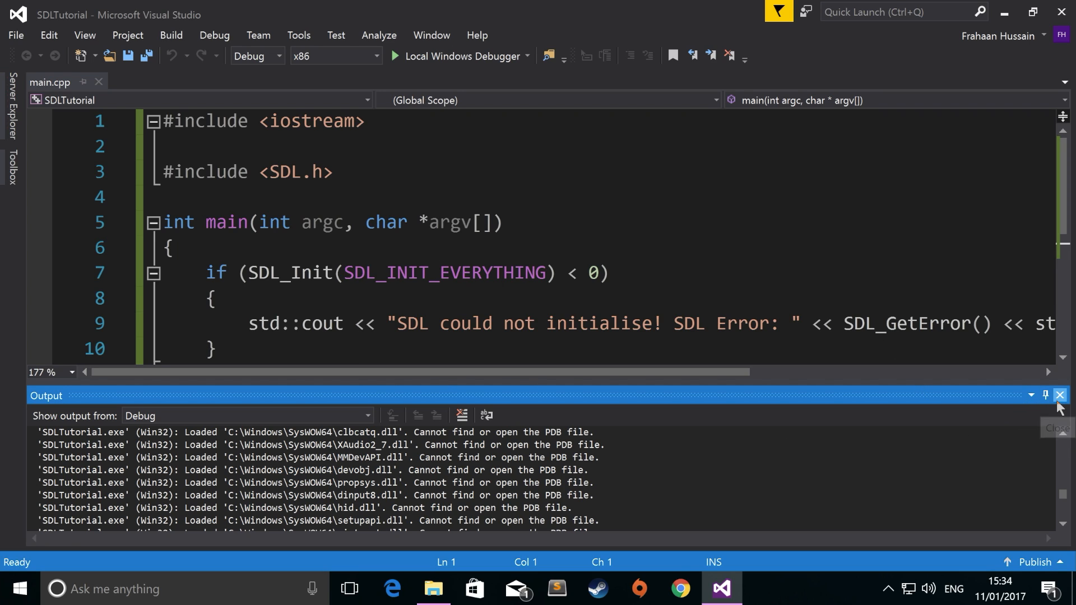
- Close the Output pane so only the finished main.cpp source remains visible
{"action": "left_click", "coordinate": [1060, 394]}
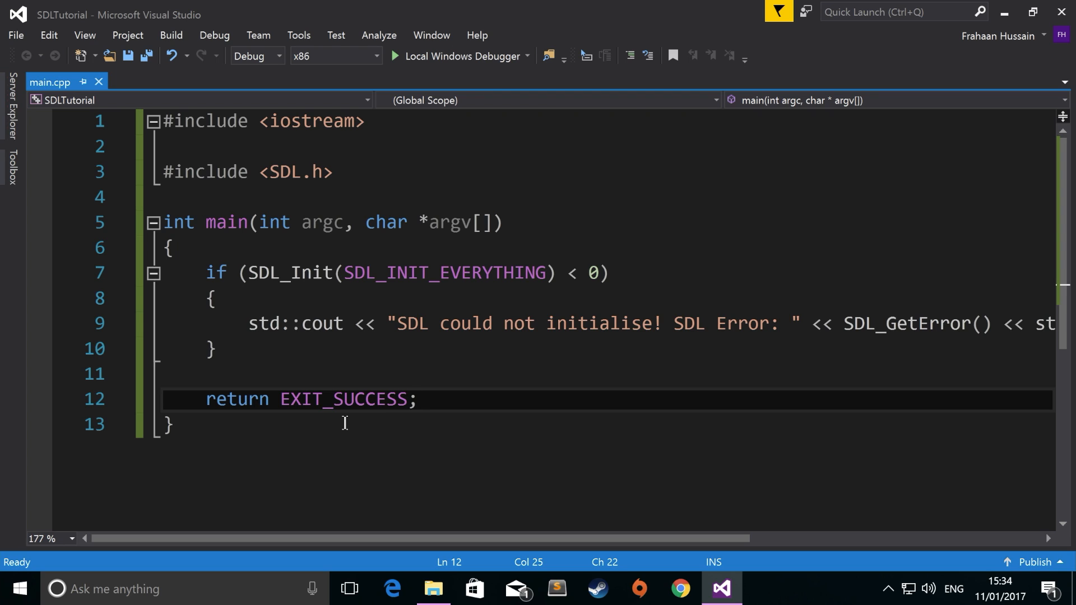
{"action": "left_click", "coordinate": [417, 399]}
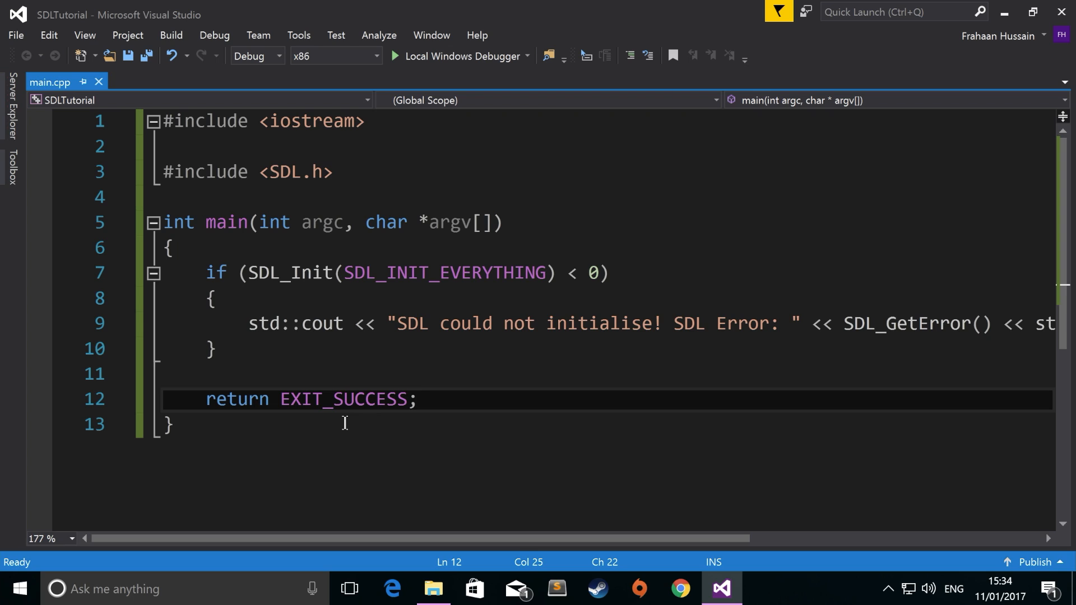
{"action": "left_click", "coordinate": [417, 399]}
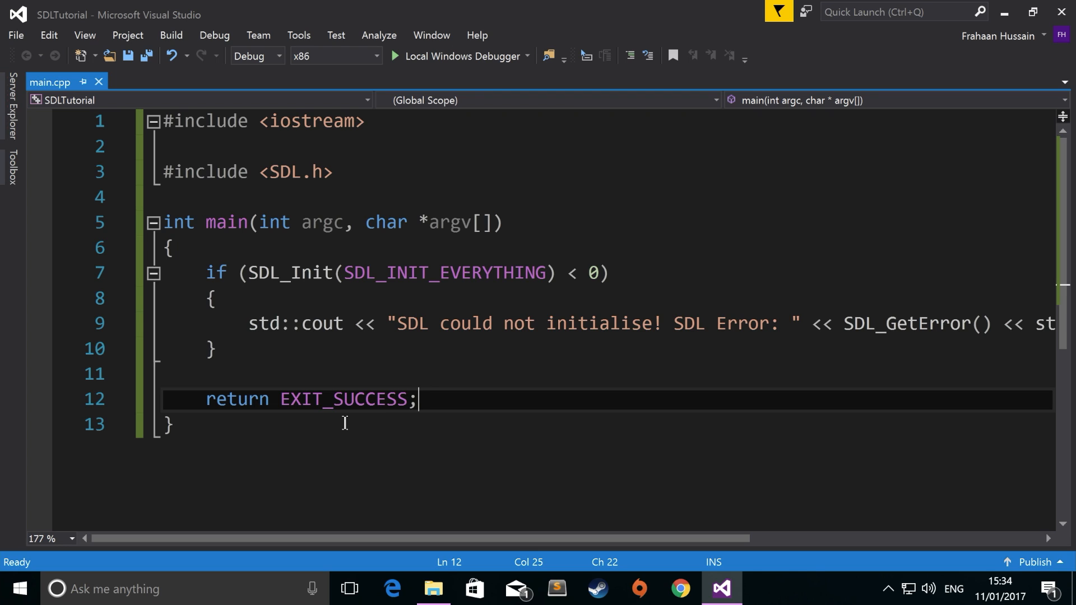